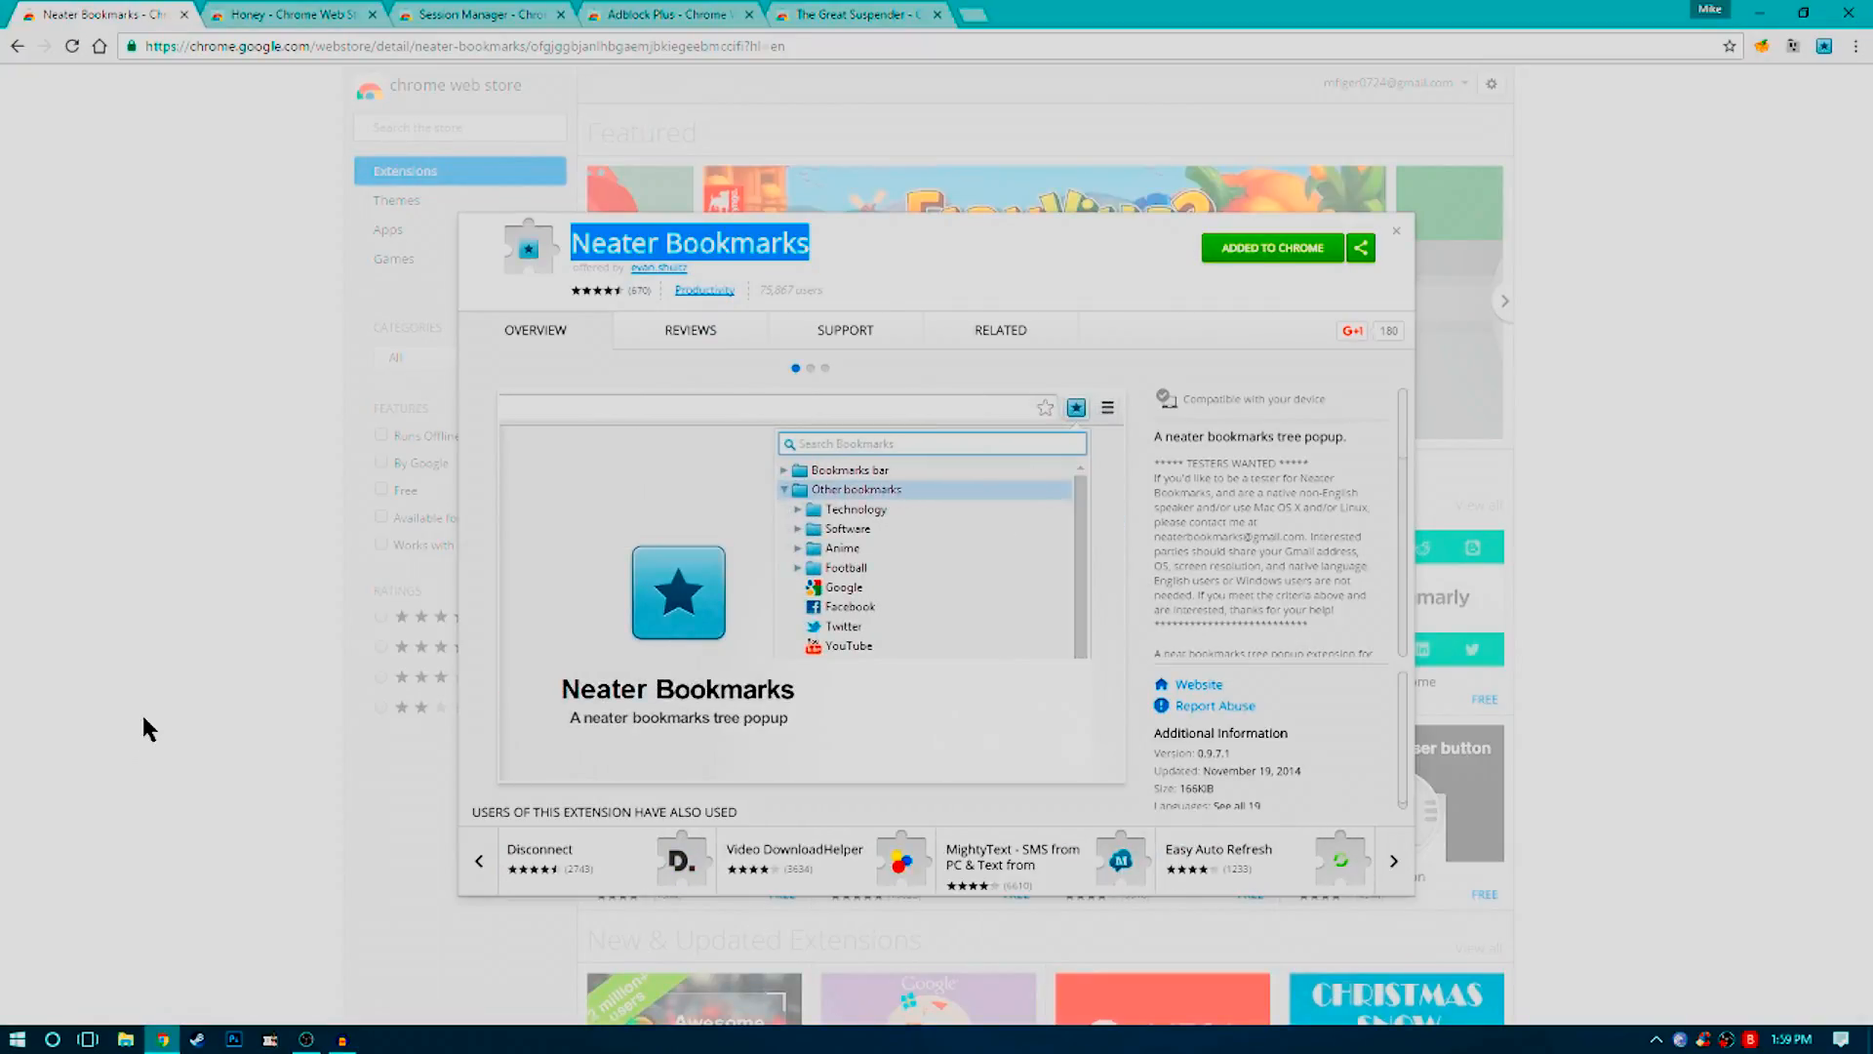
- Page through the Neater Bookmarks screenshots, including the options page, then return to the first
left_click(1392, 860)
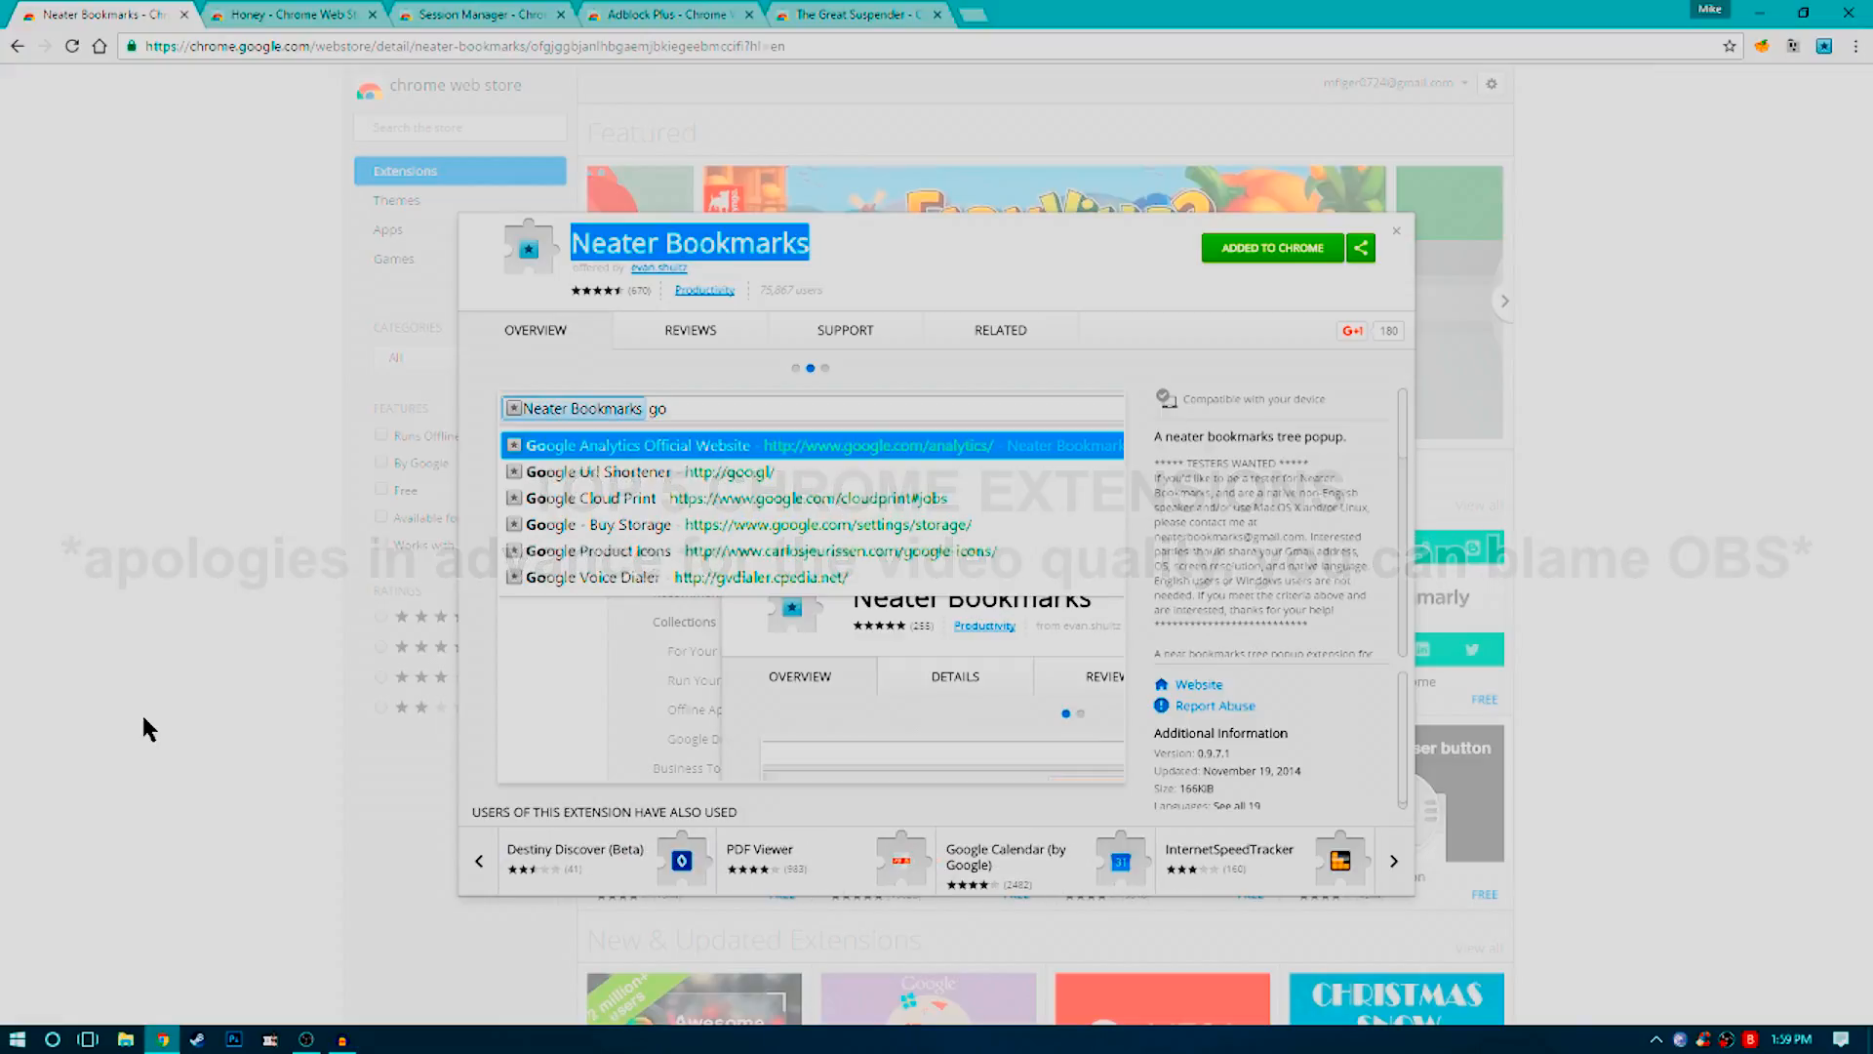
left_click(824, 368)
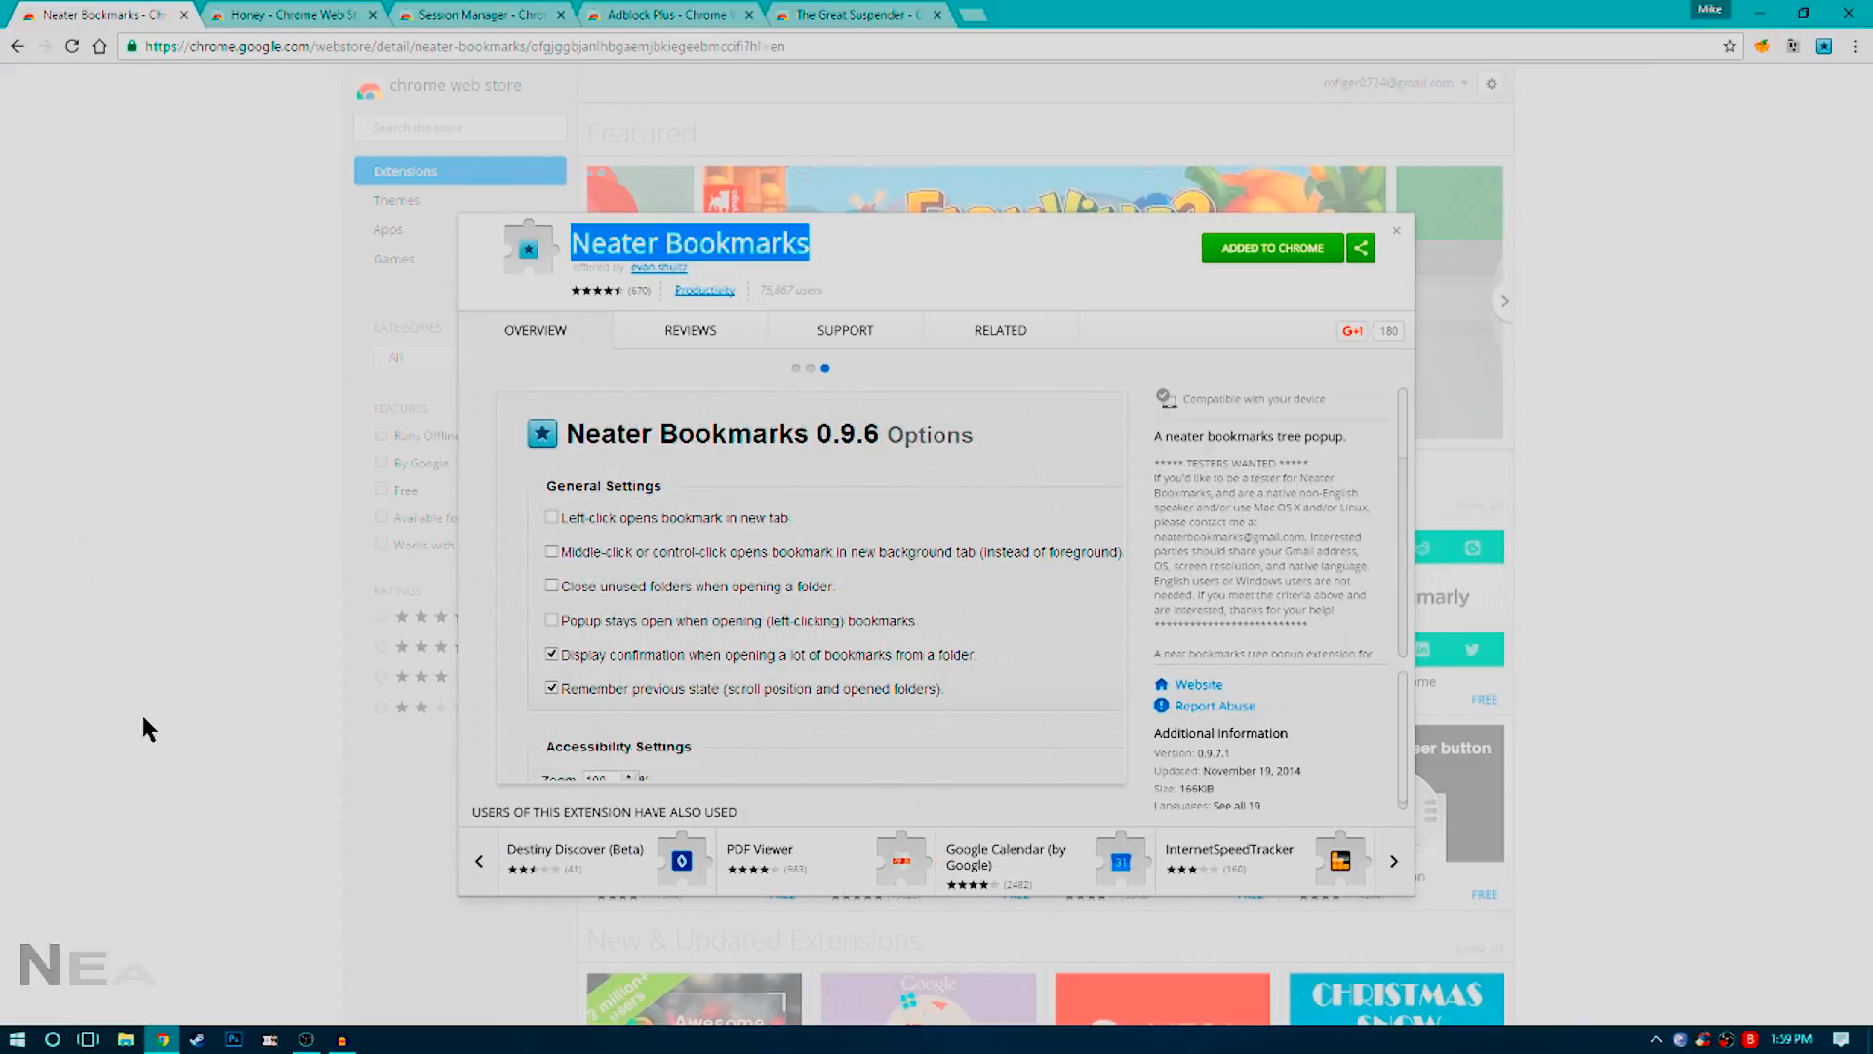
left_click(1392, 860)
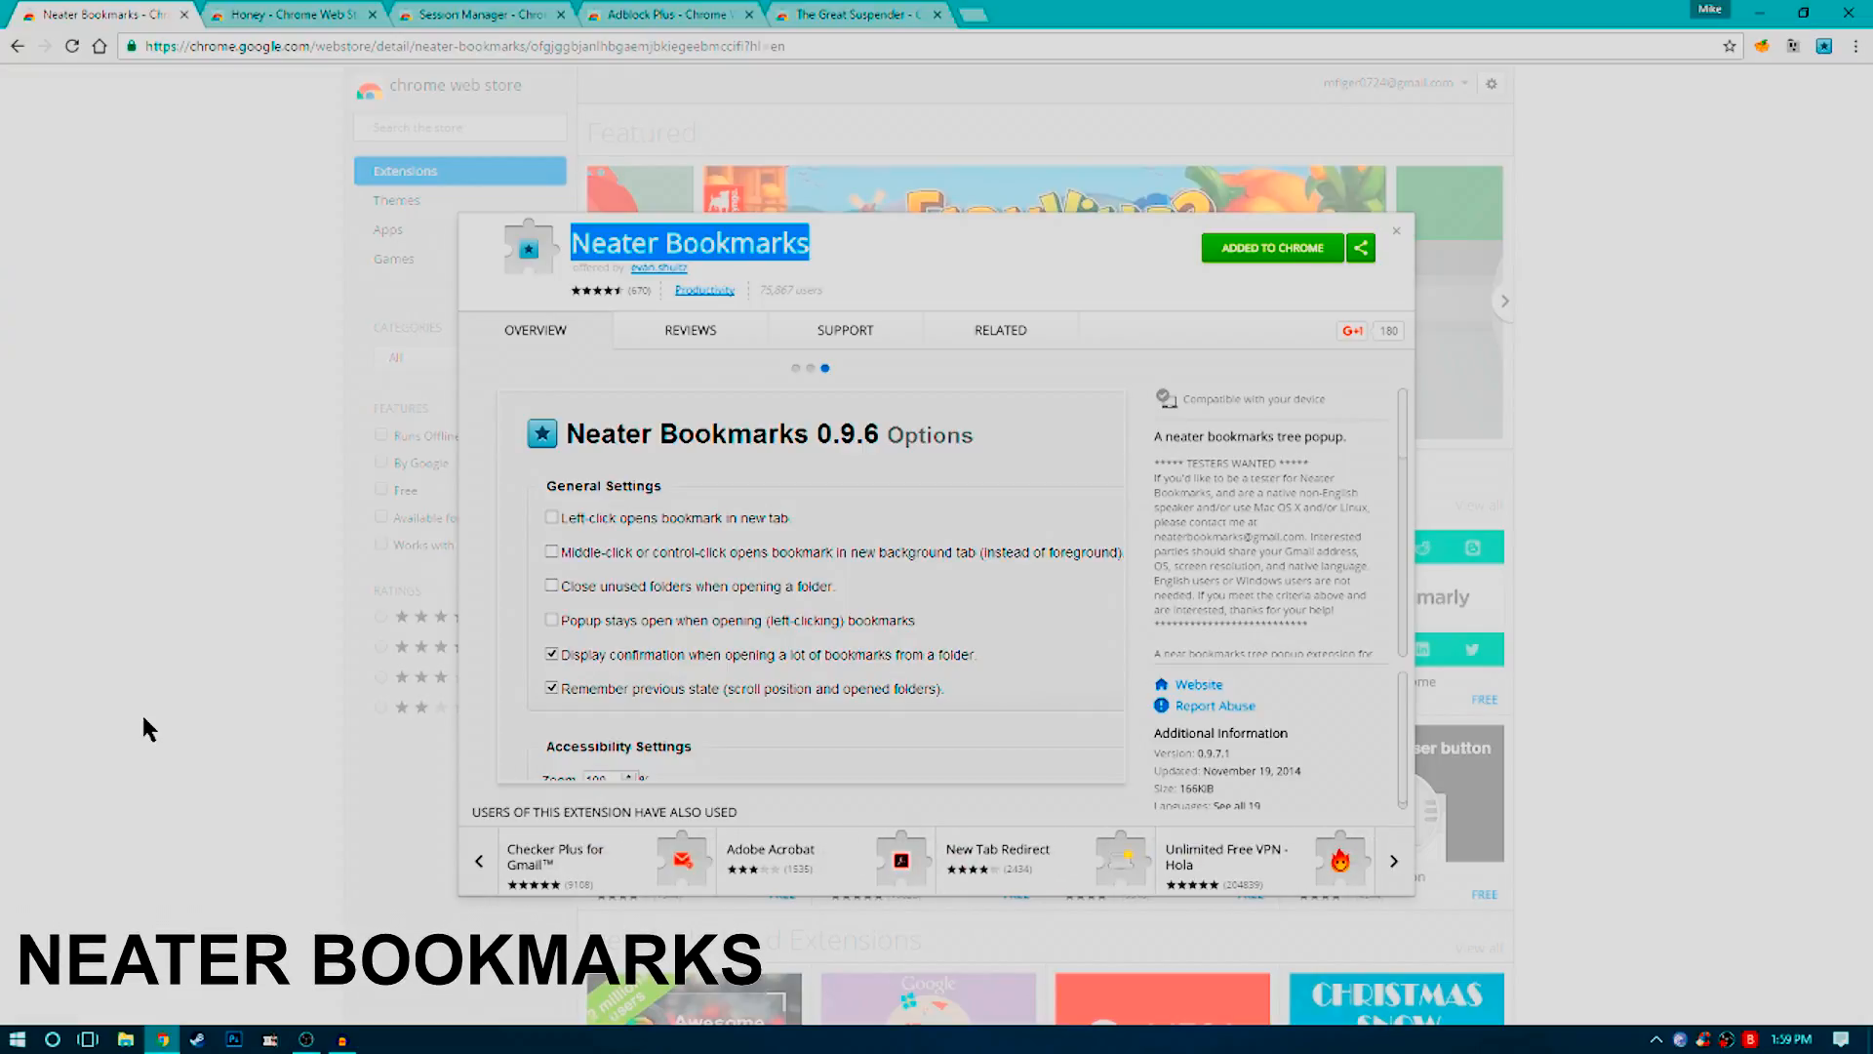
left_click(1473, 139)
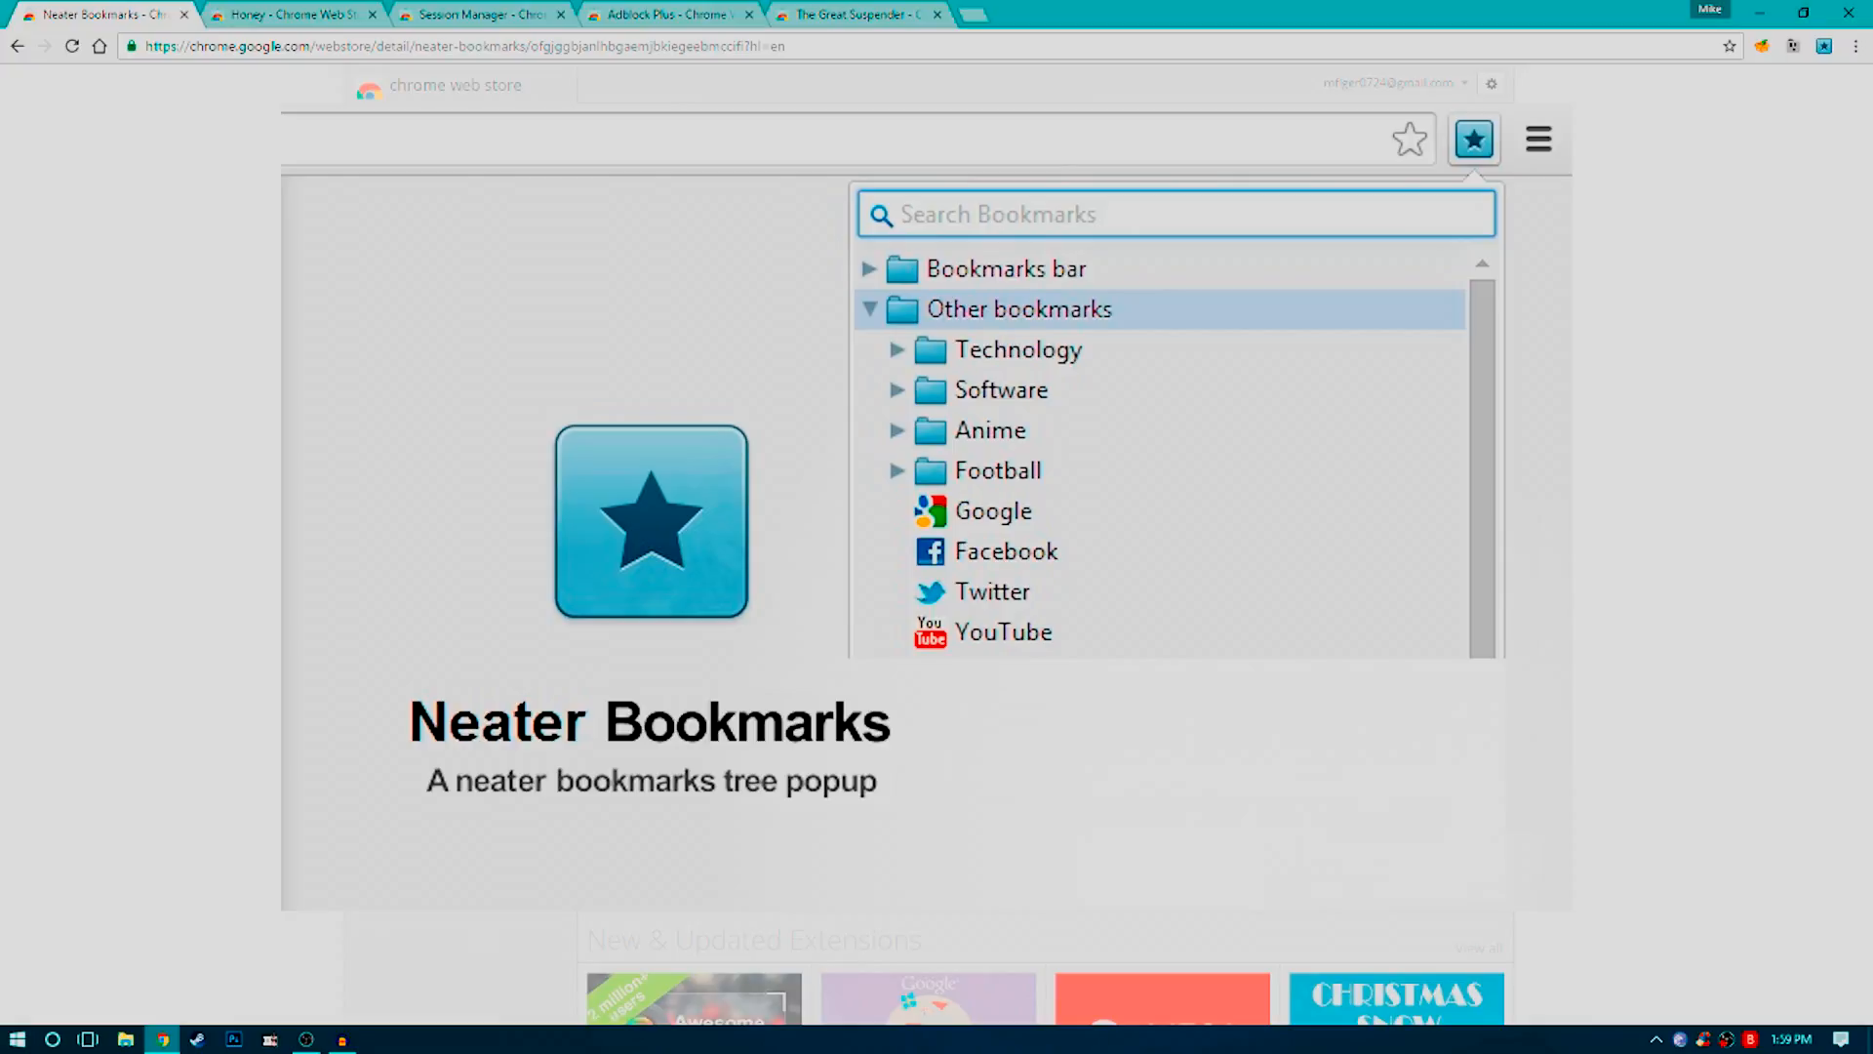
mouse_move(1824, 46)
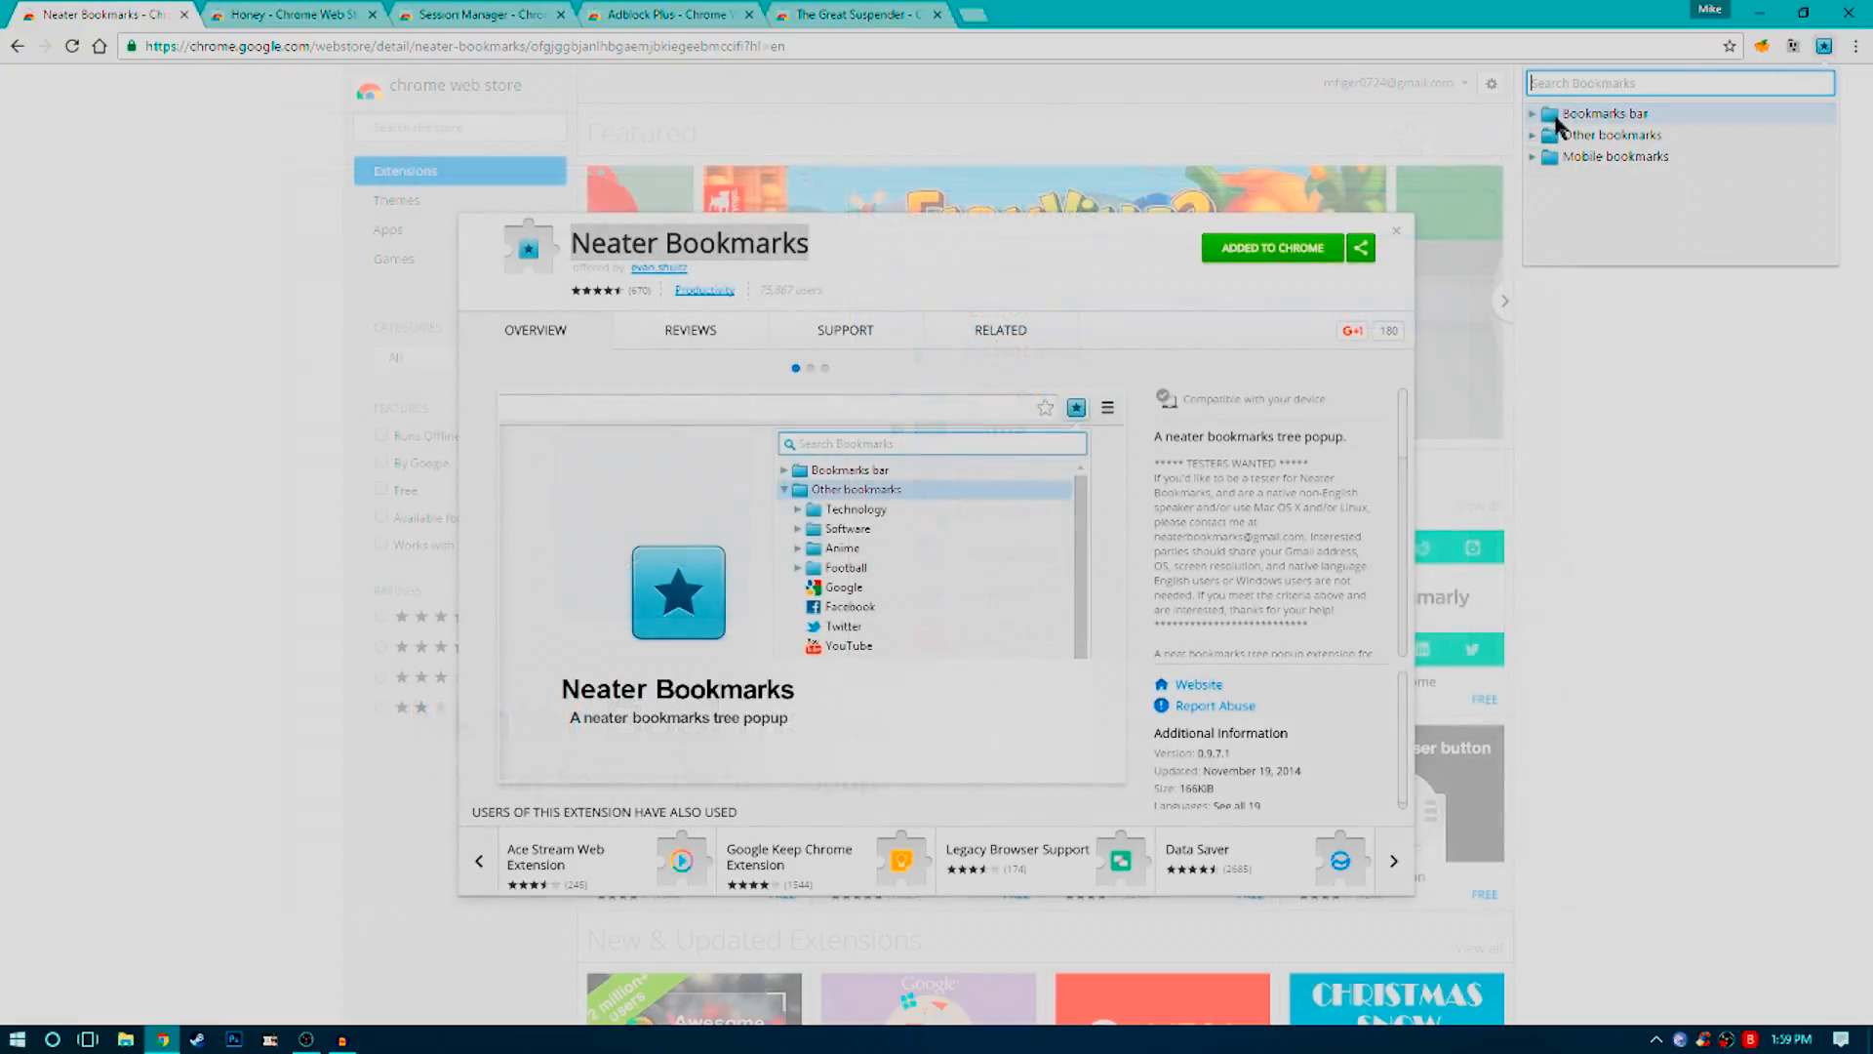
- Expand the Bookmarks bar folder in the bookmarks tree popup, then dismiss the browser options list
left_click(1535, 113)
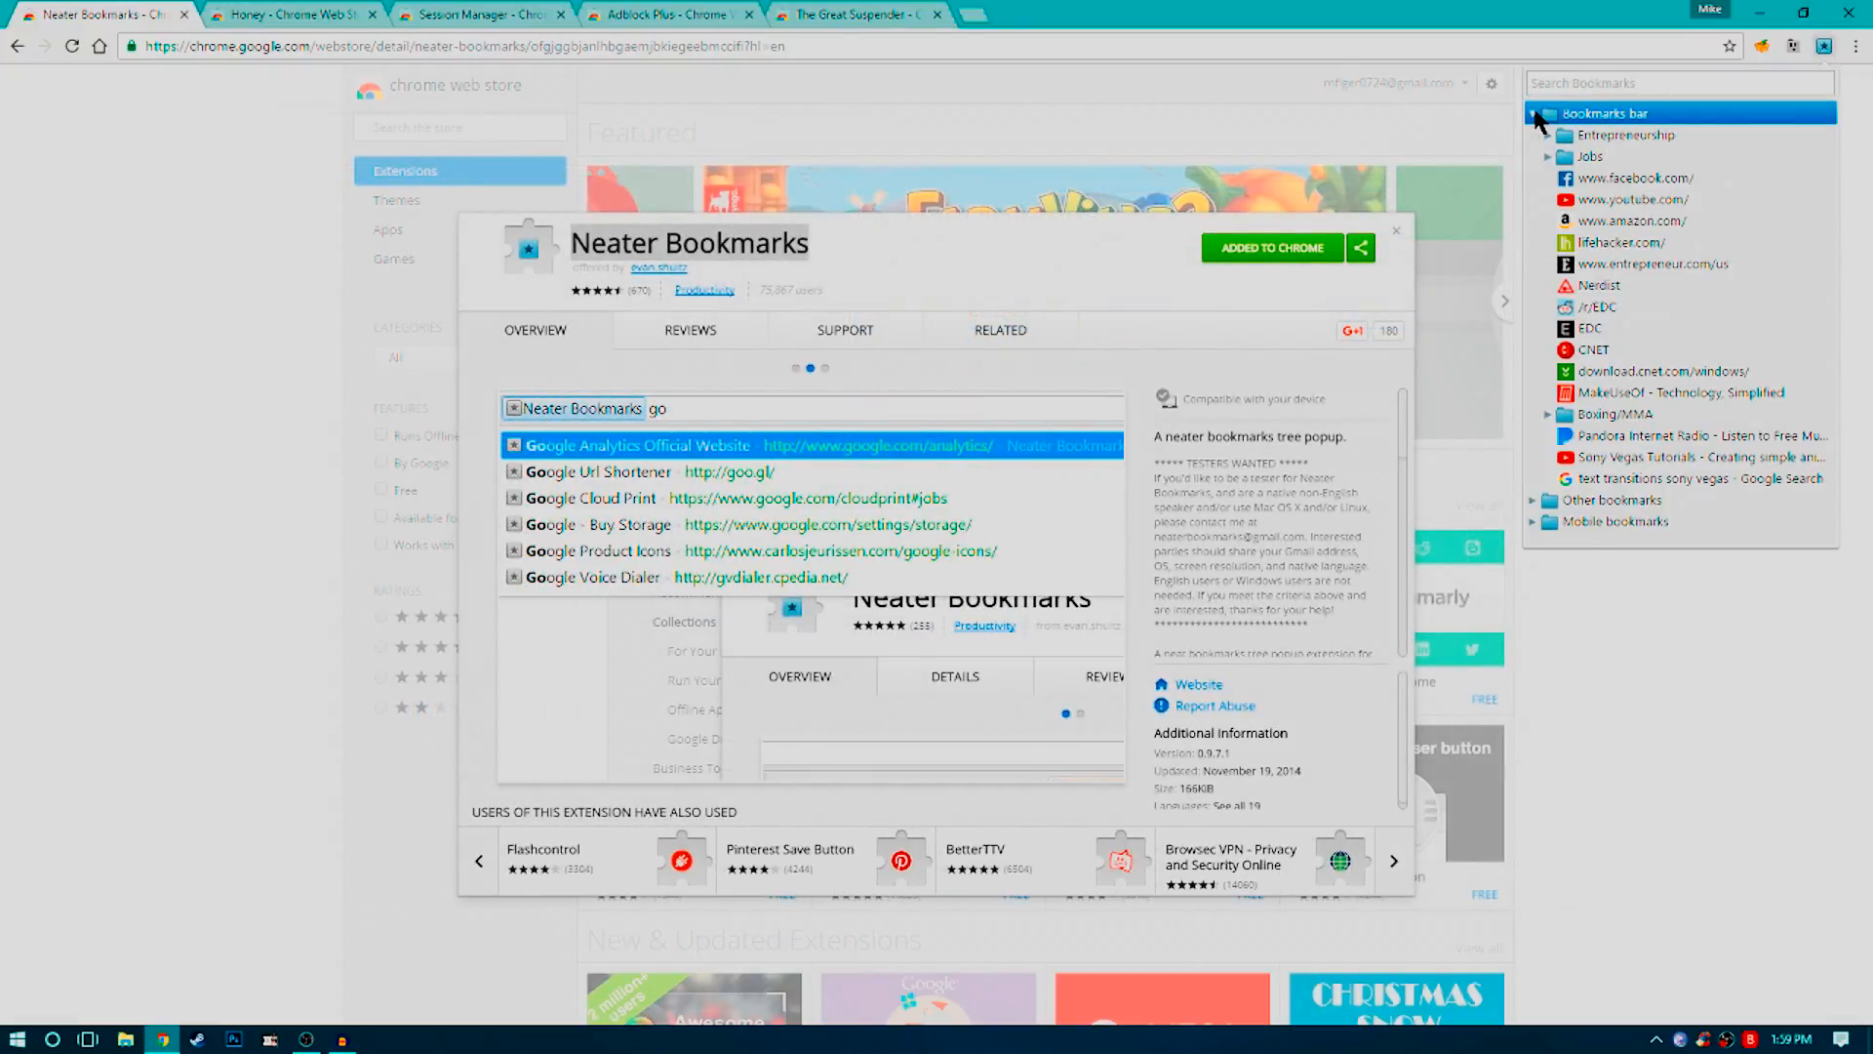
mouse_move(1846, 98)
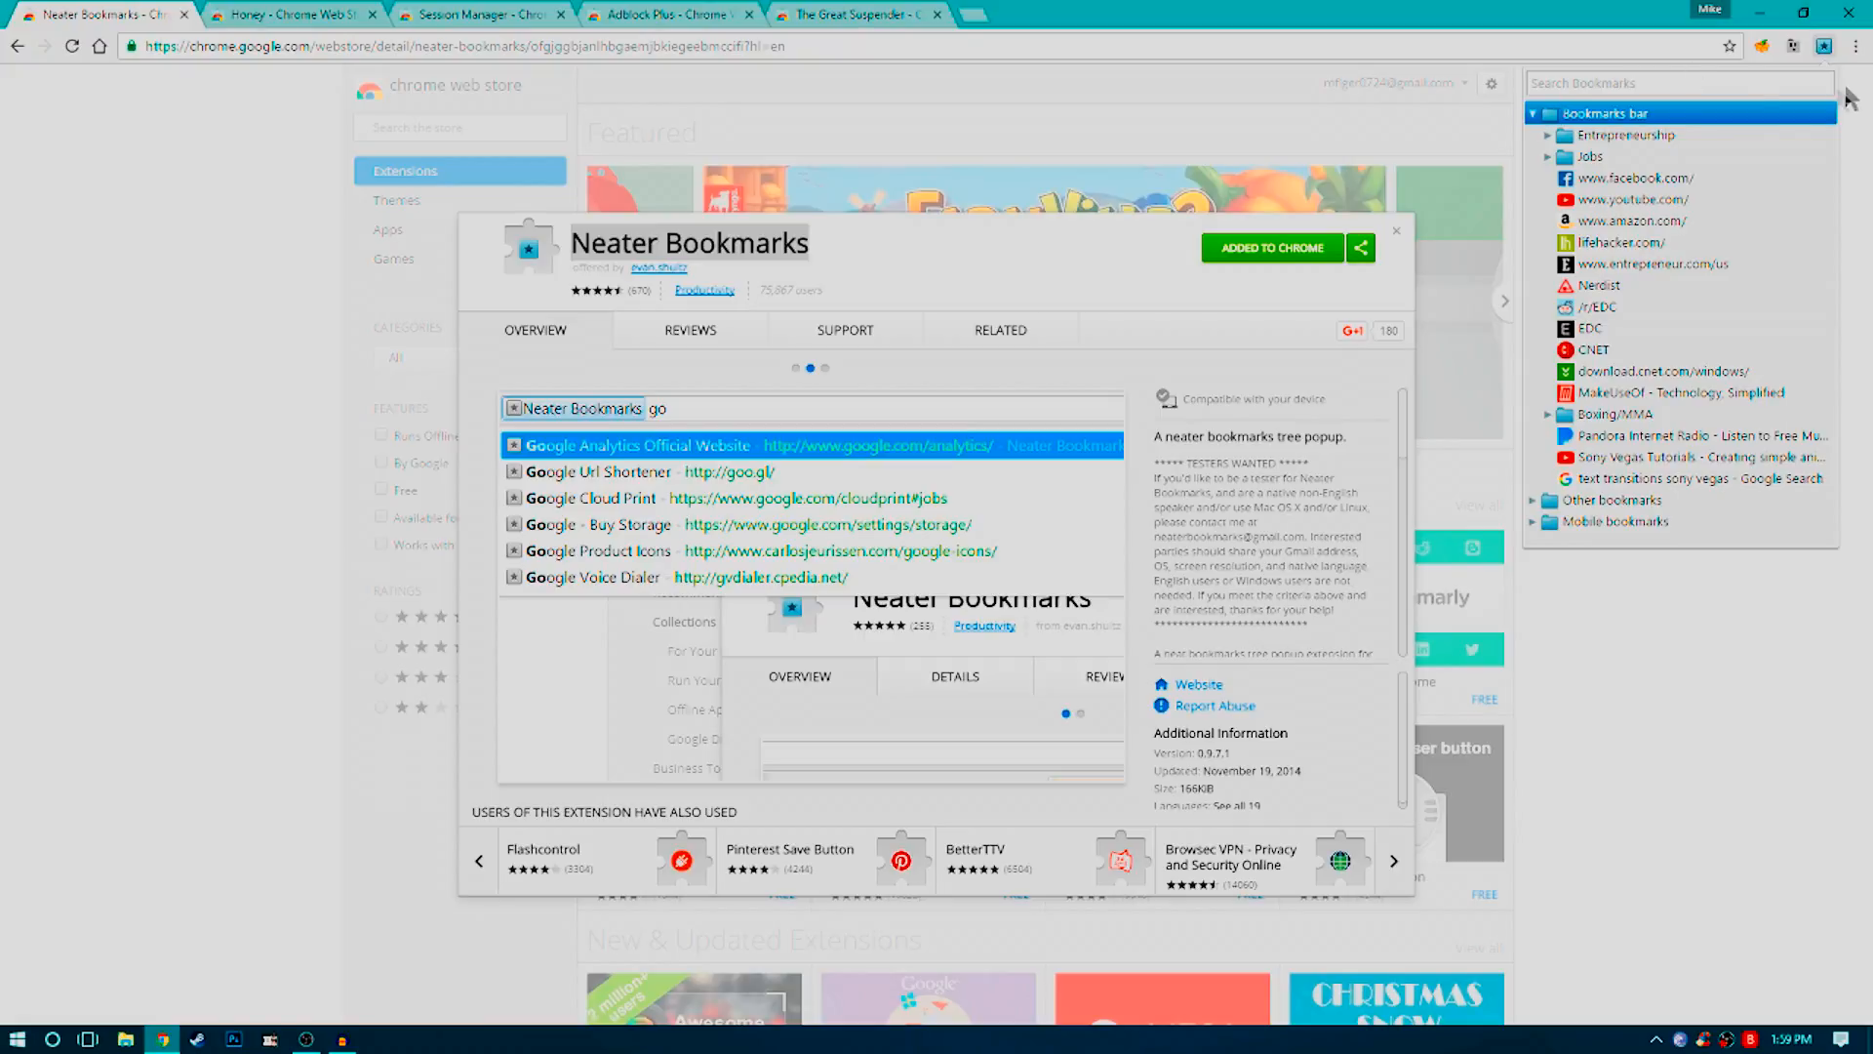
left_click(1858, 45)
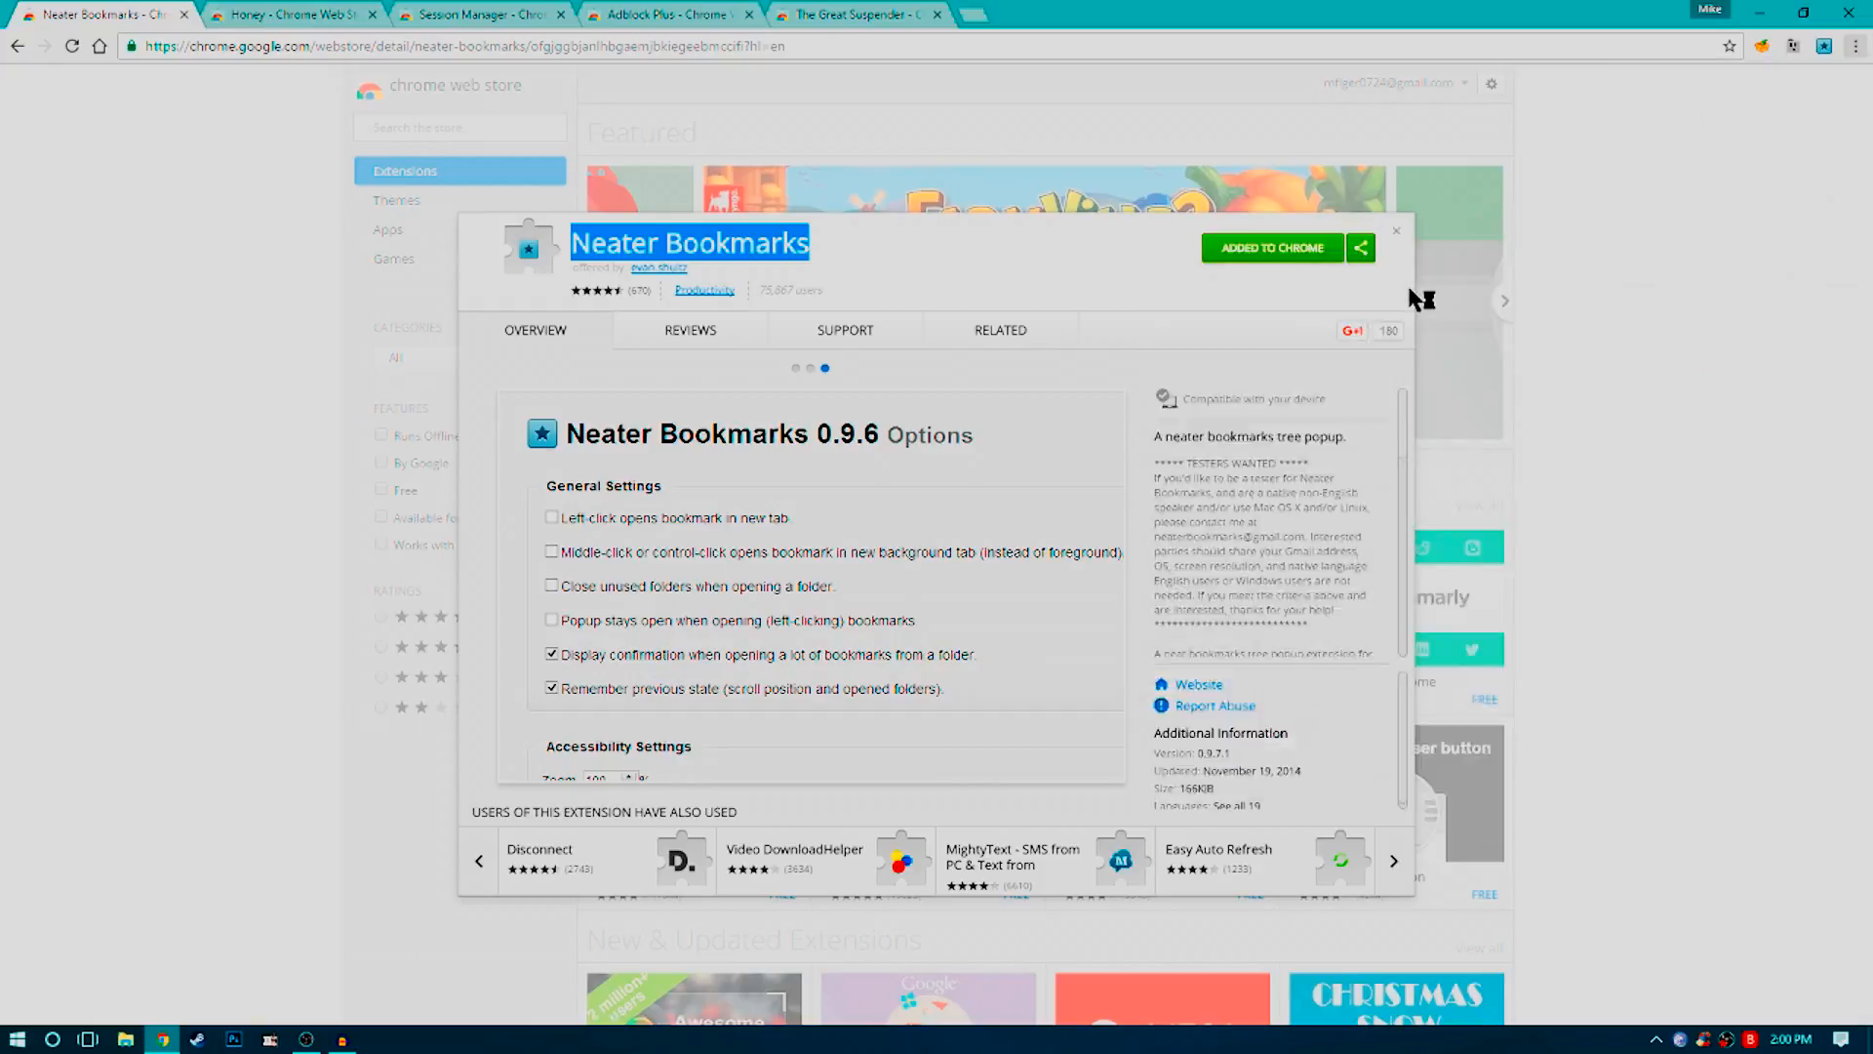
left_click(1853, 46)
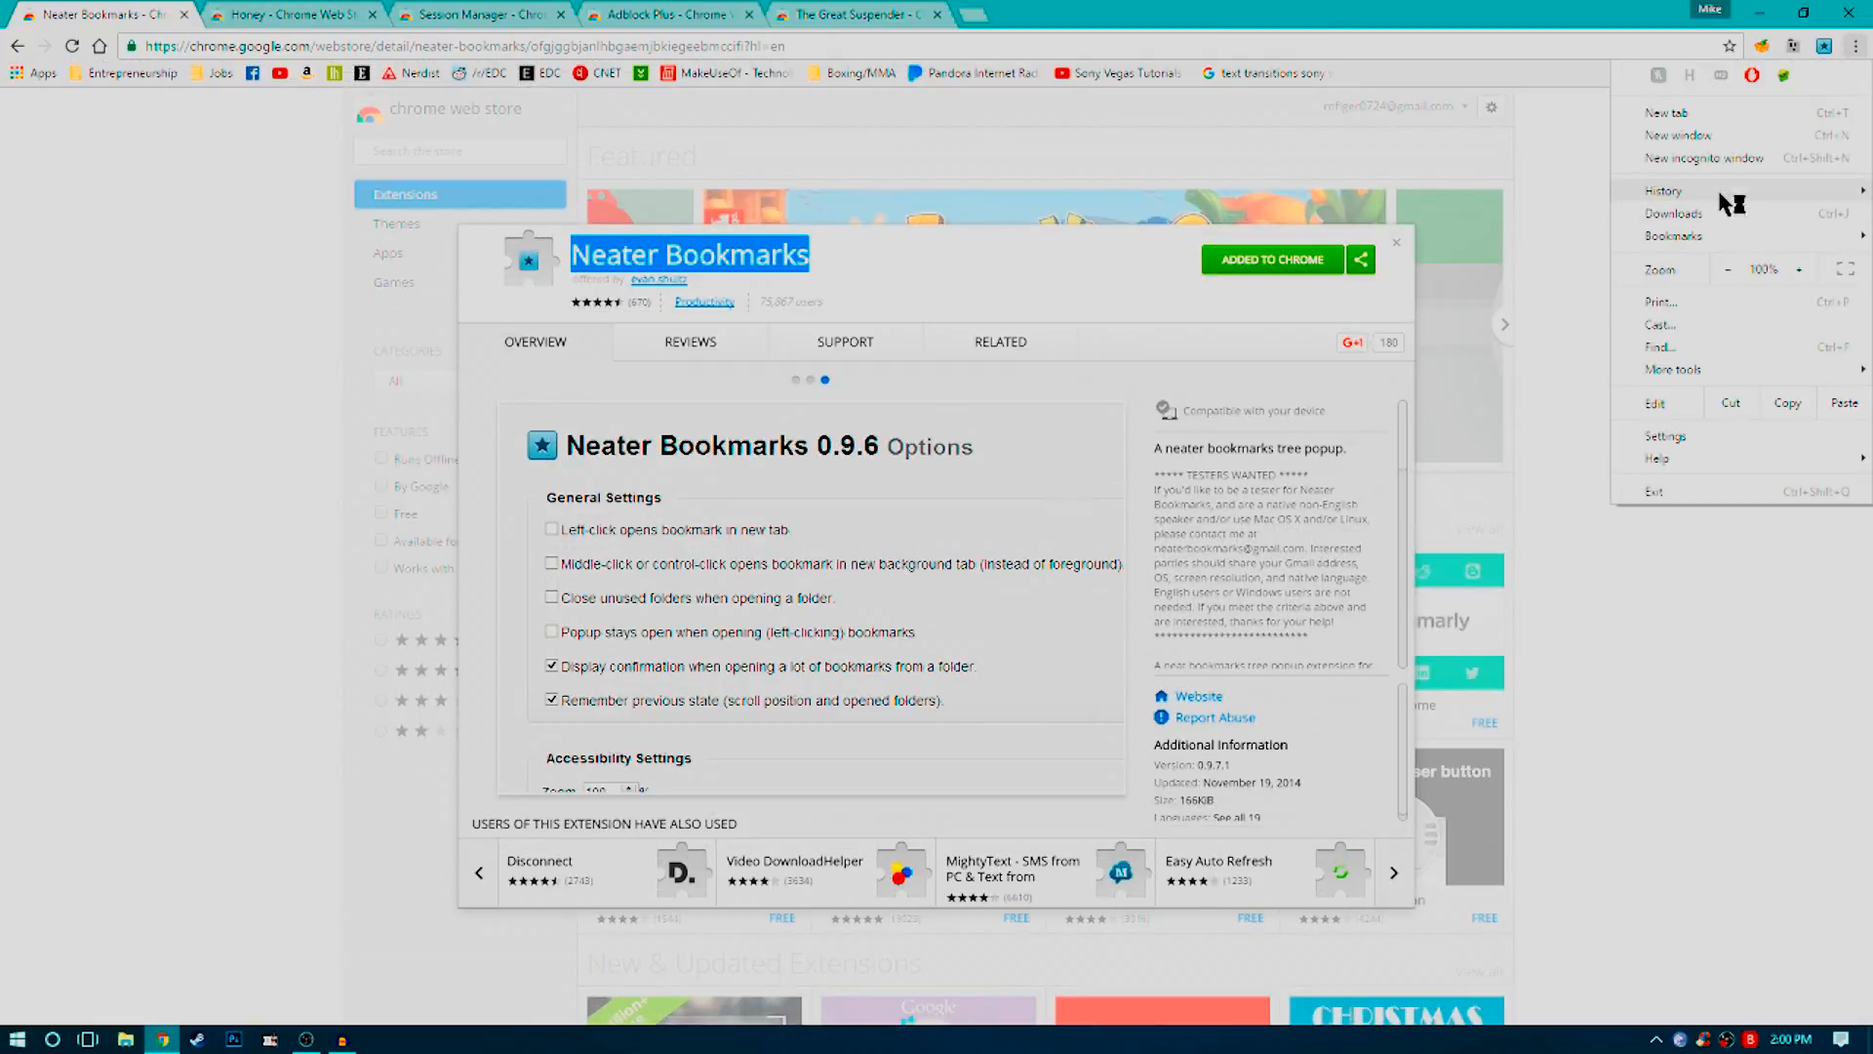
left_click(1672, 235)
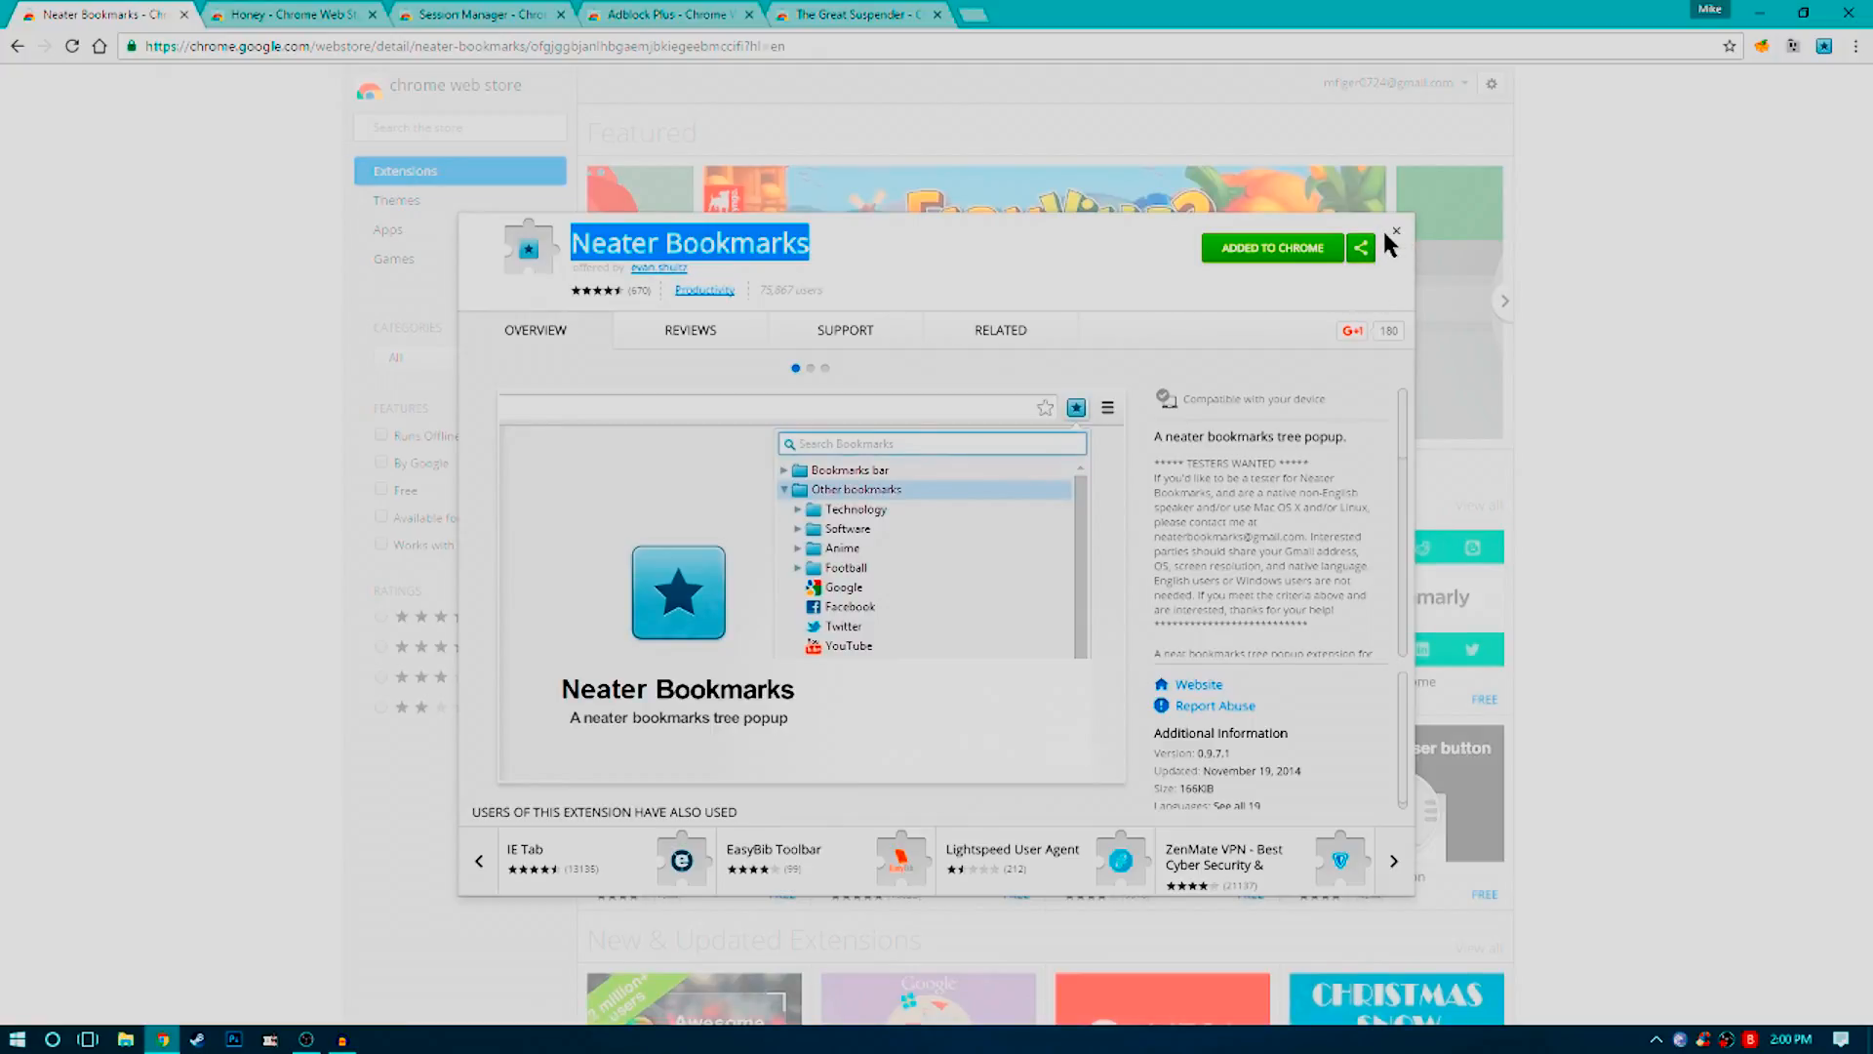
- Switch to the Honey extension listing and browse its screenshots
left_click(1393, 861)
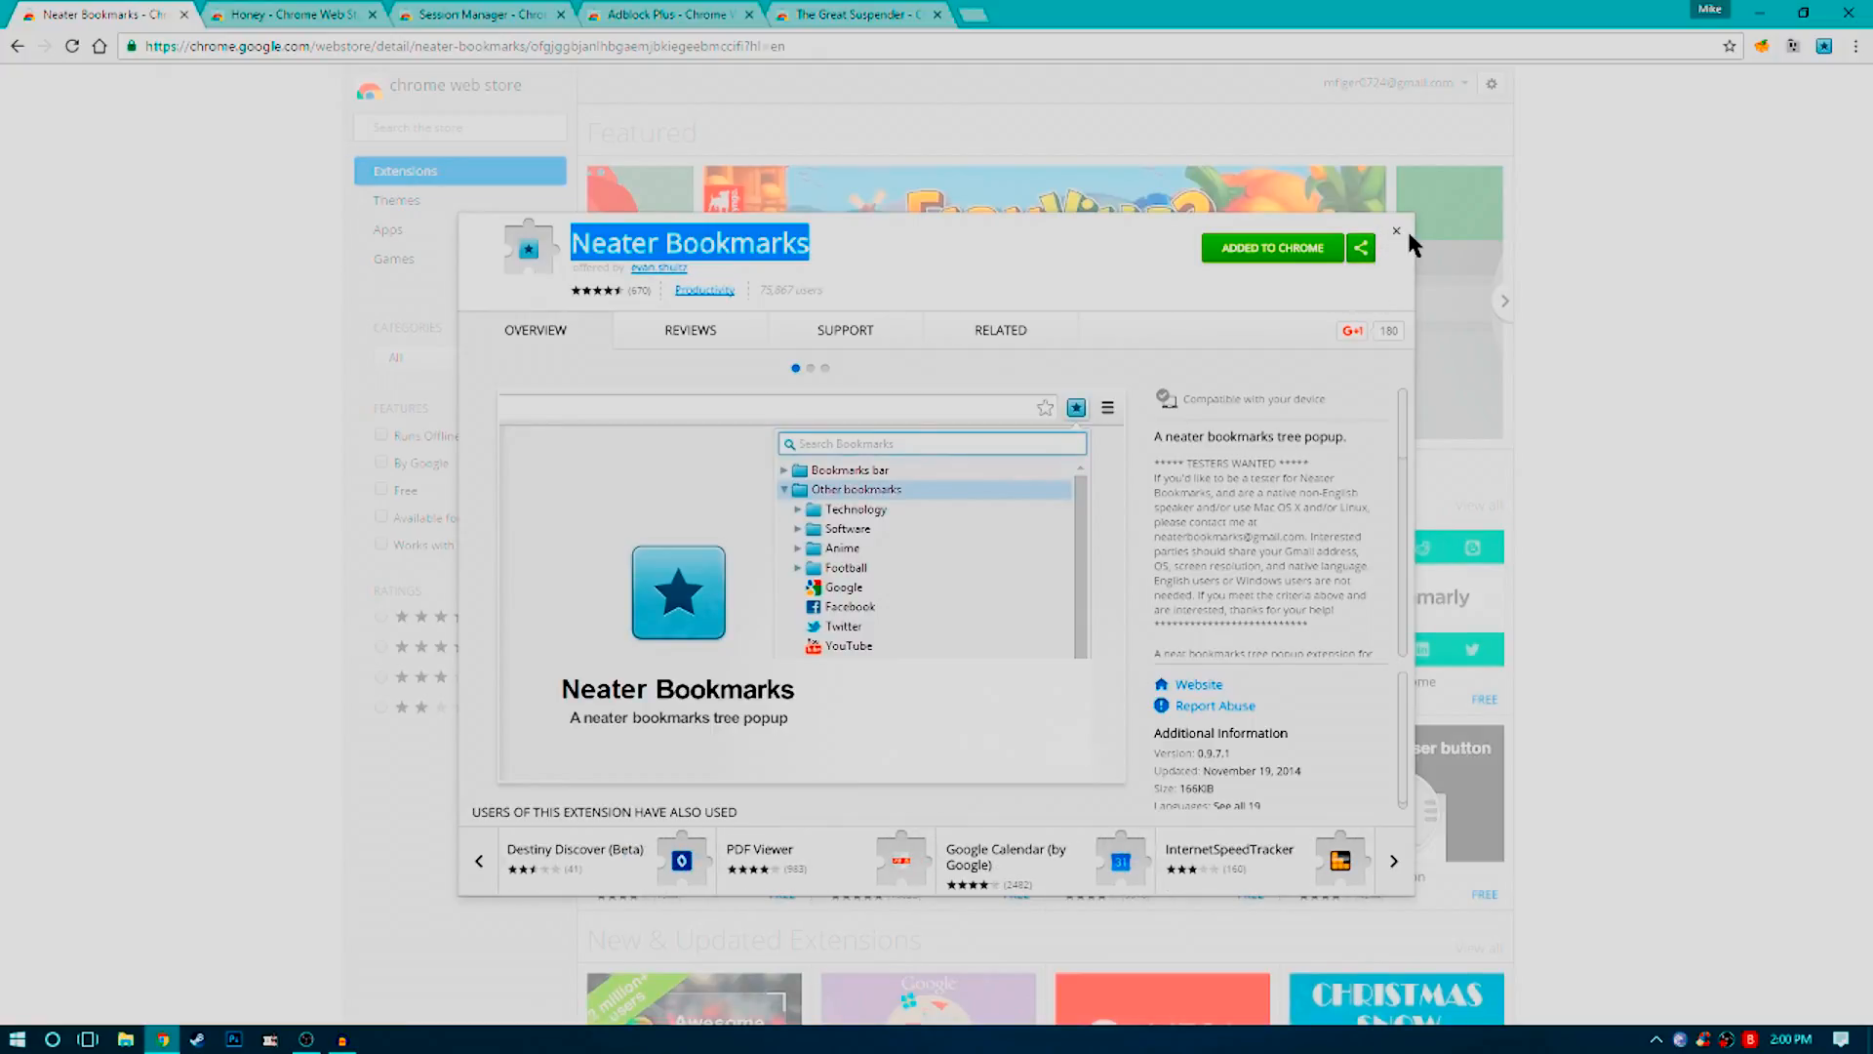
left_click(287, 14)
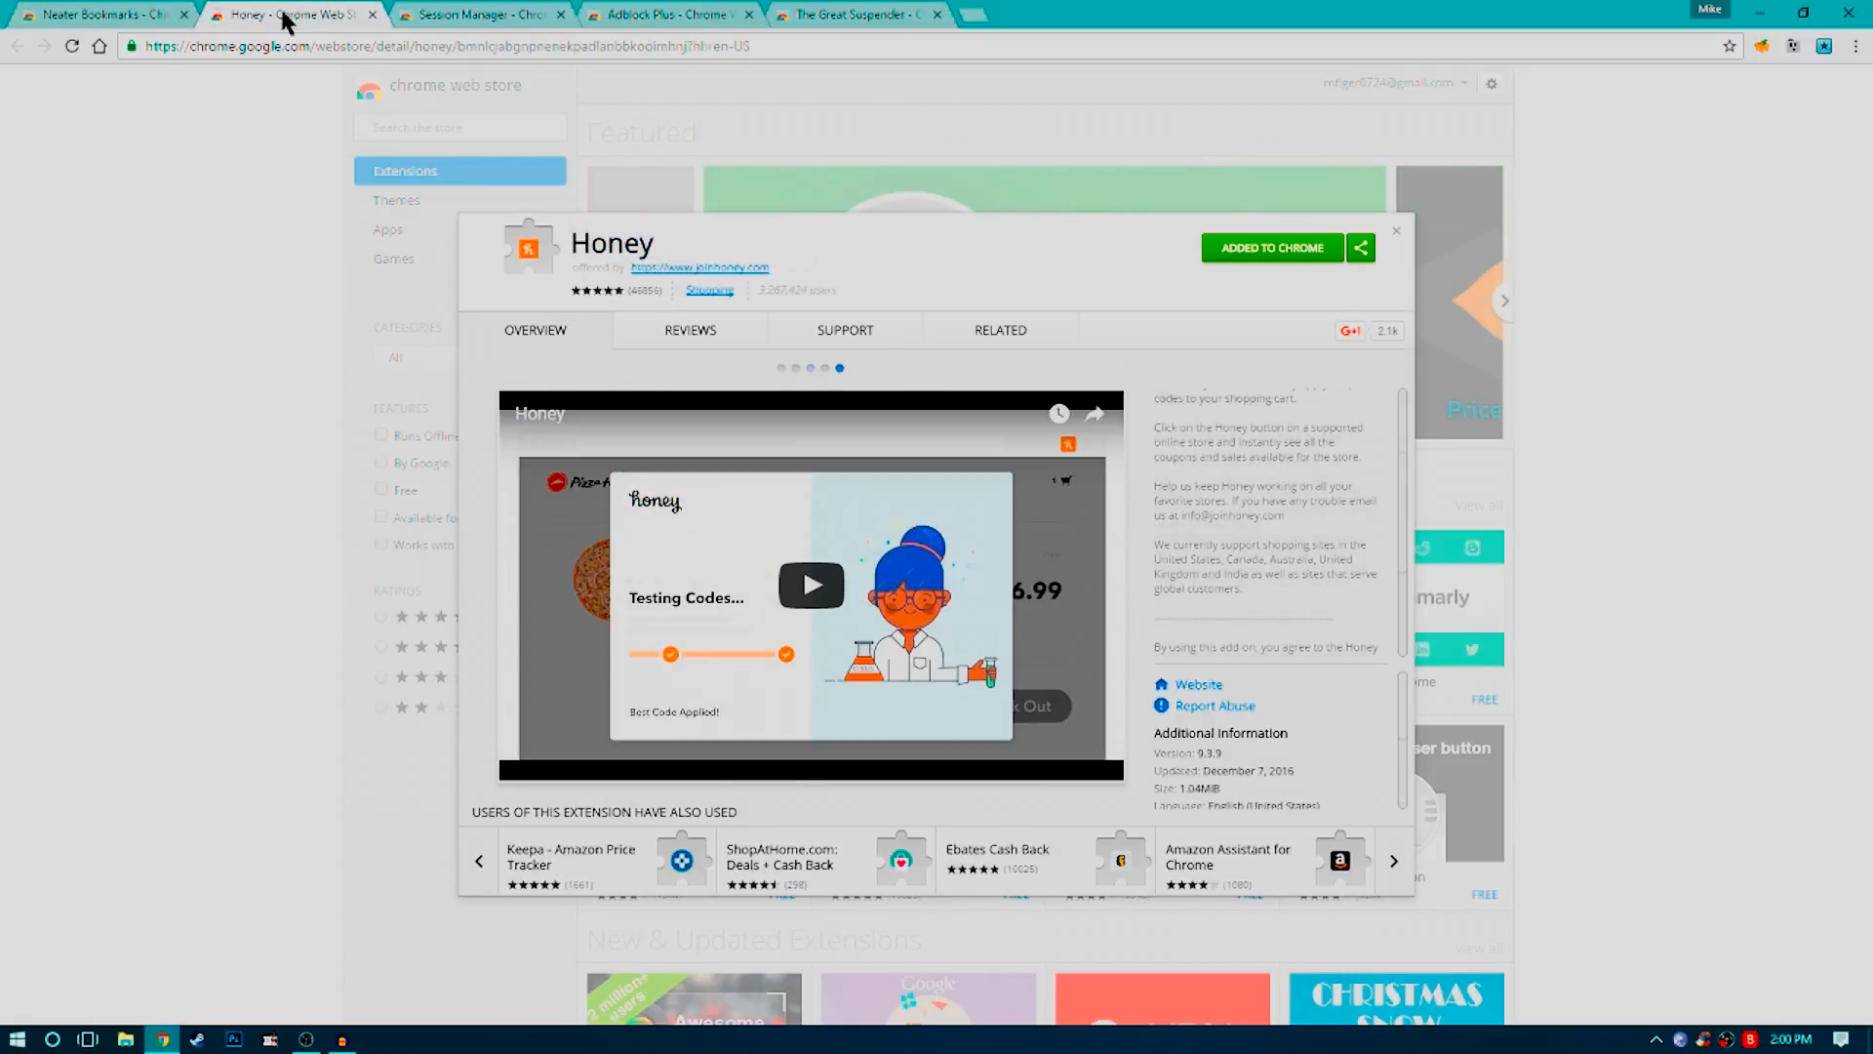
mouse_move(339, 257)
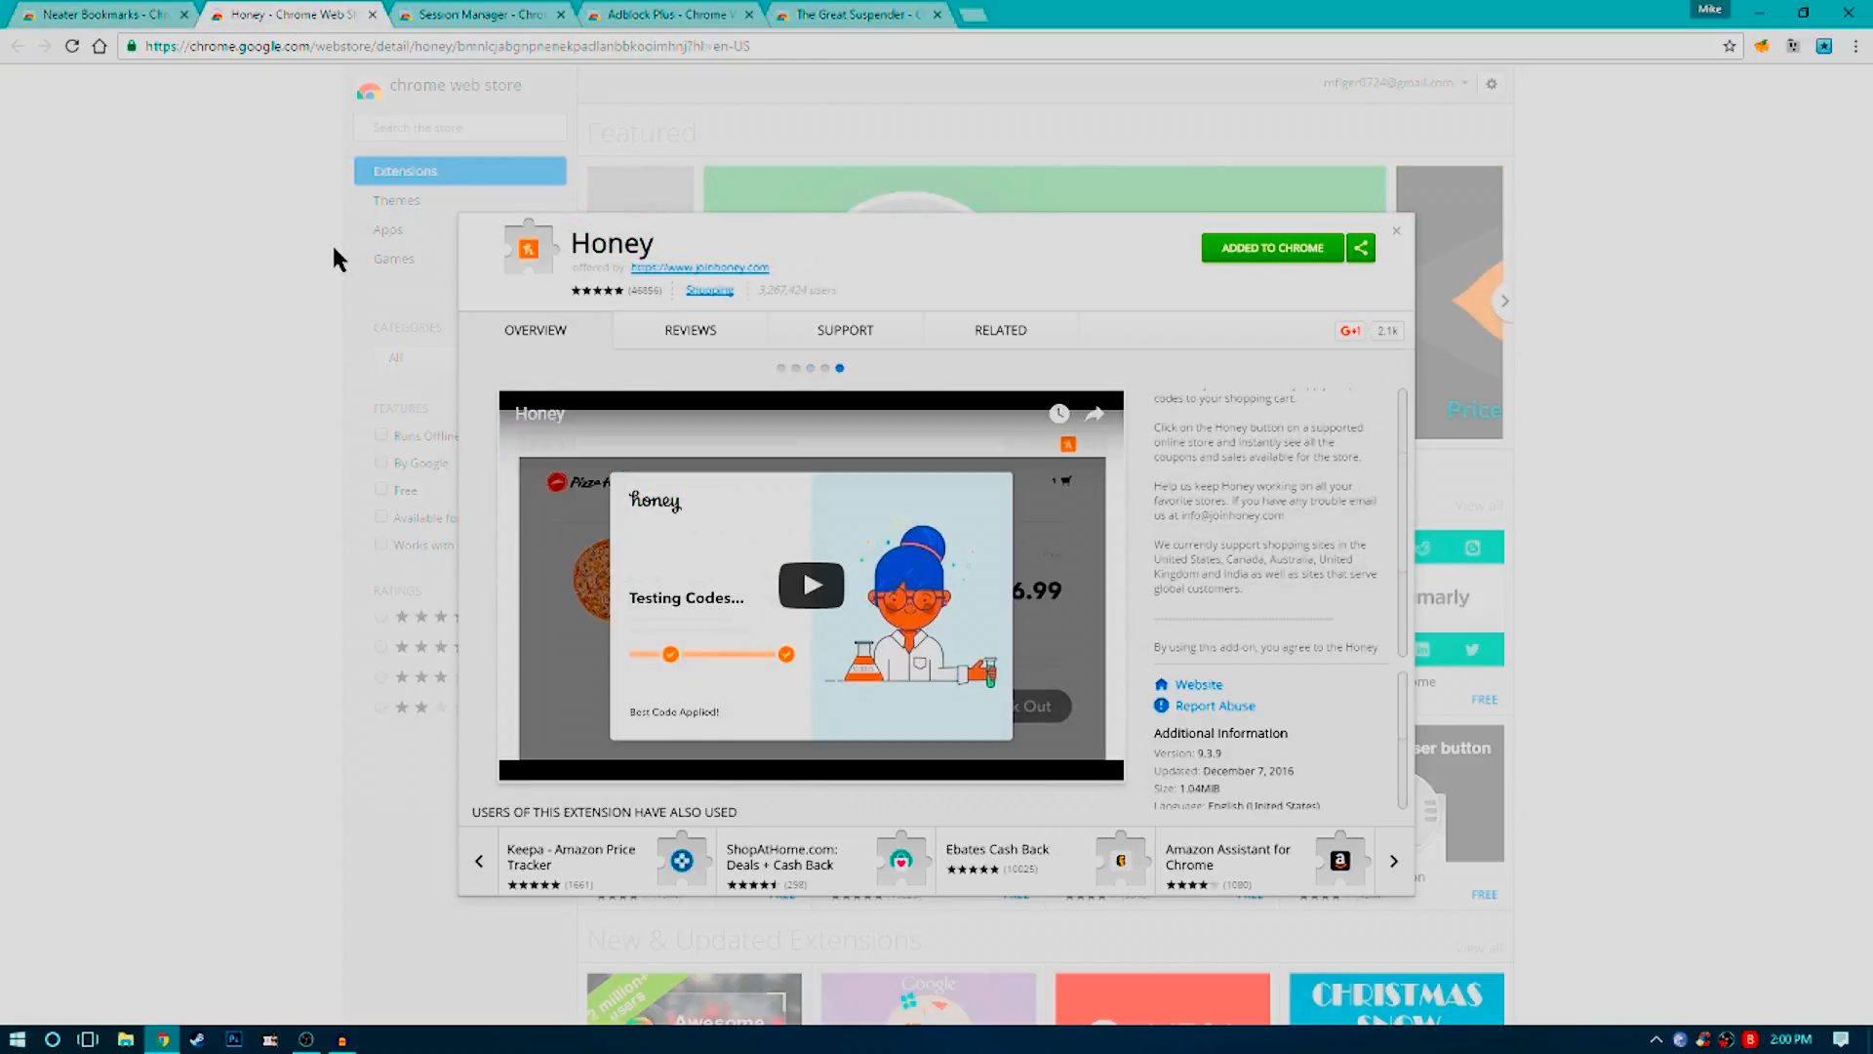
left_click(780, 368)
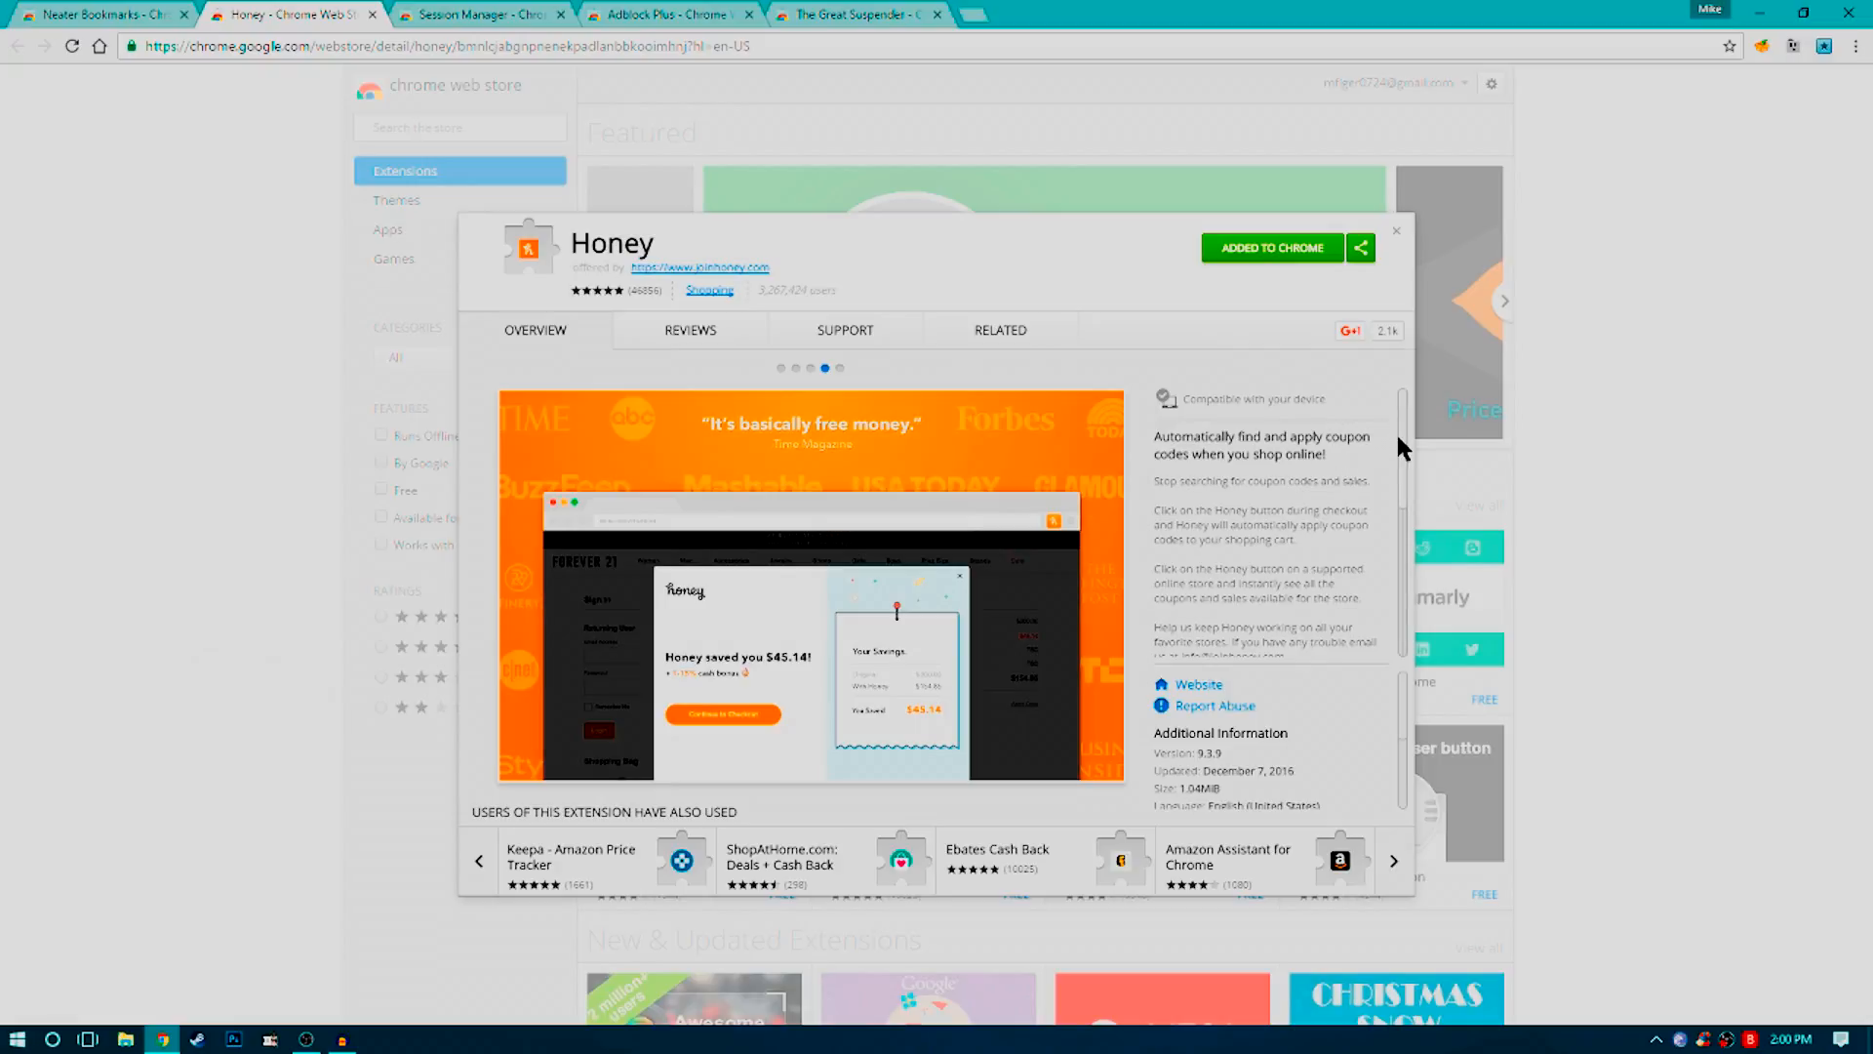
mouse_move(1294, 437)
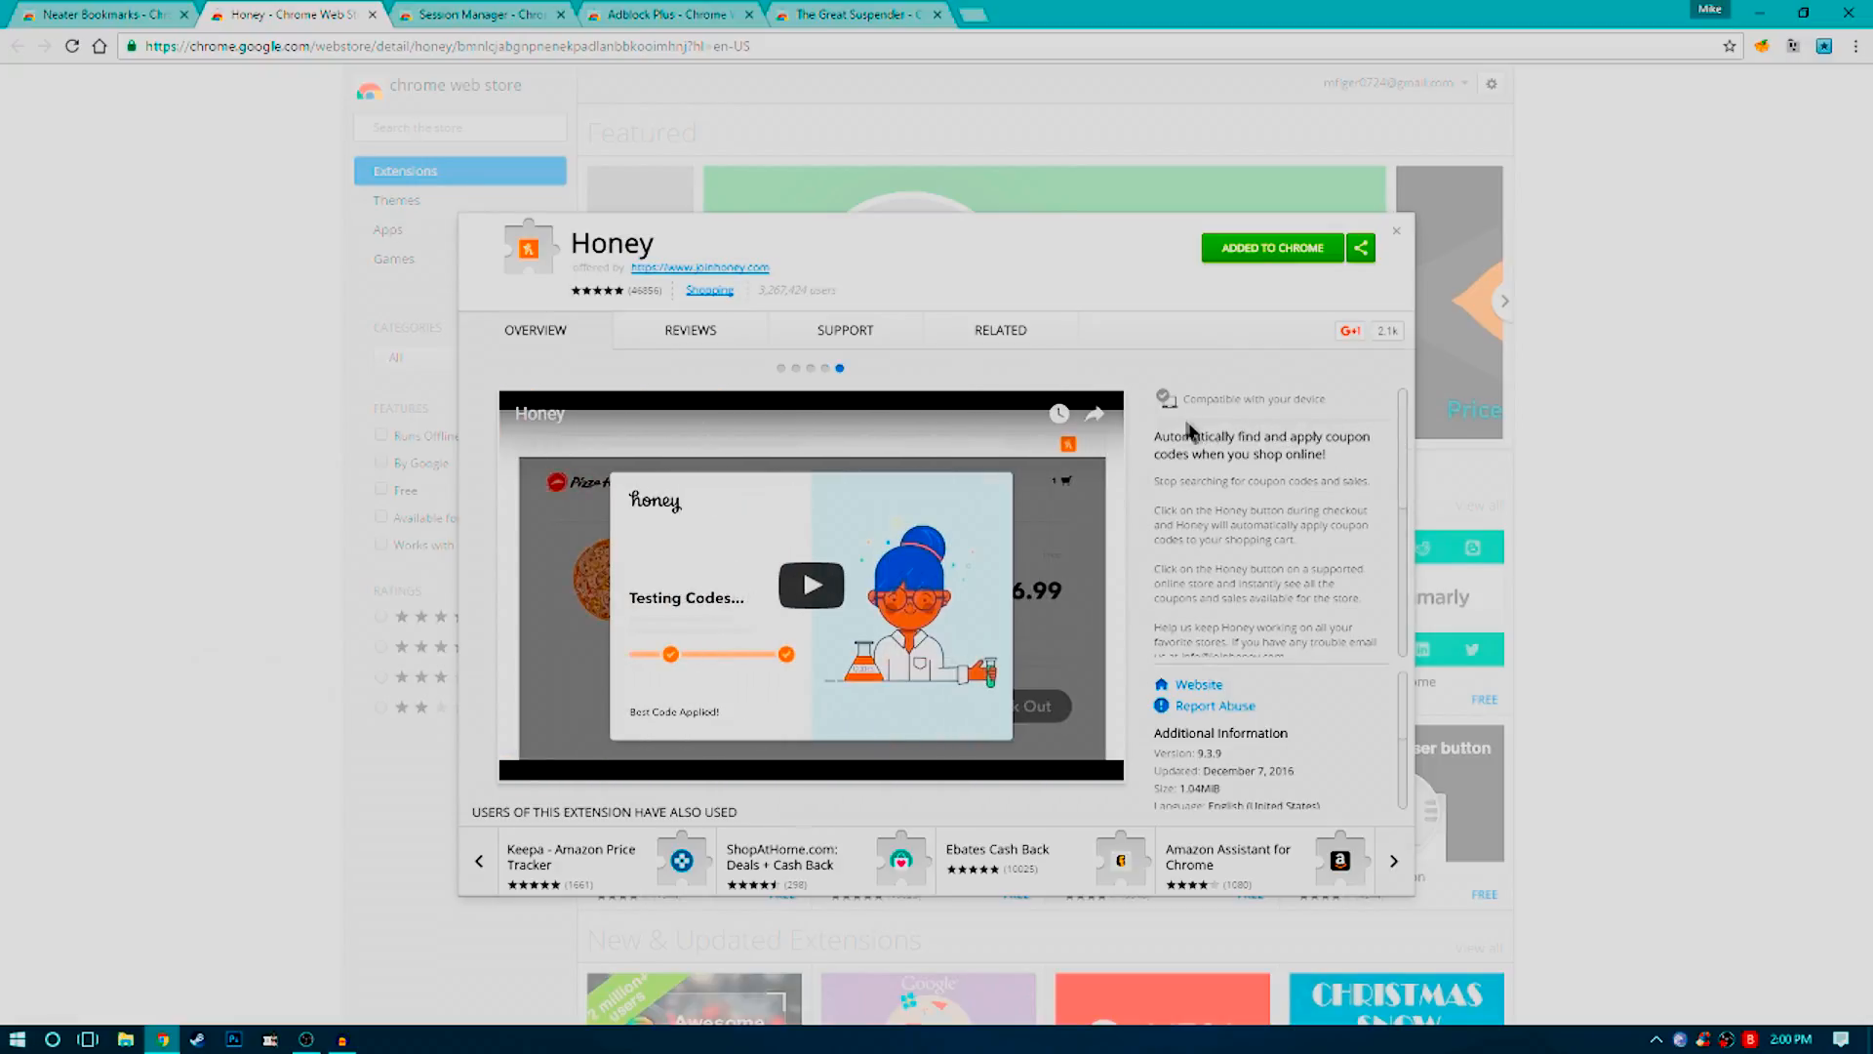
mouse_move(1303, 475)
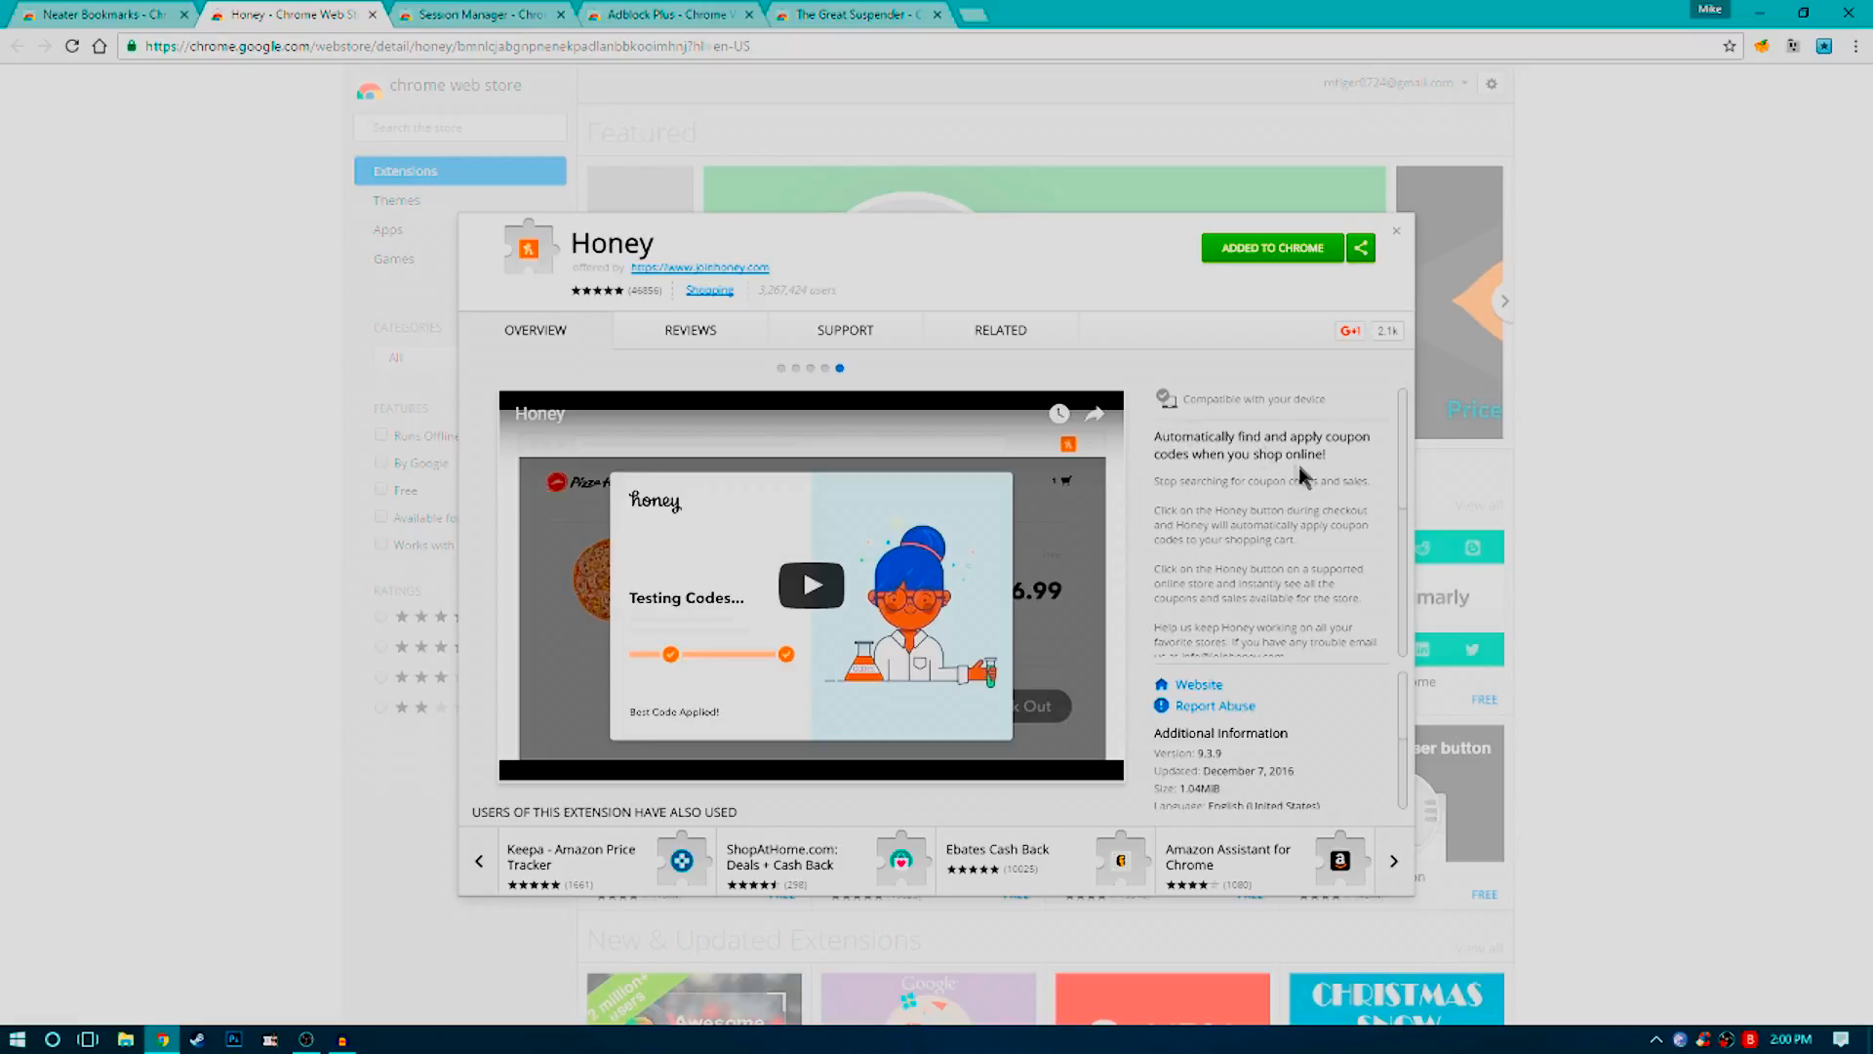
mouse_move(1314, 447)
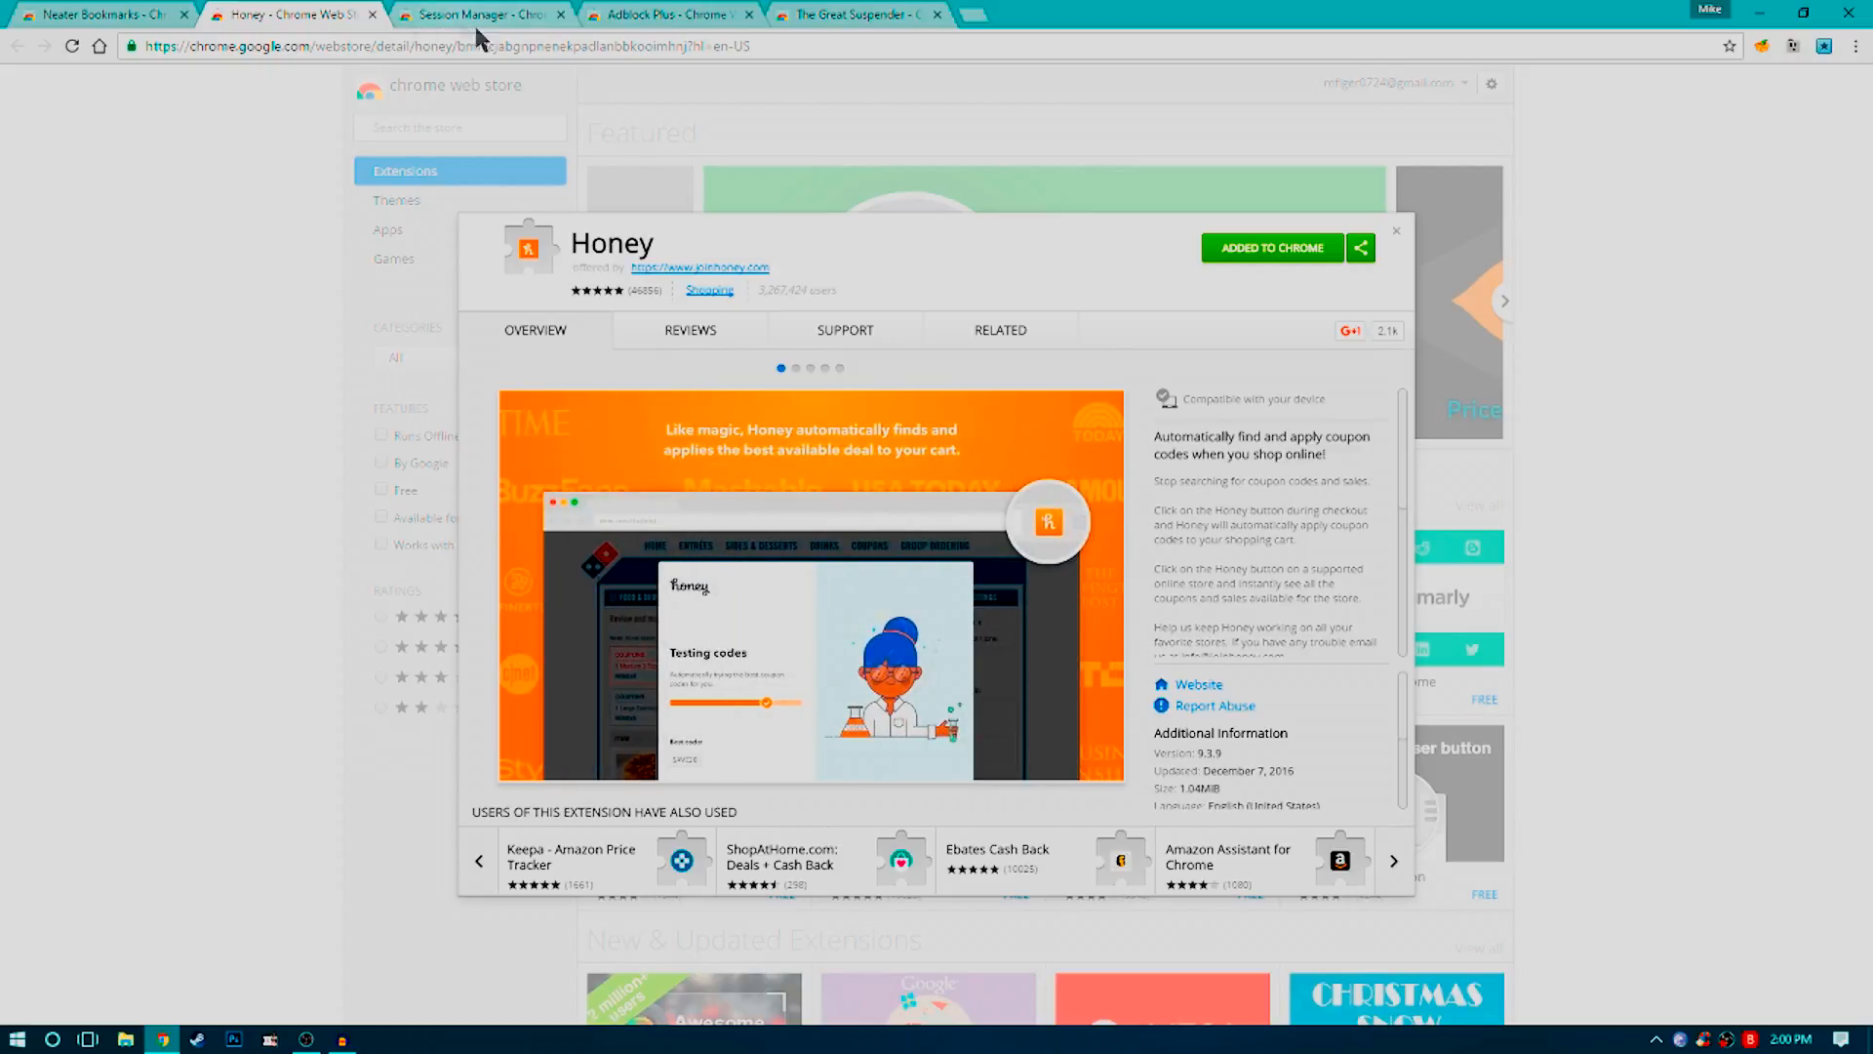
mouse_move(1219, 570)
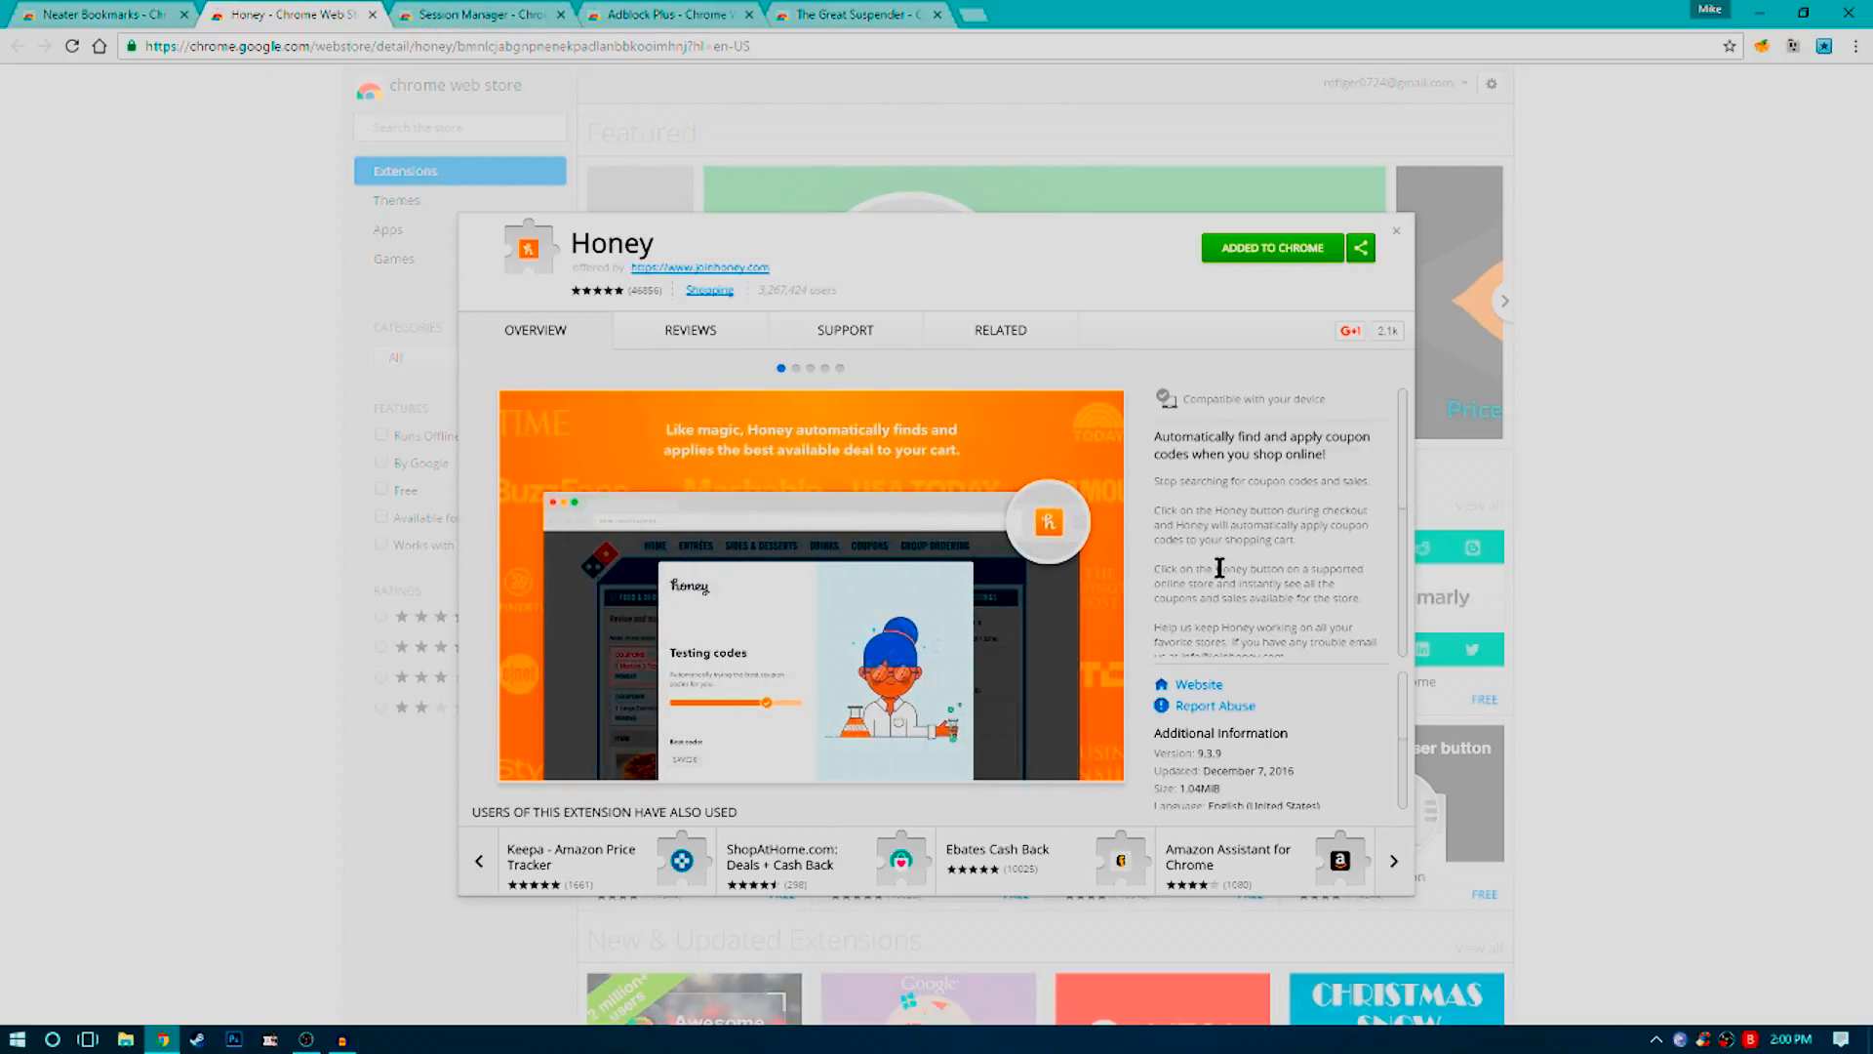
mouse_move(711, 310)
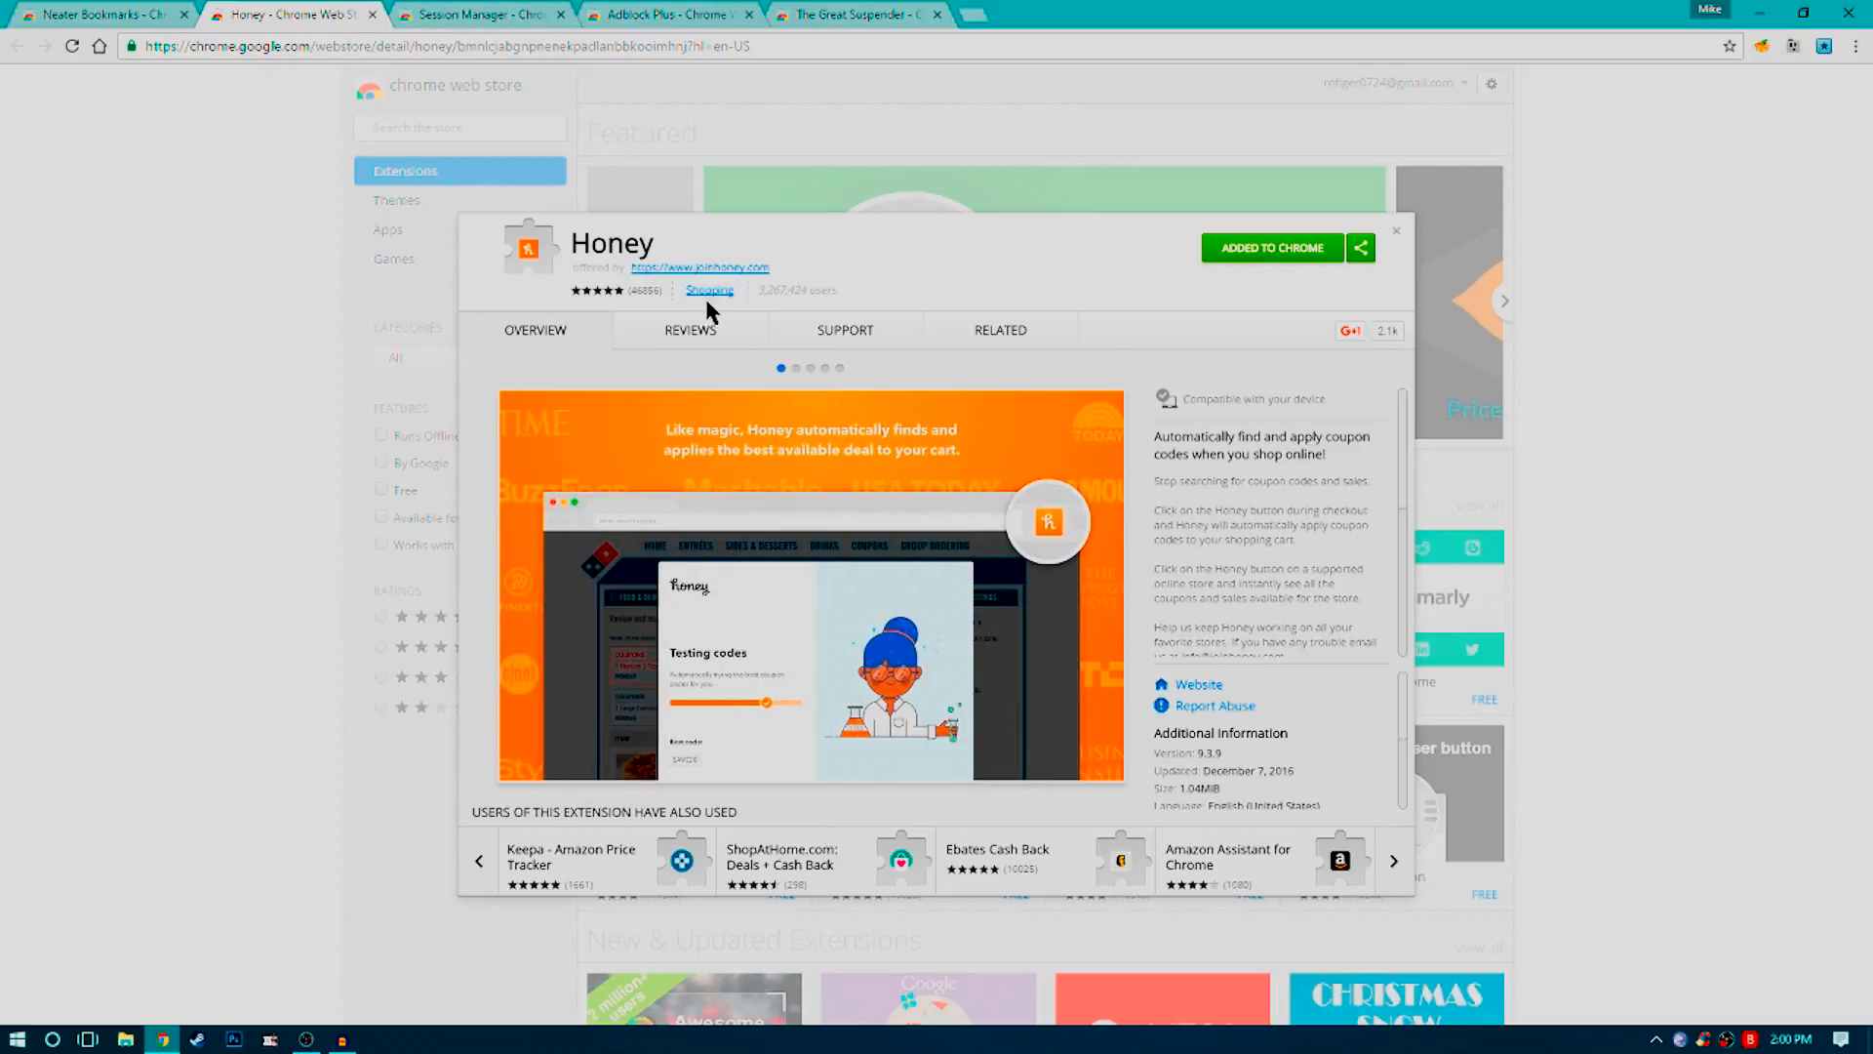
- Open the Session Manager tab and page repeatedly through its listing
left_click(478, 12)
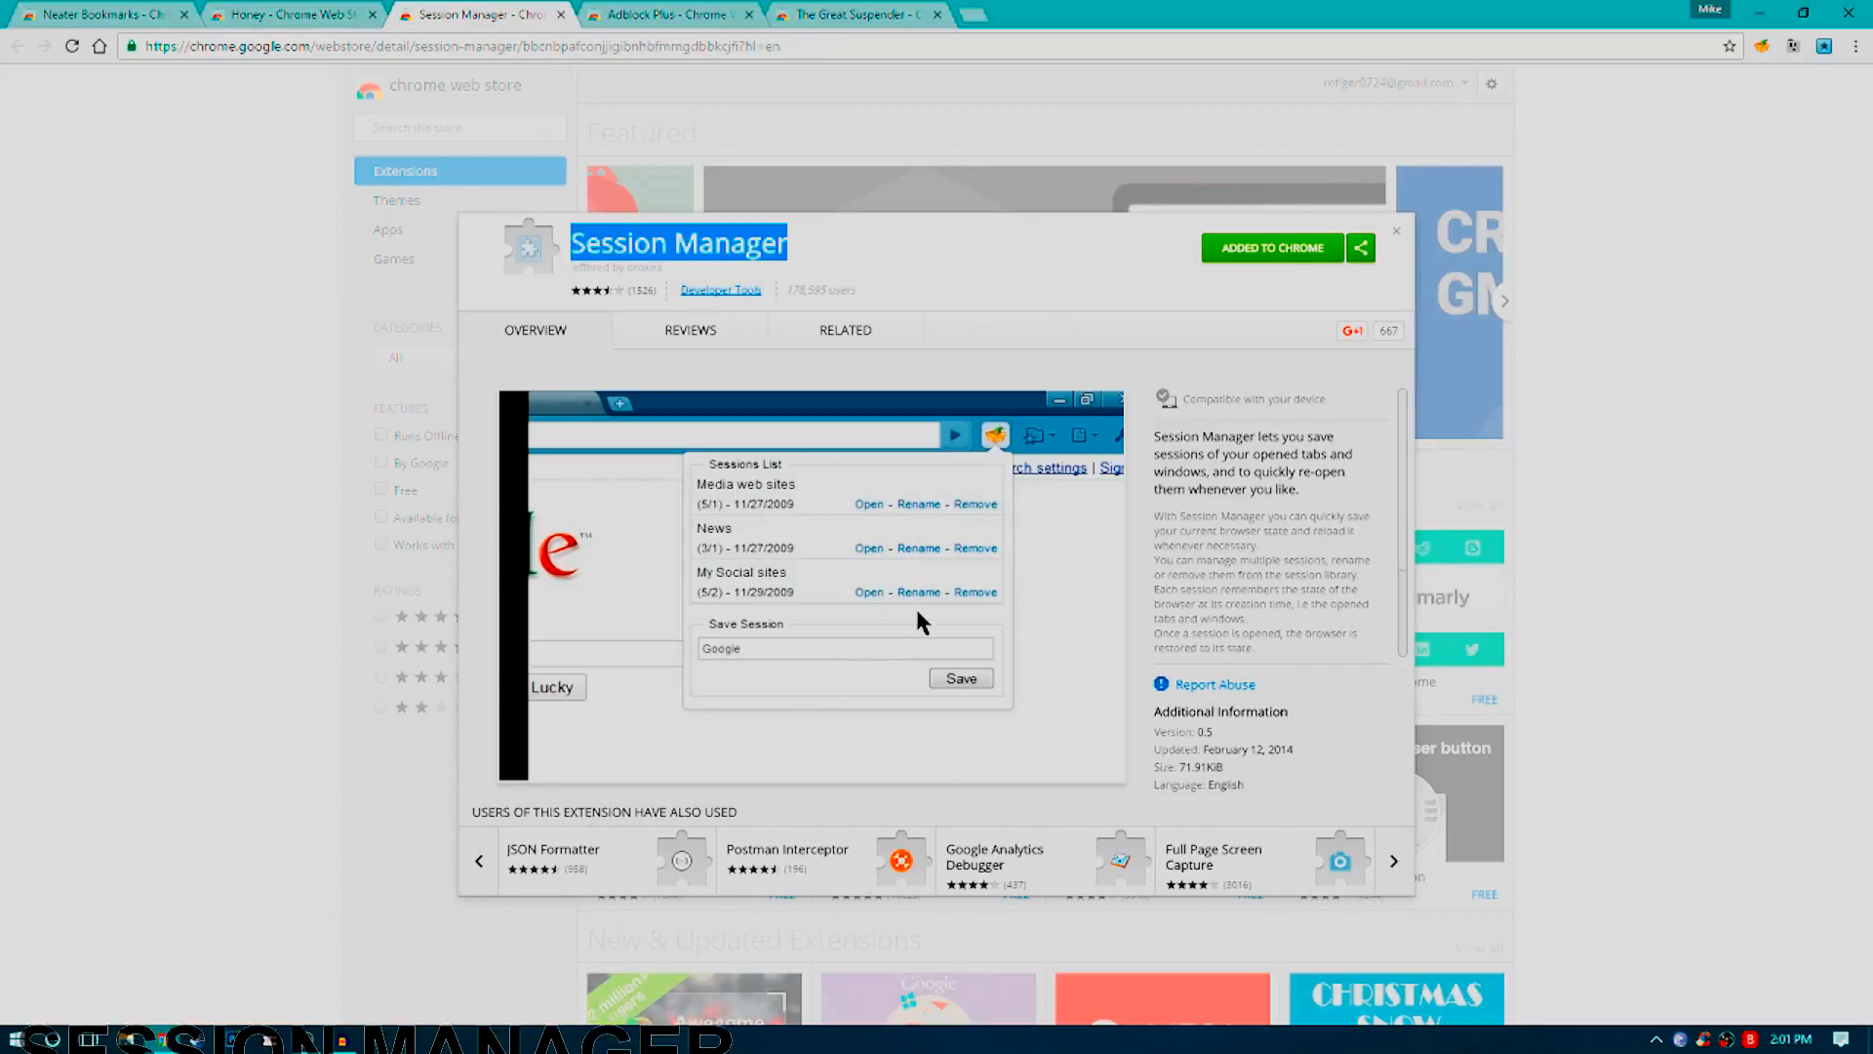
left_click(1321, 107)
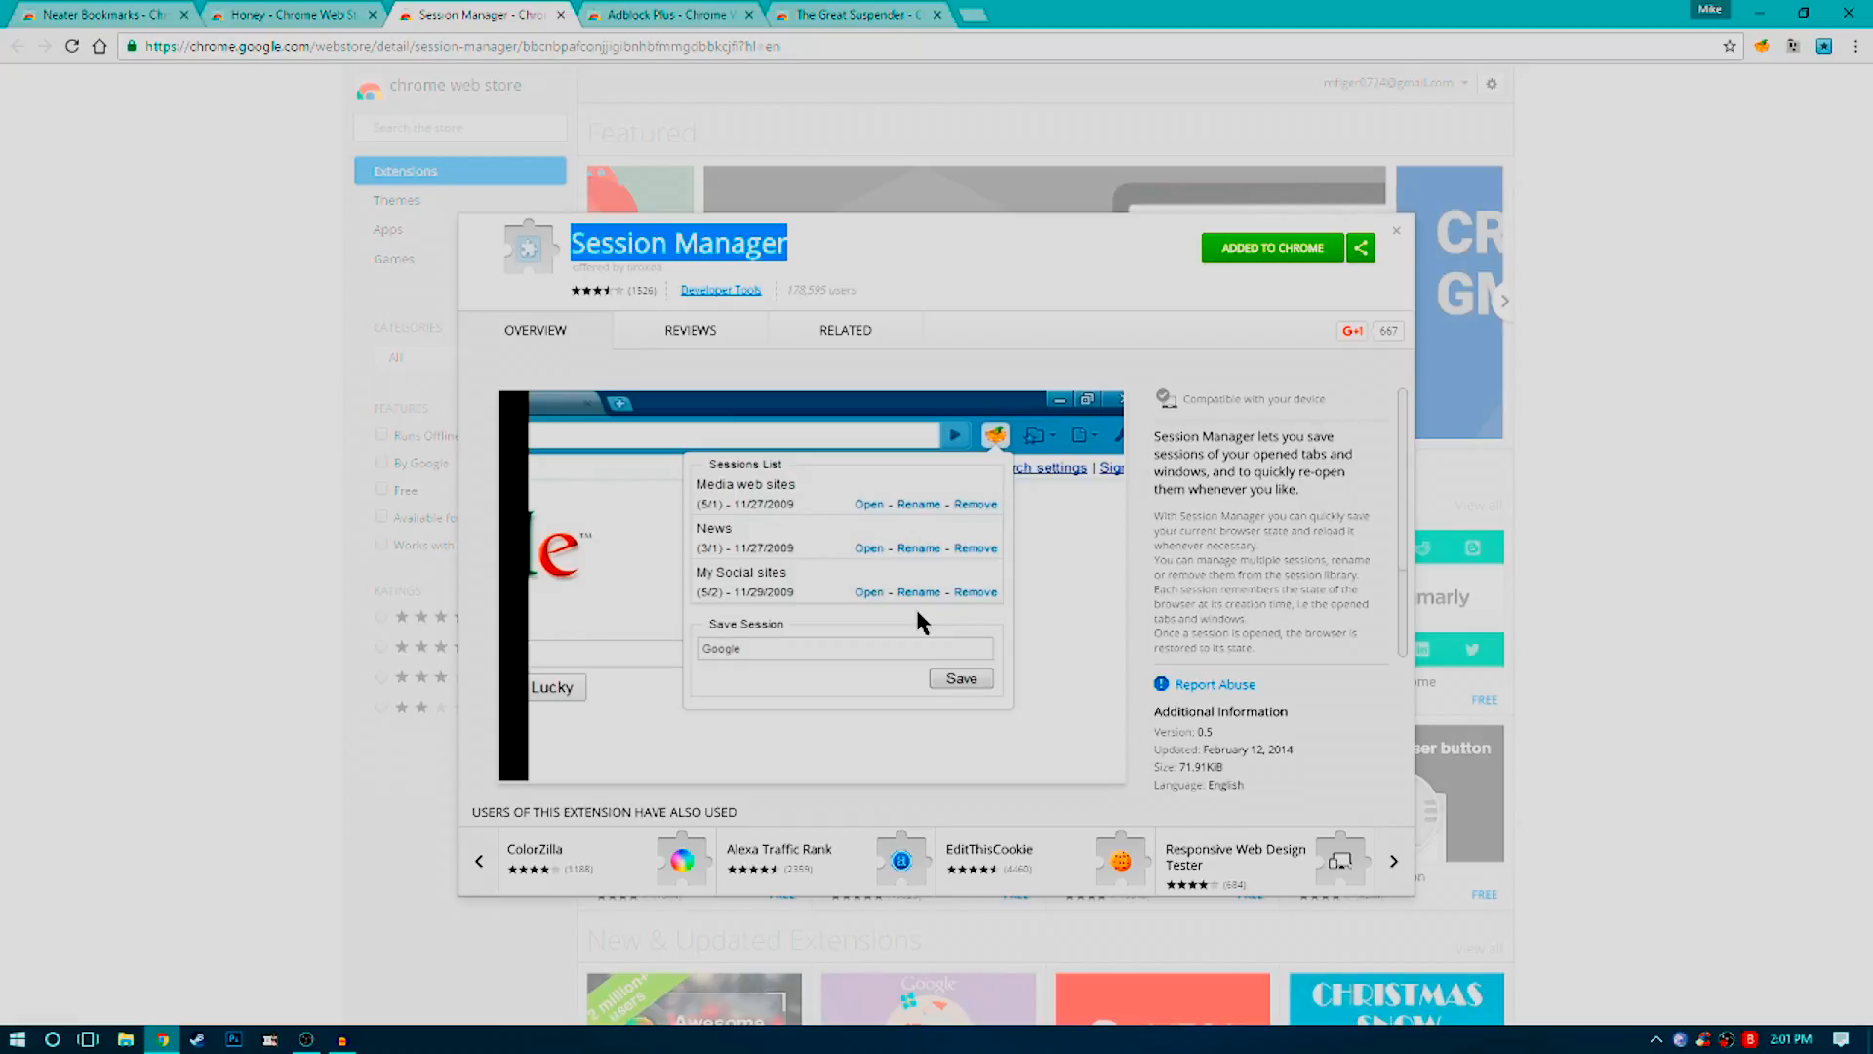
left_click(1393, 860)
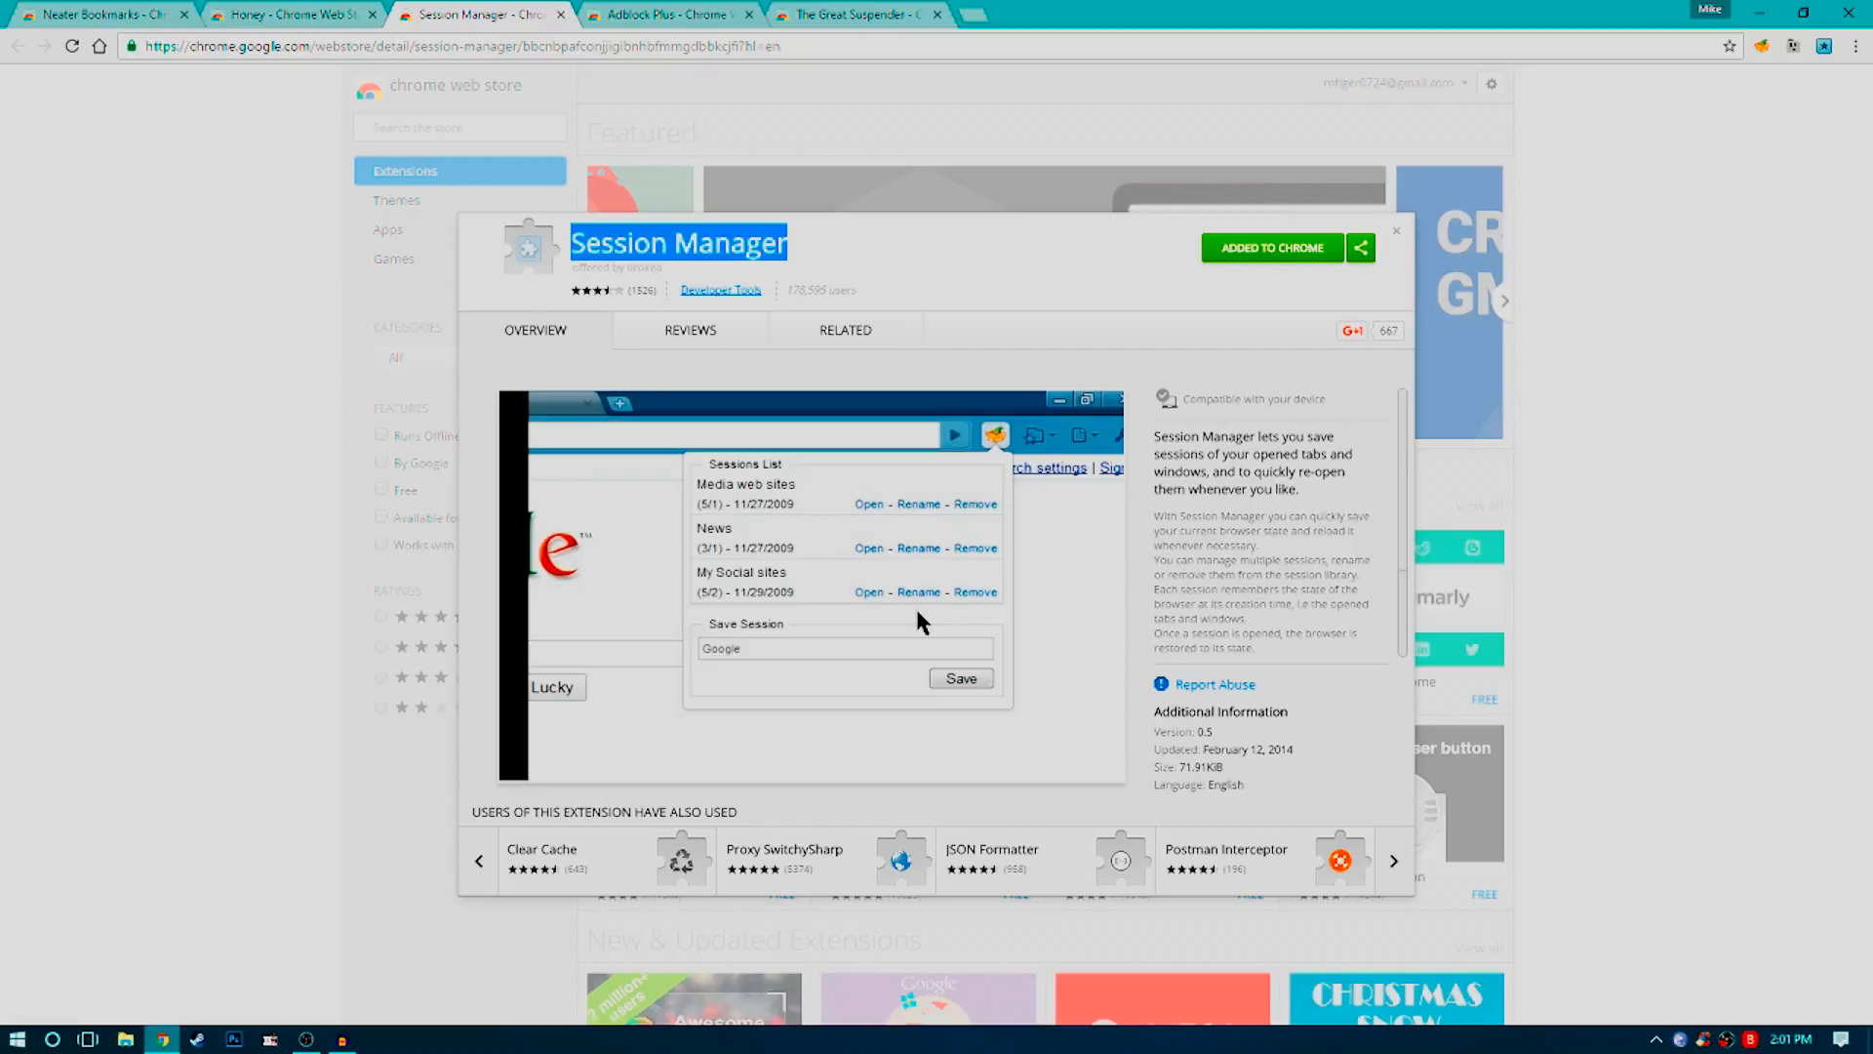
left_click(1392, 860)
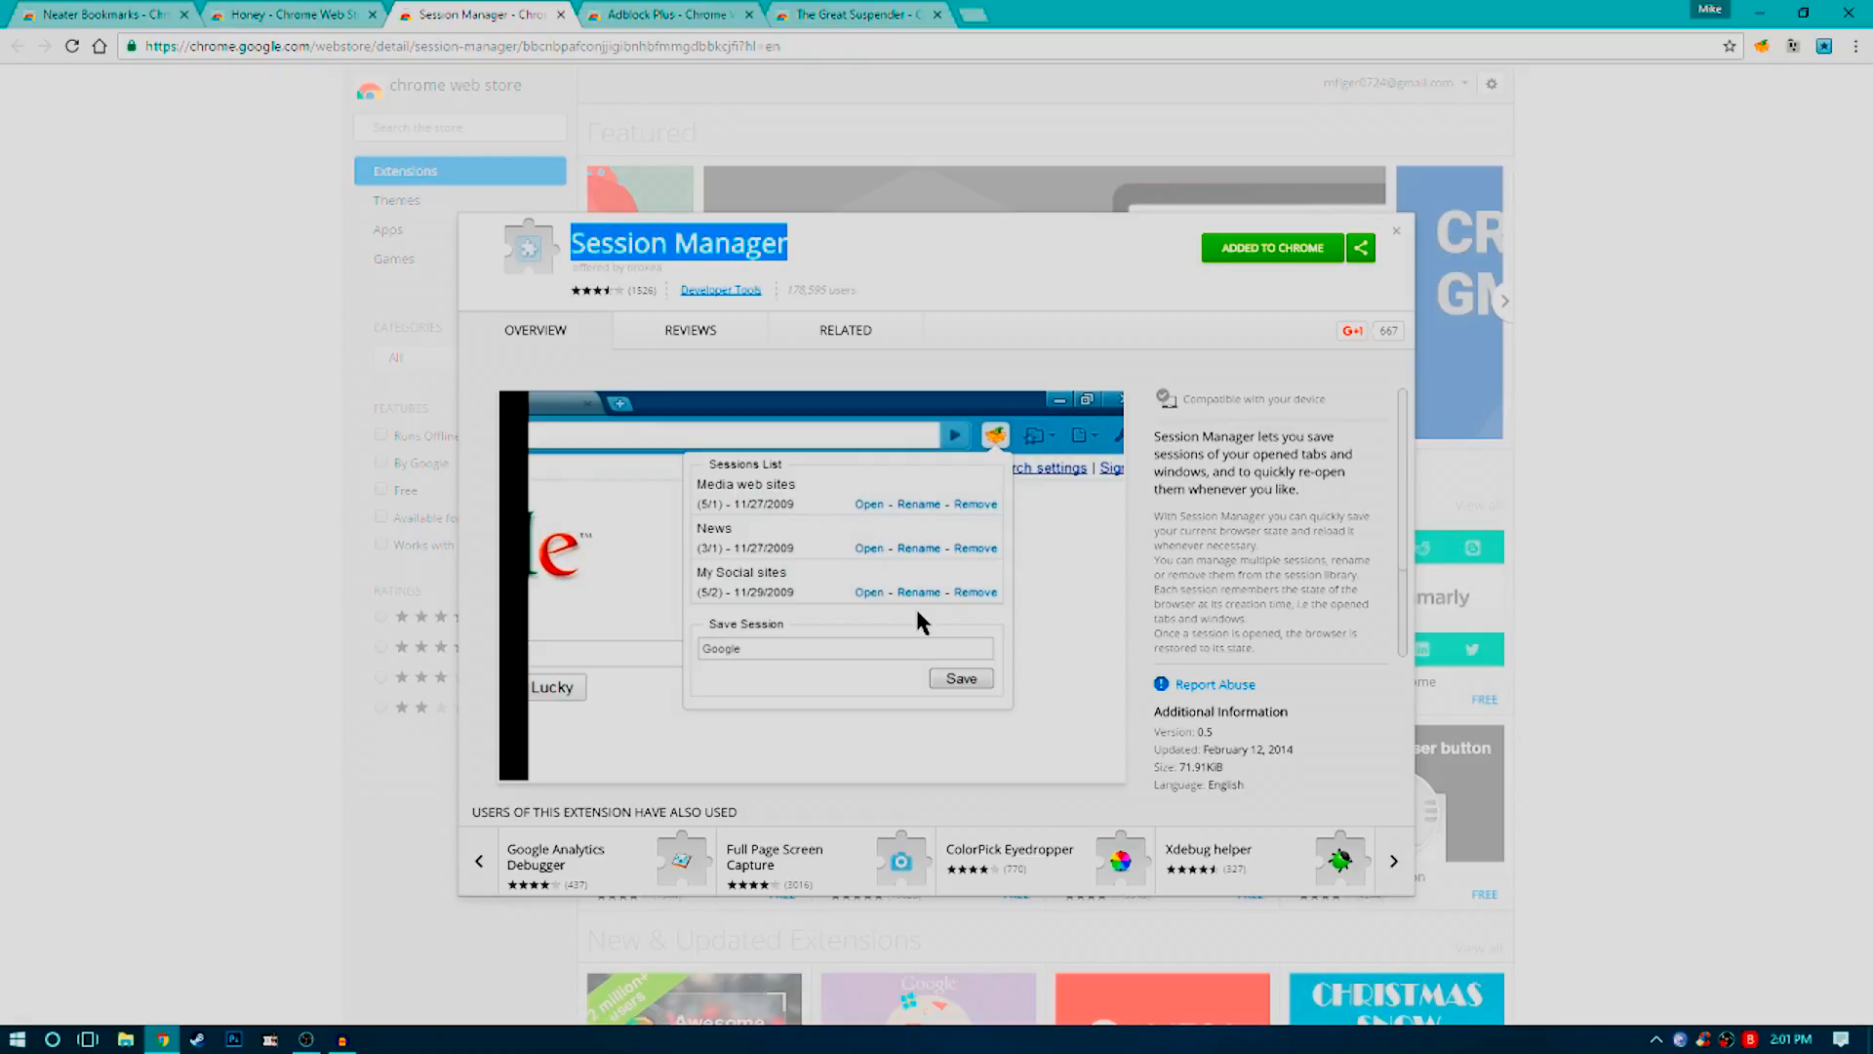
left_click(1393, 860)
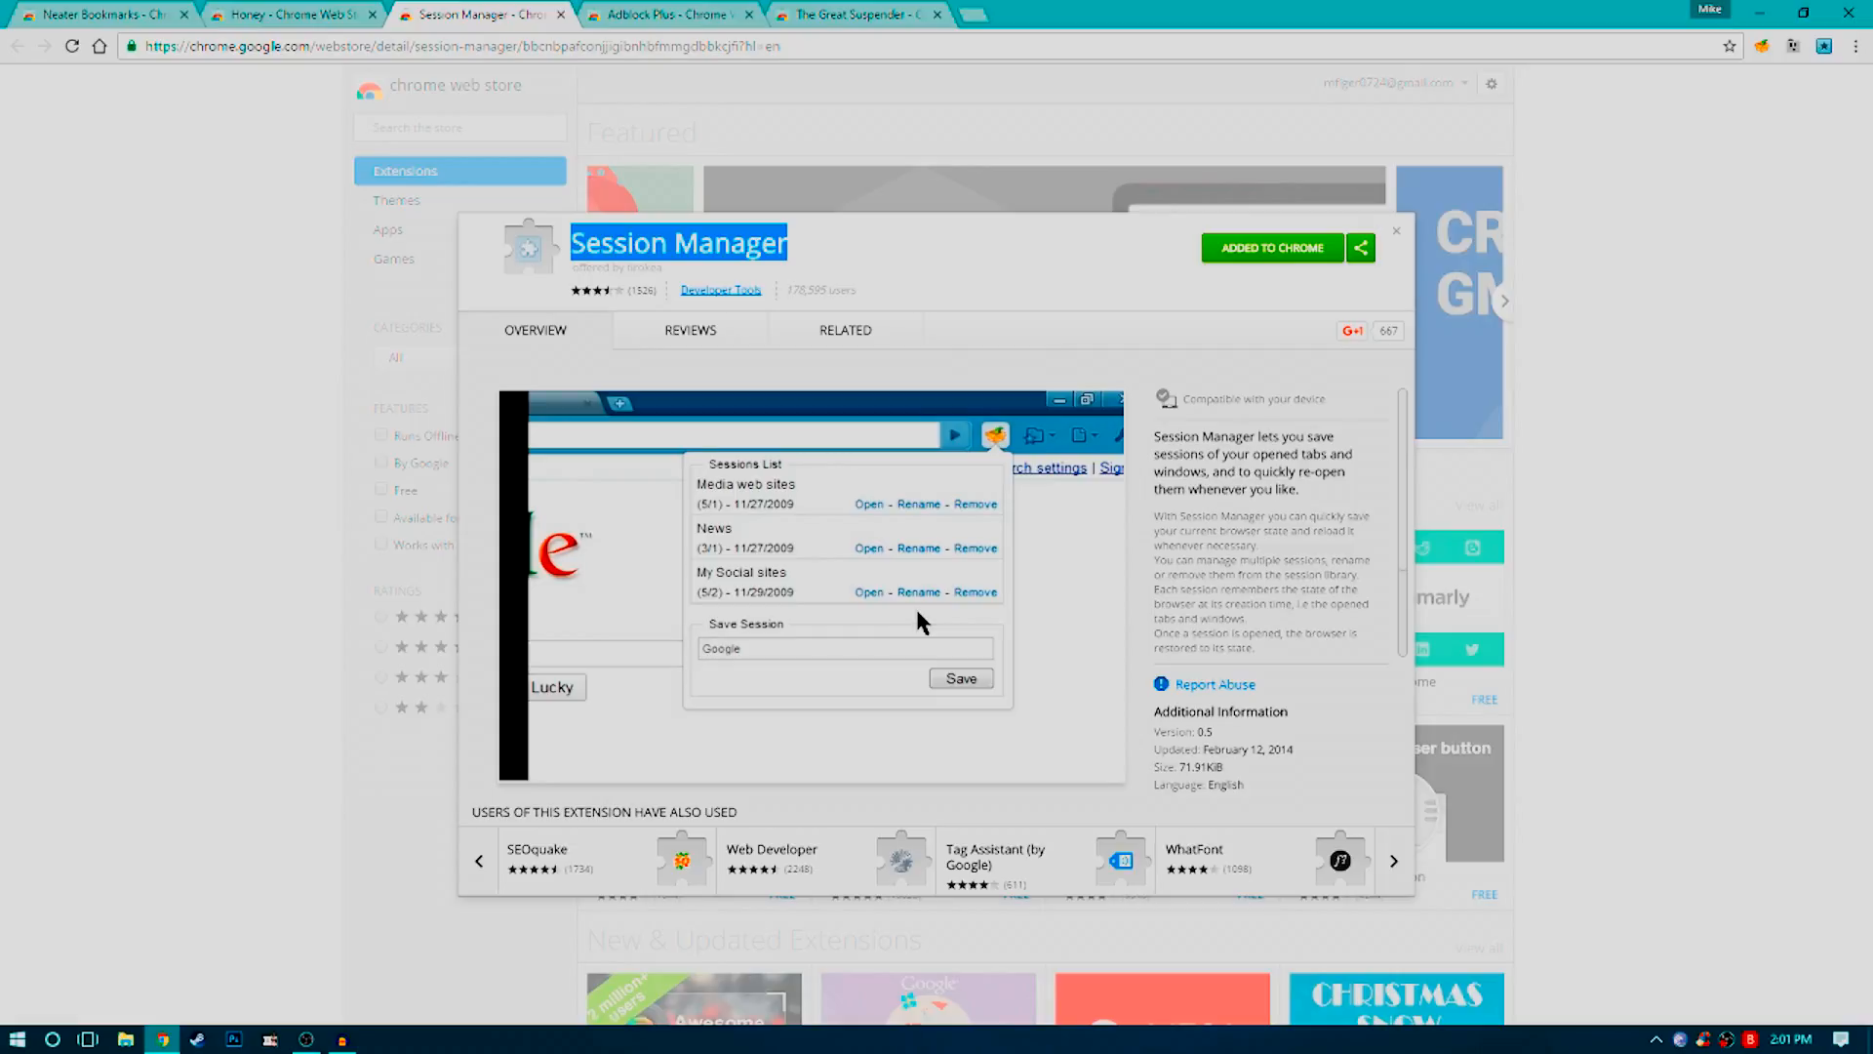
left_click(1393, 861)
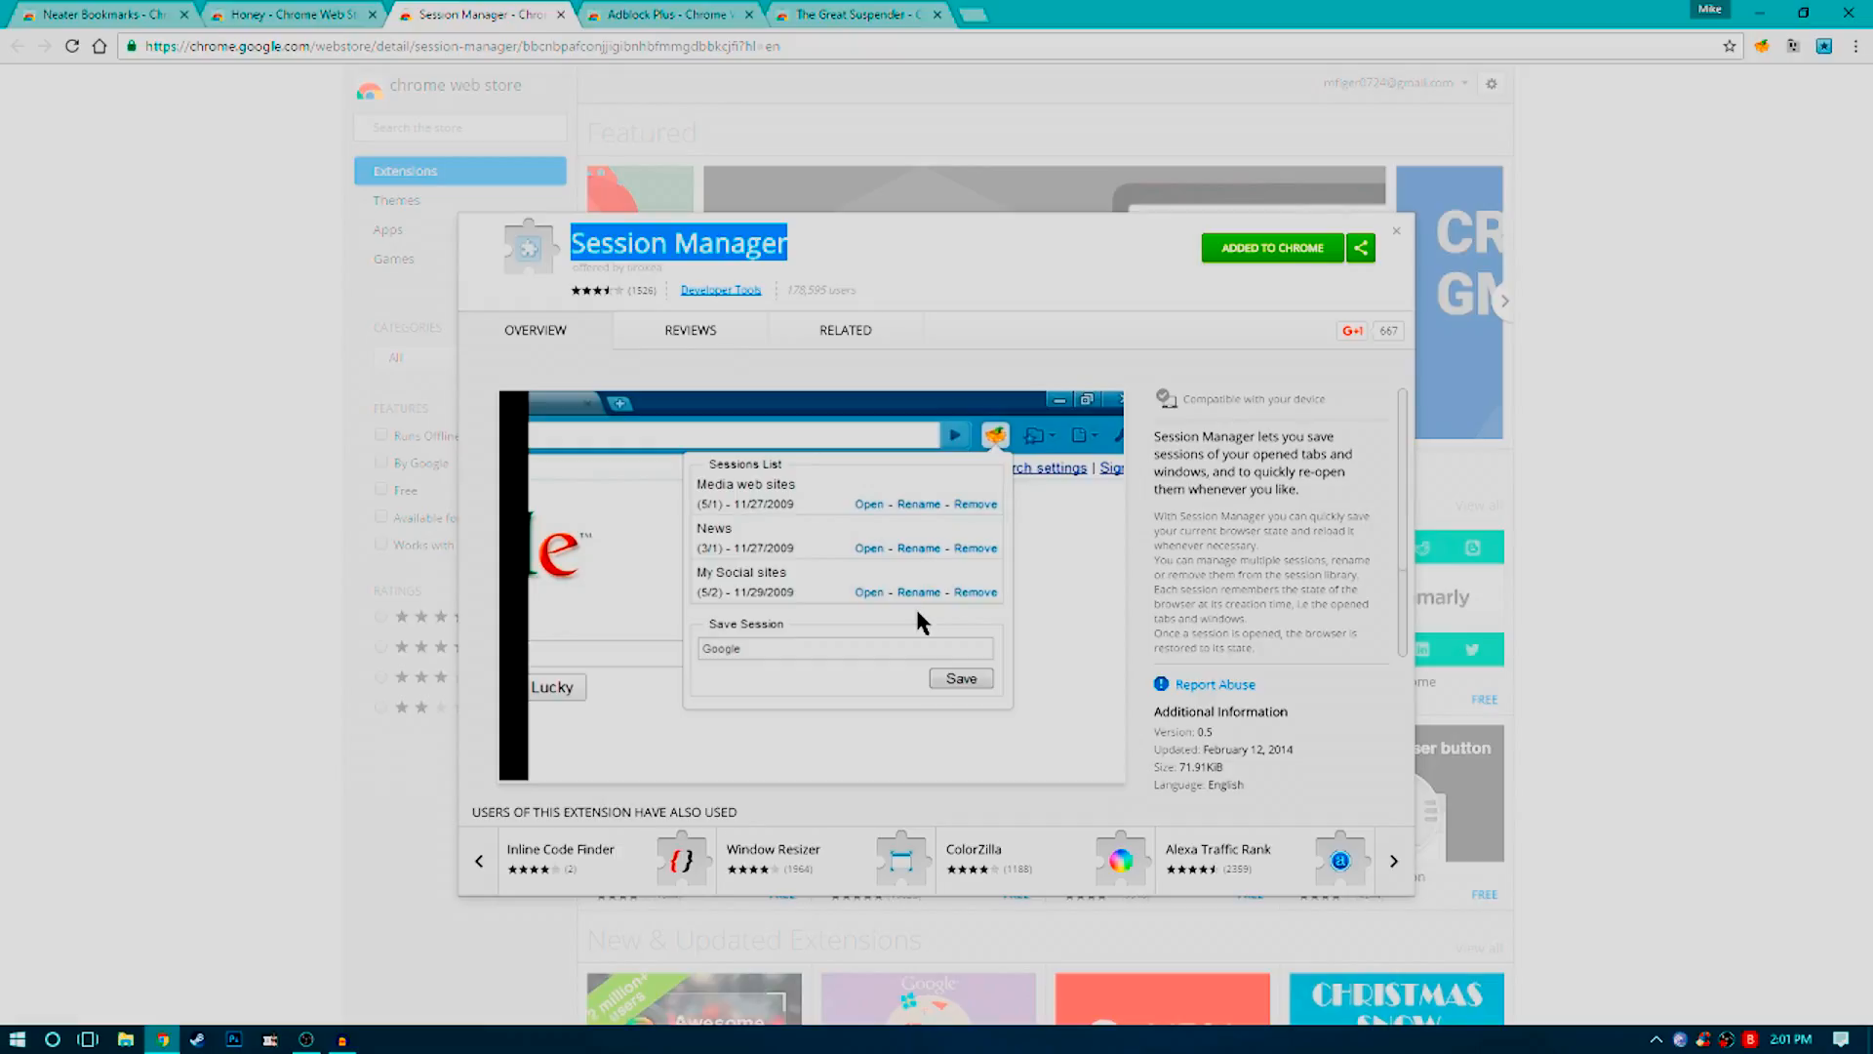
mouse_move(914, 615)
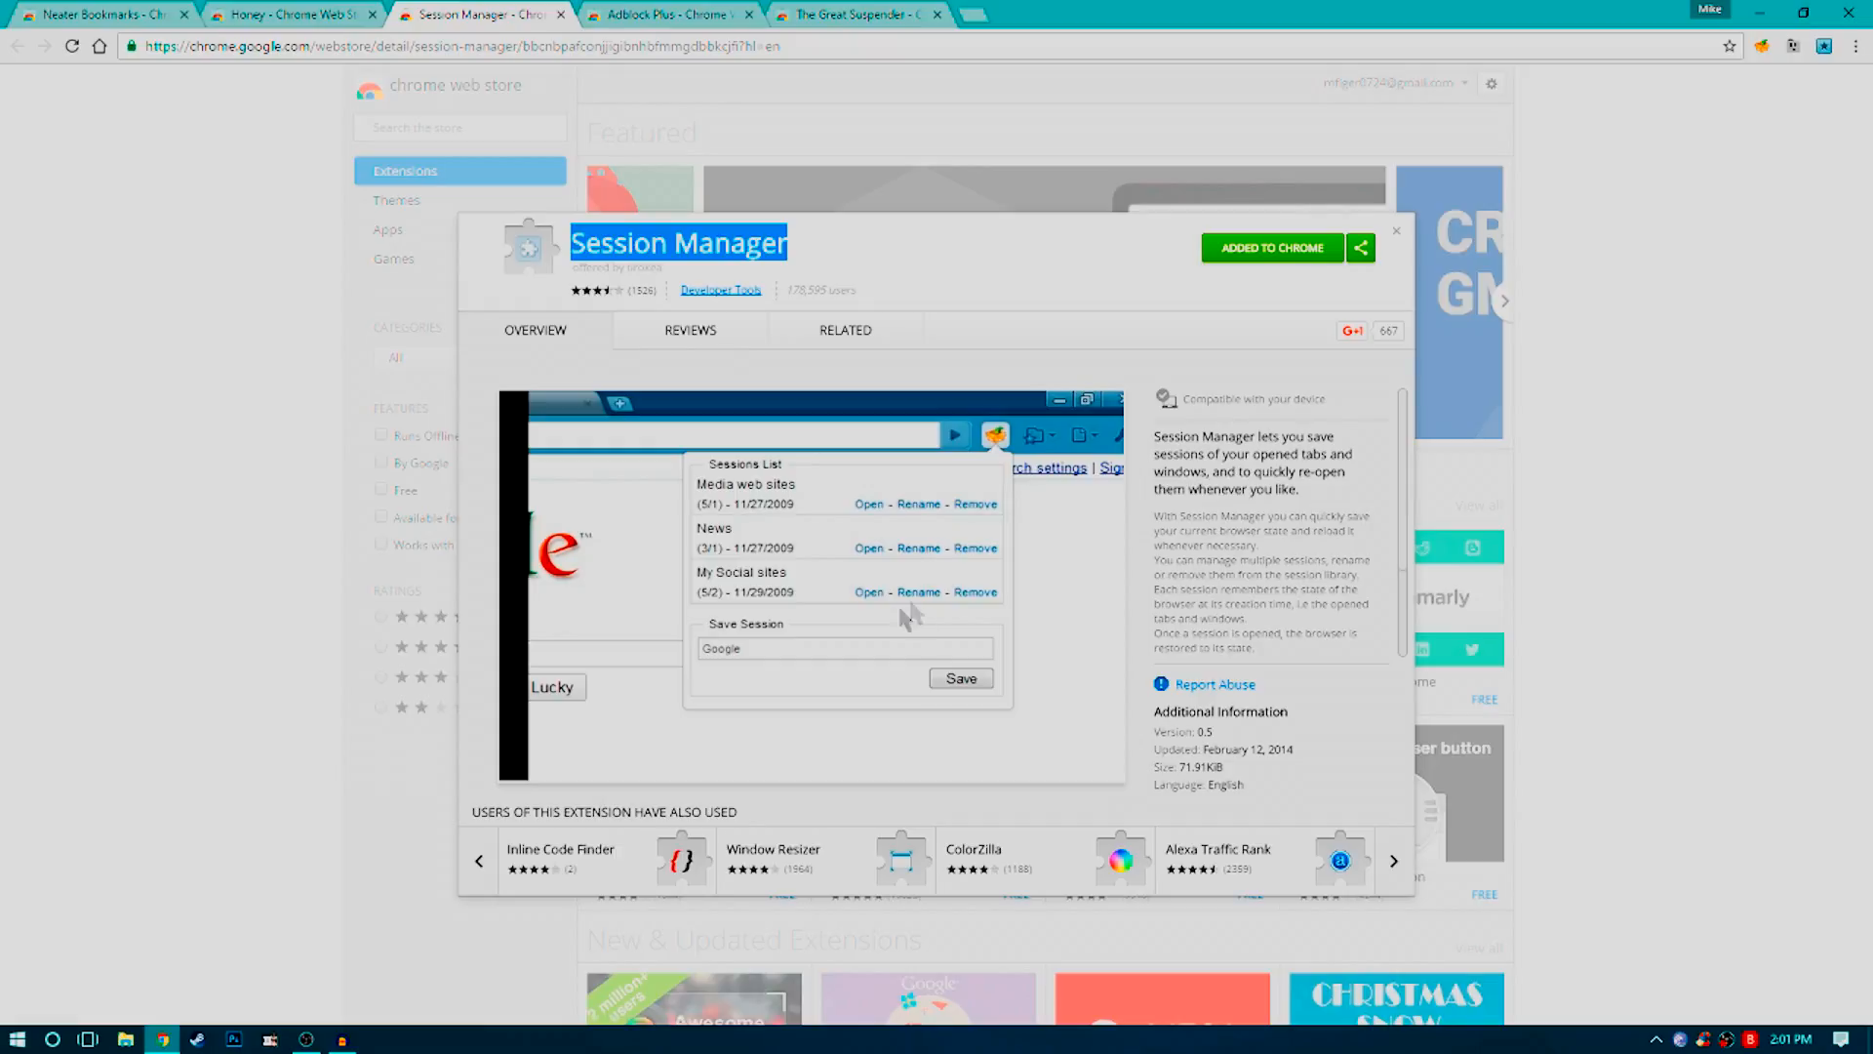
left_click(1392, 861)
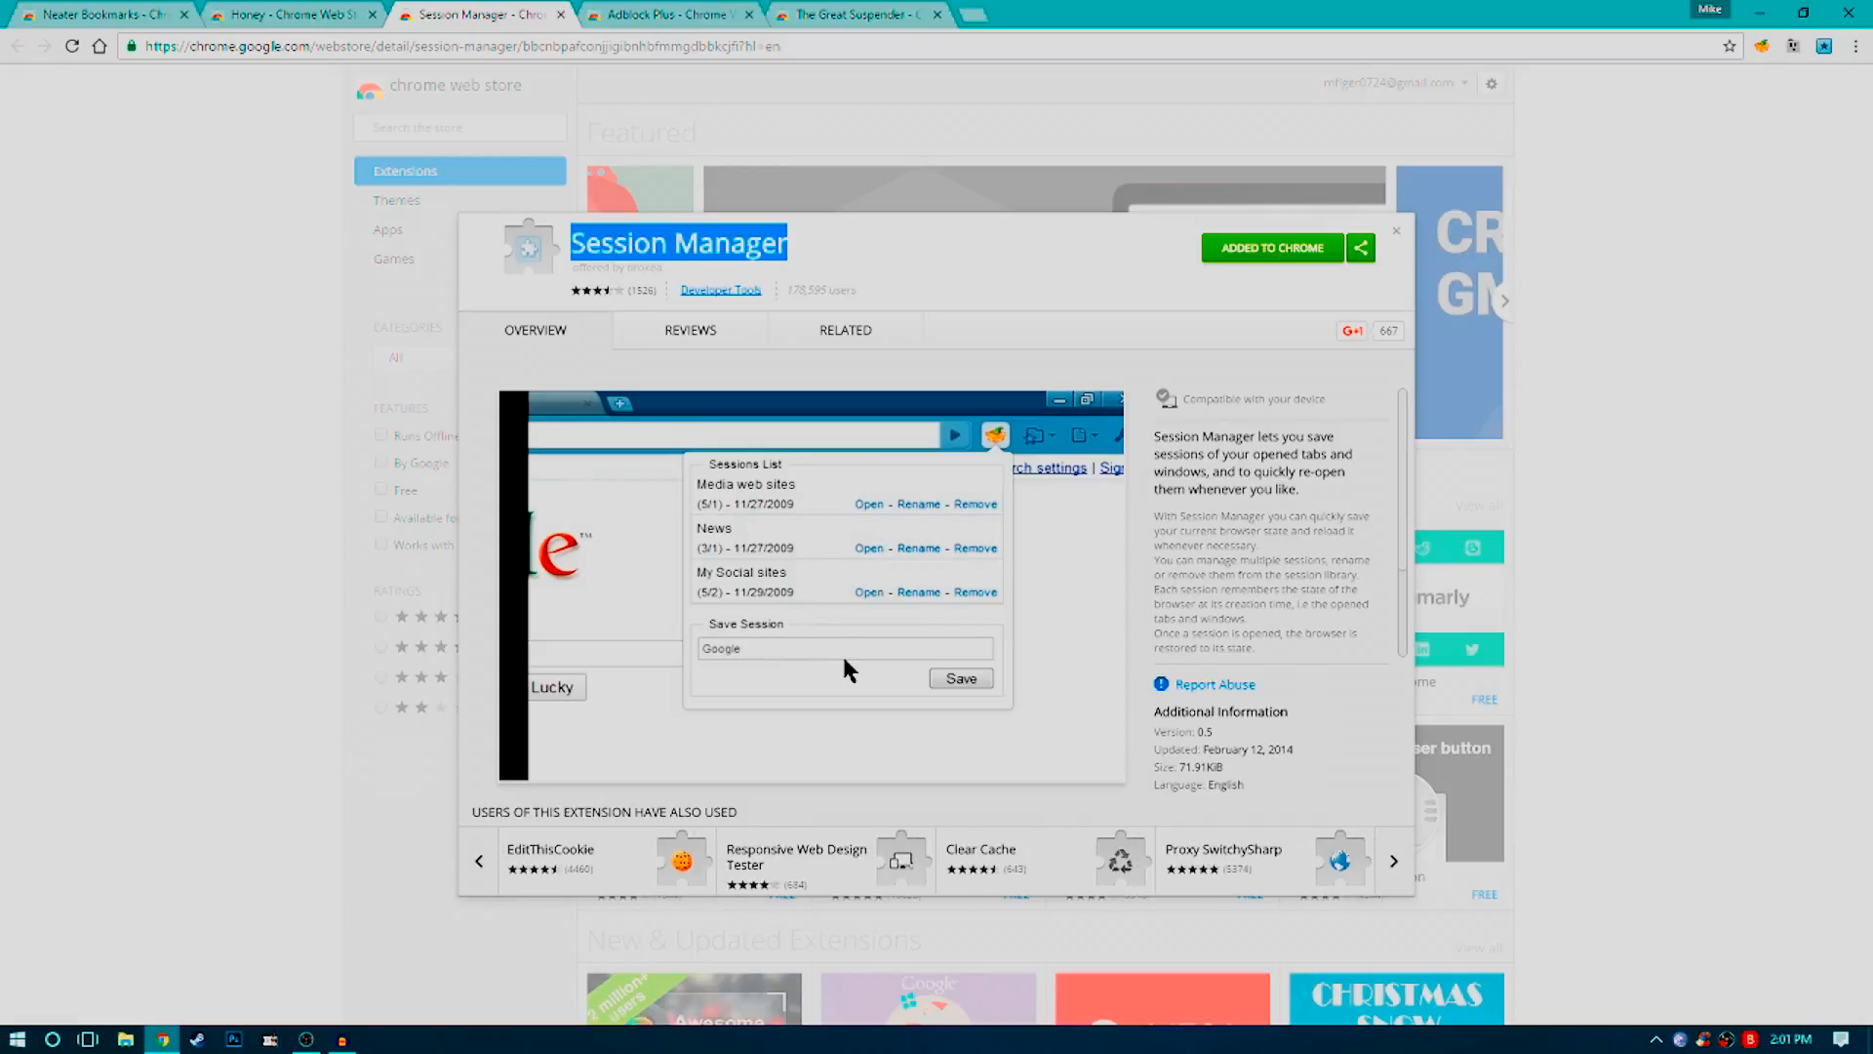
- Switch to the Adblock Plus tab, showing its disabled-in-Chrome listing
left_click(663, 15)
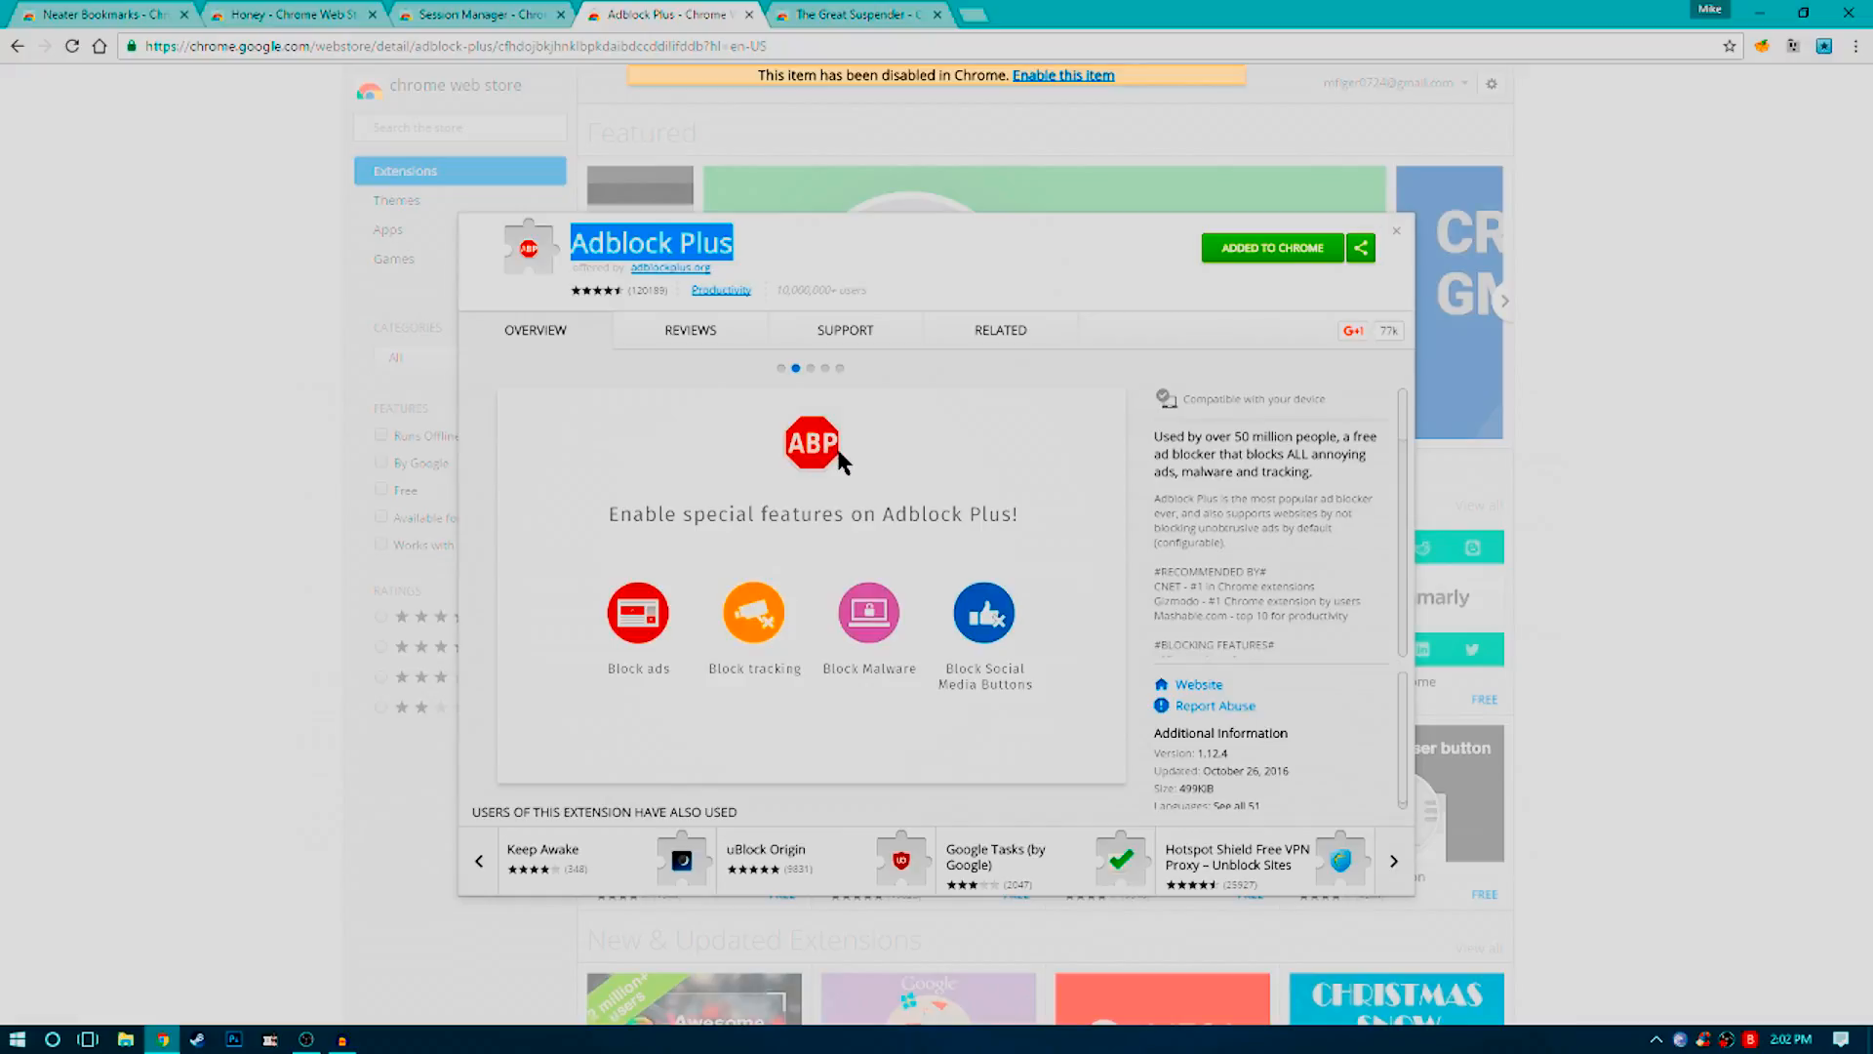
mouse_move(821, 445)
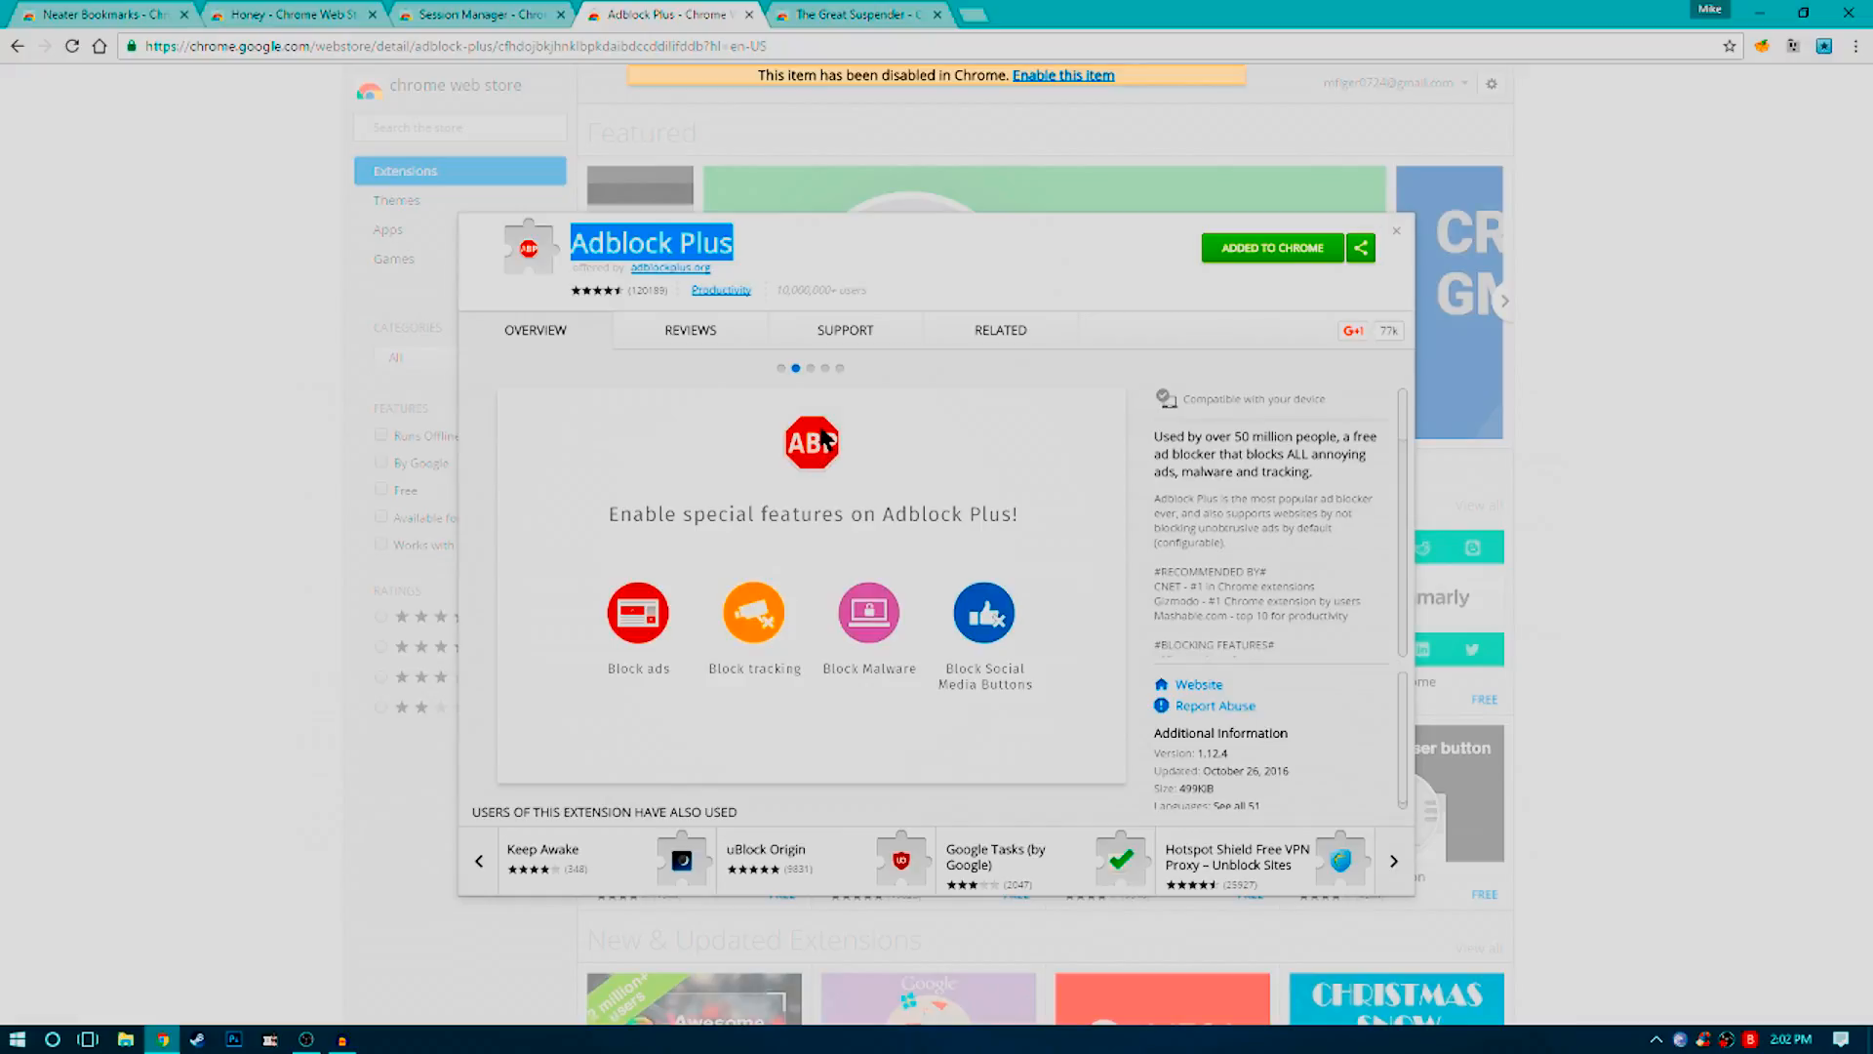
- Open The Great Suspender tab and cycle through 'Users of this extension have also used' suggestions
left_click(855, 14)
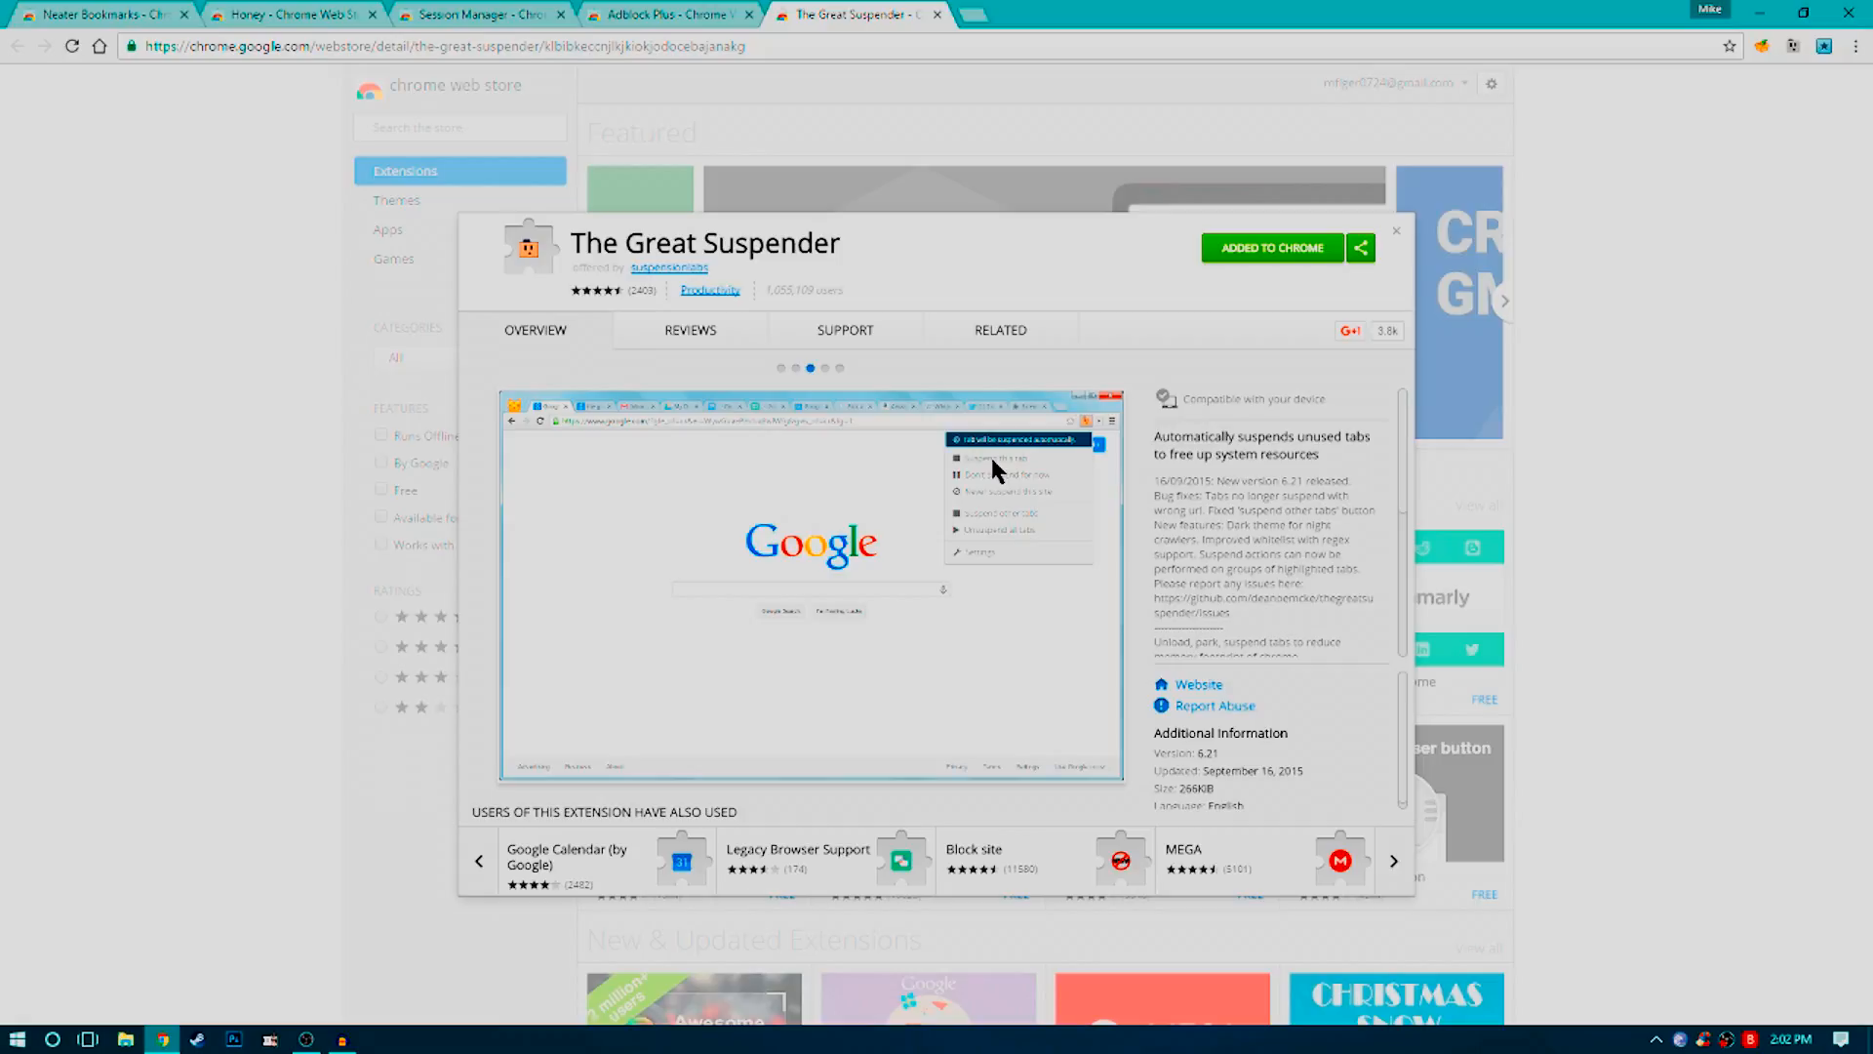
left_click(1392, 860)
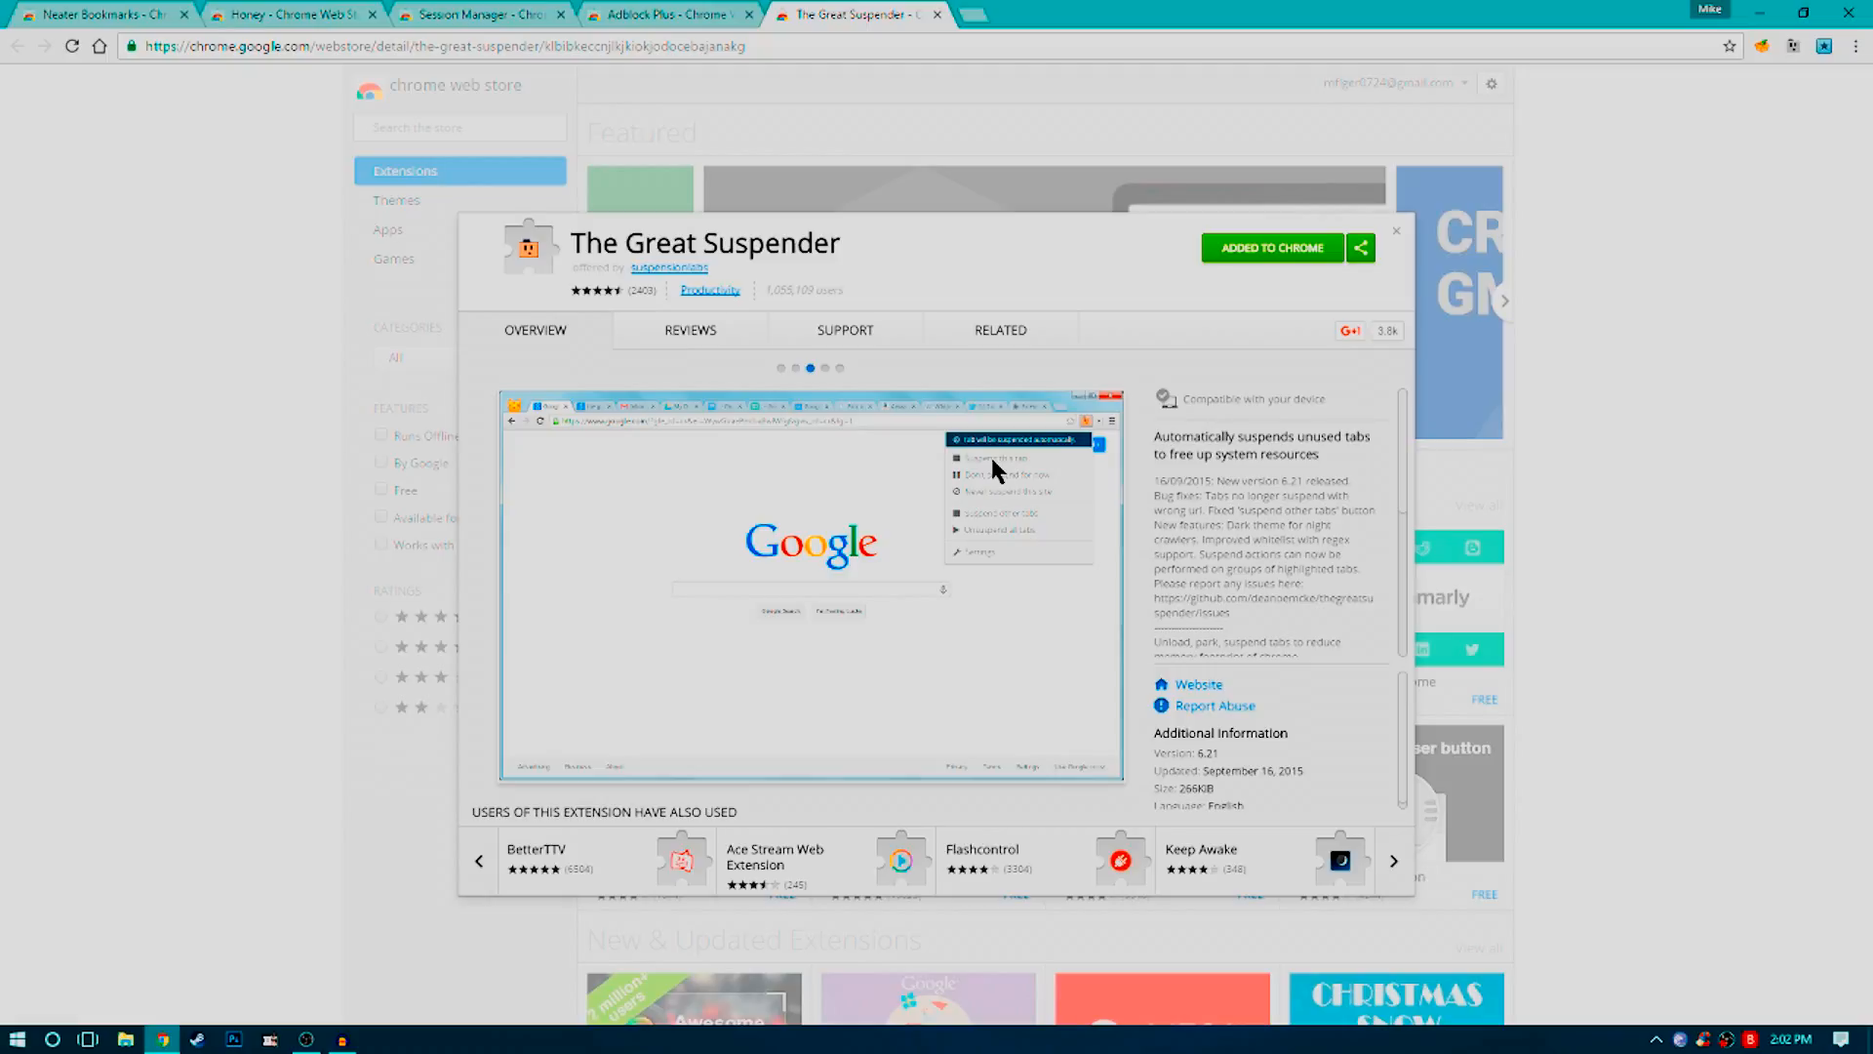
left_click(1393, 860)
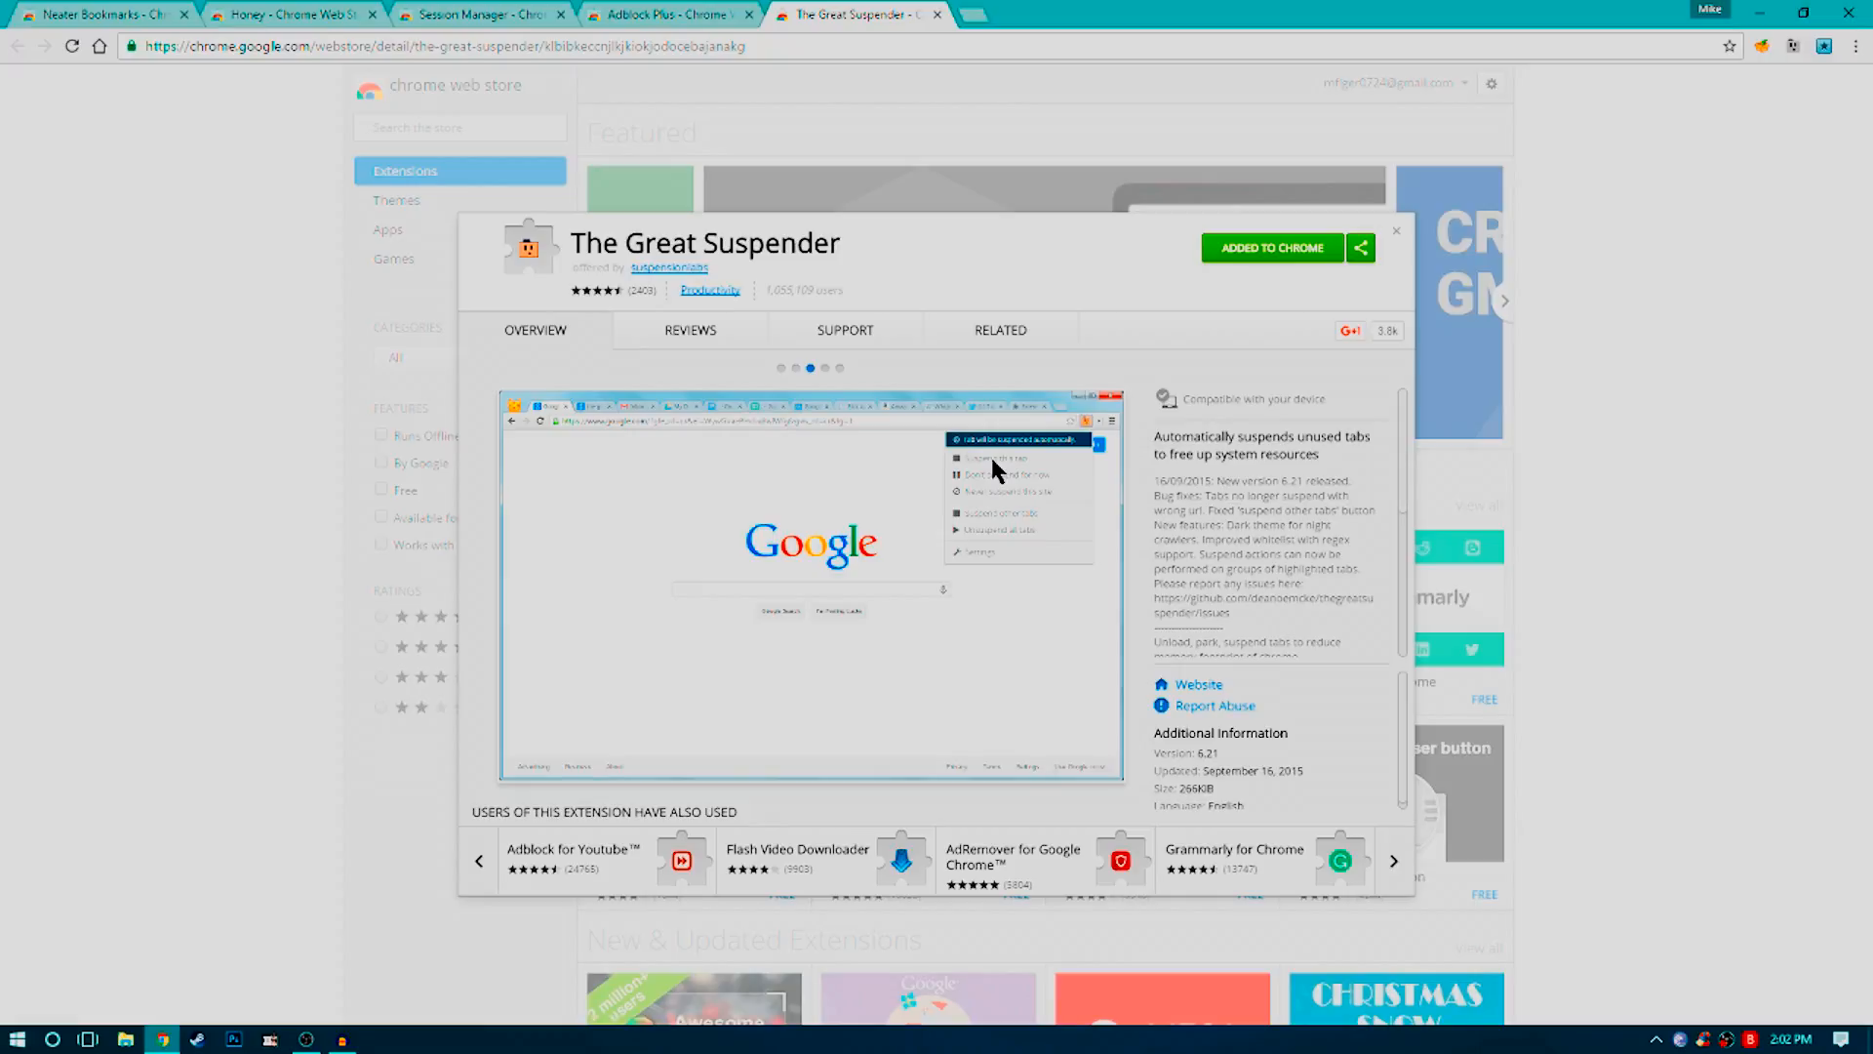
left_click(1392, 860)
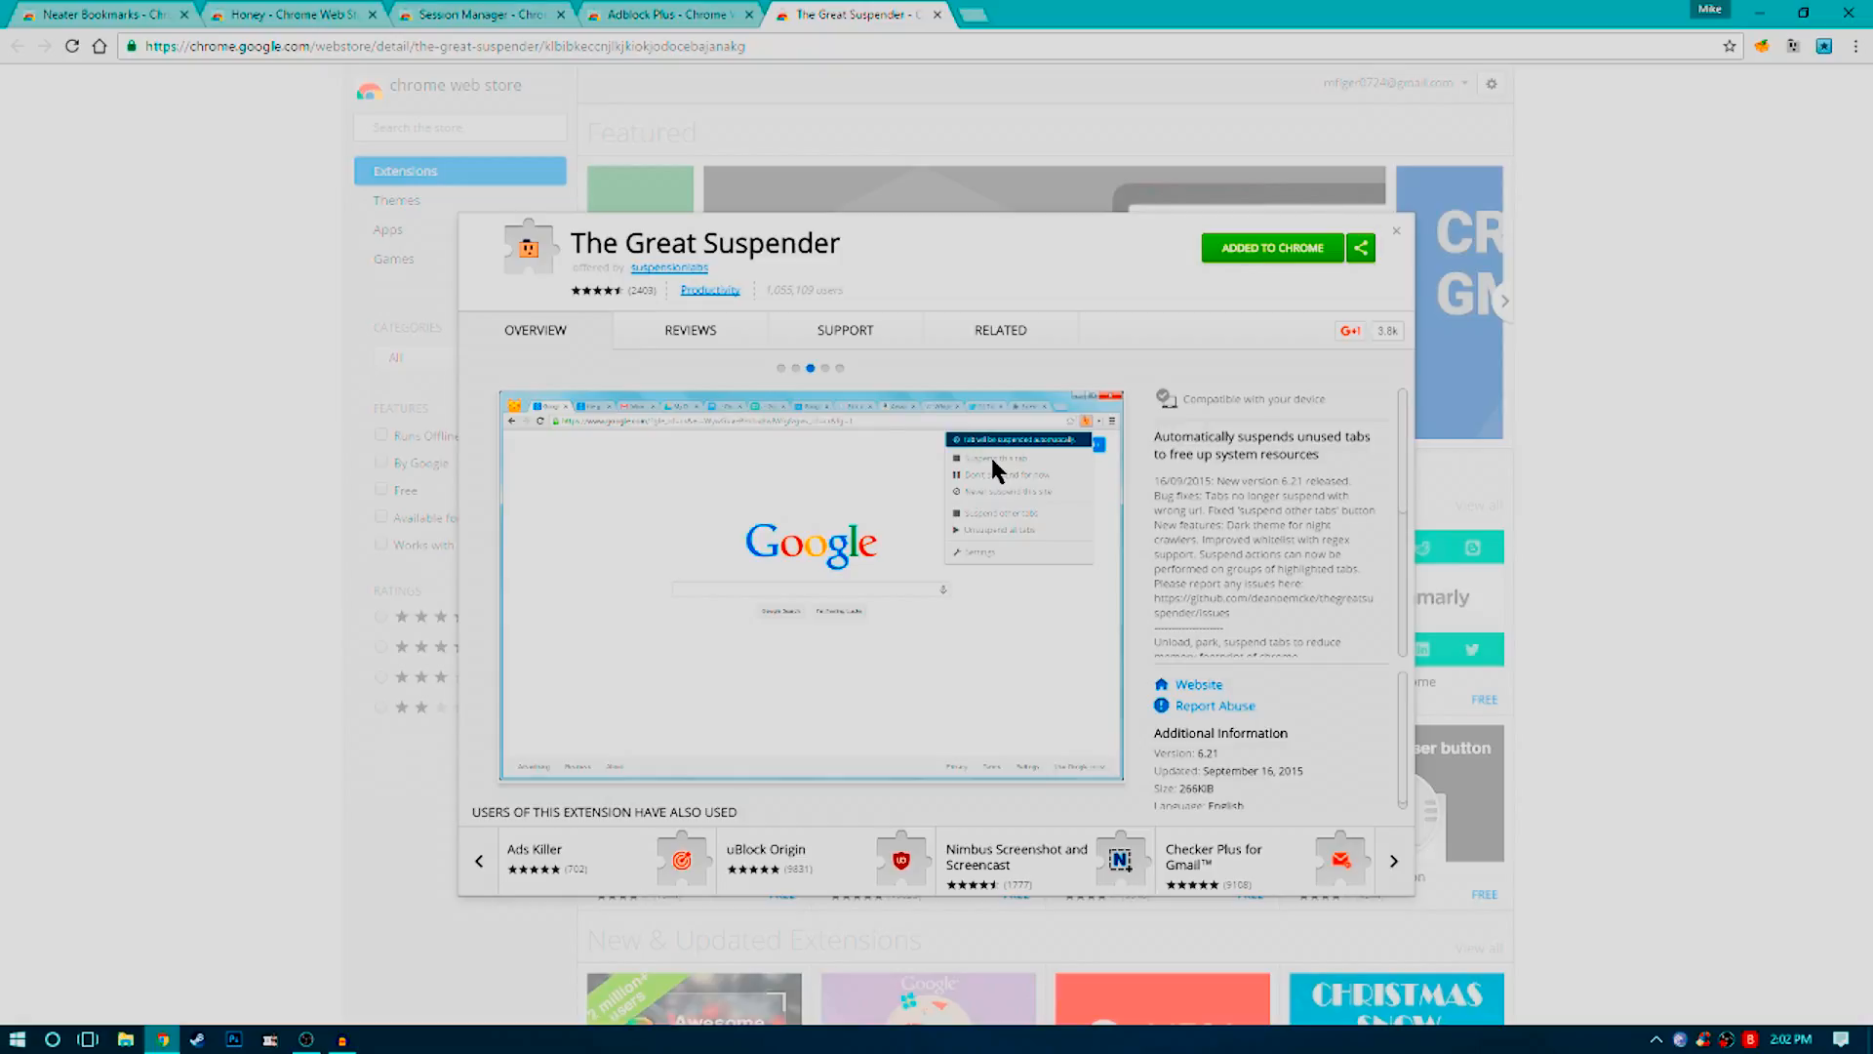
left_click(1392, 860)
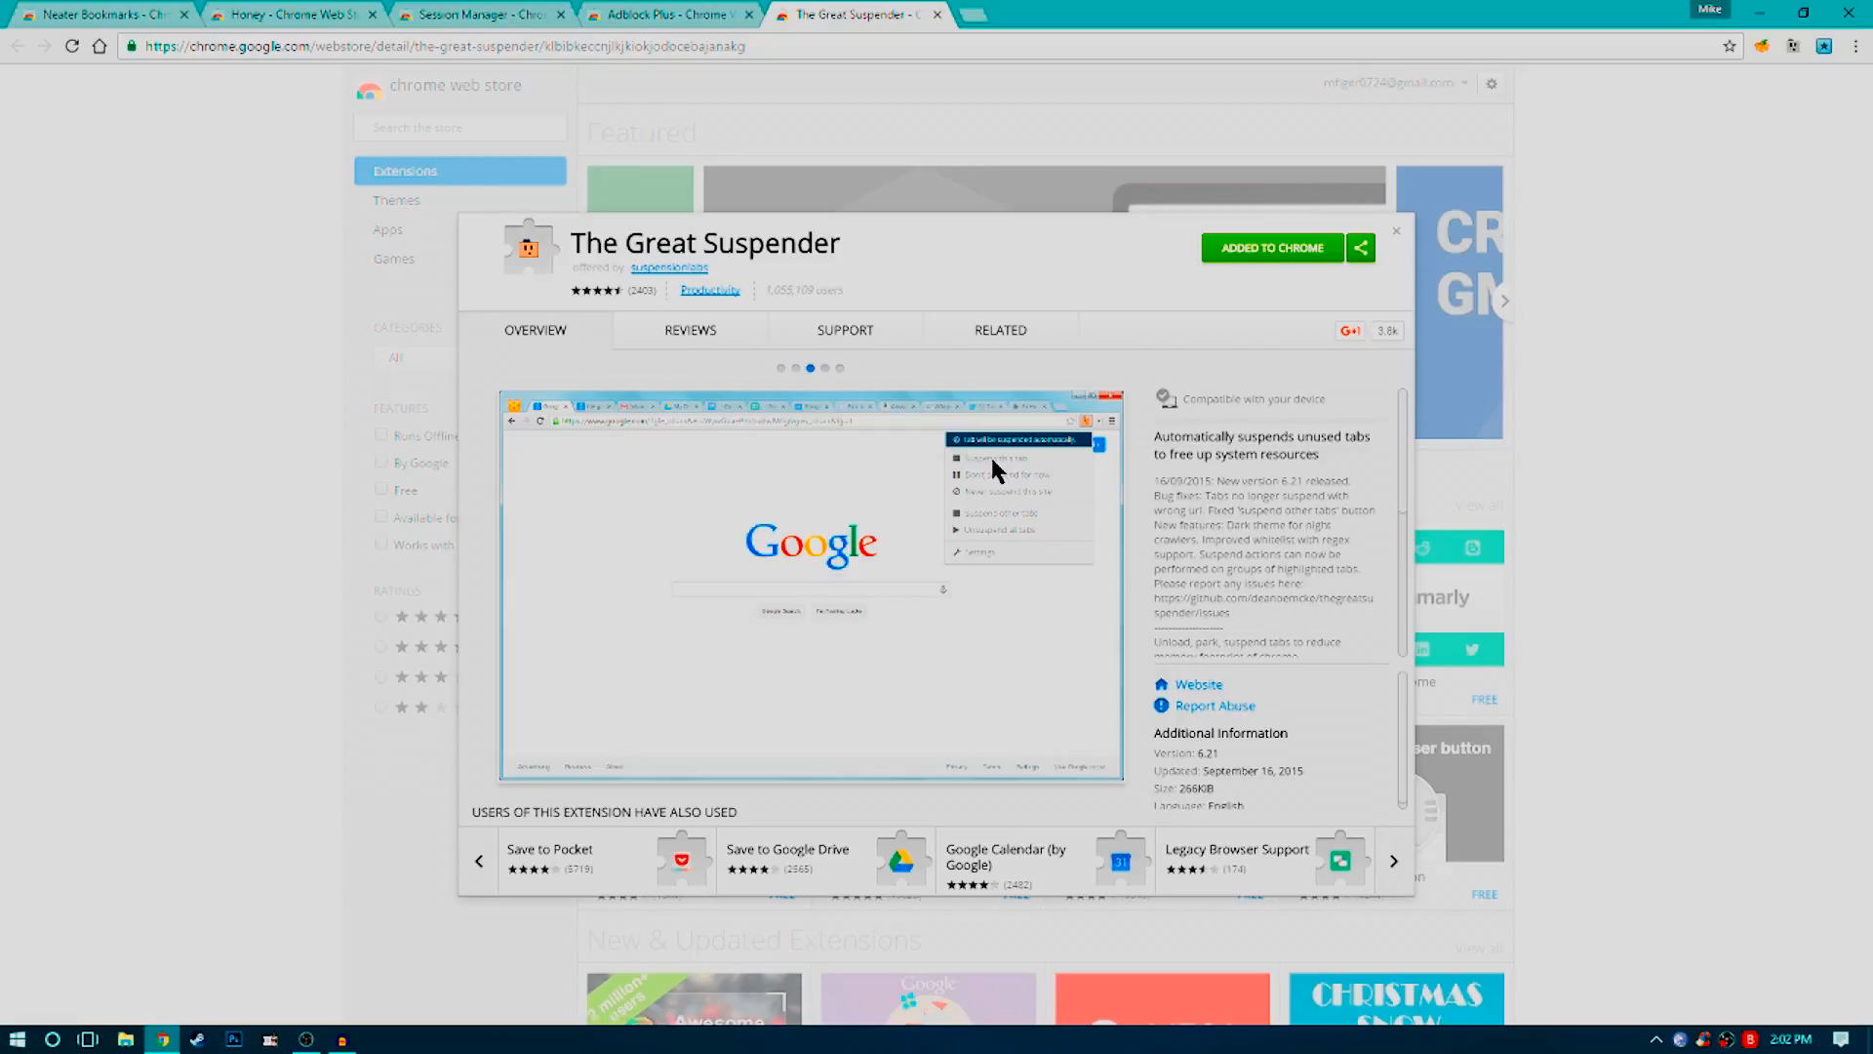
left_click(1392, 860)
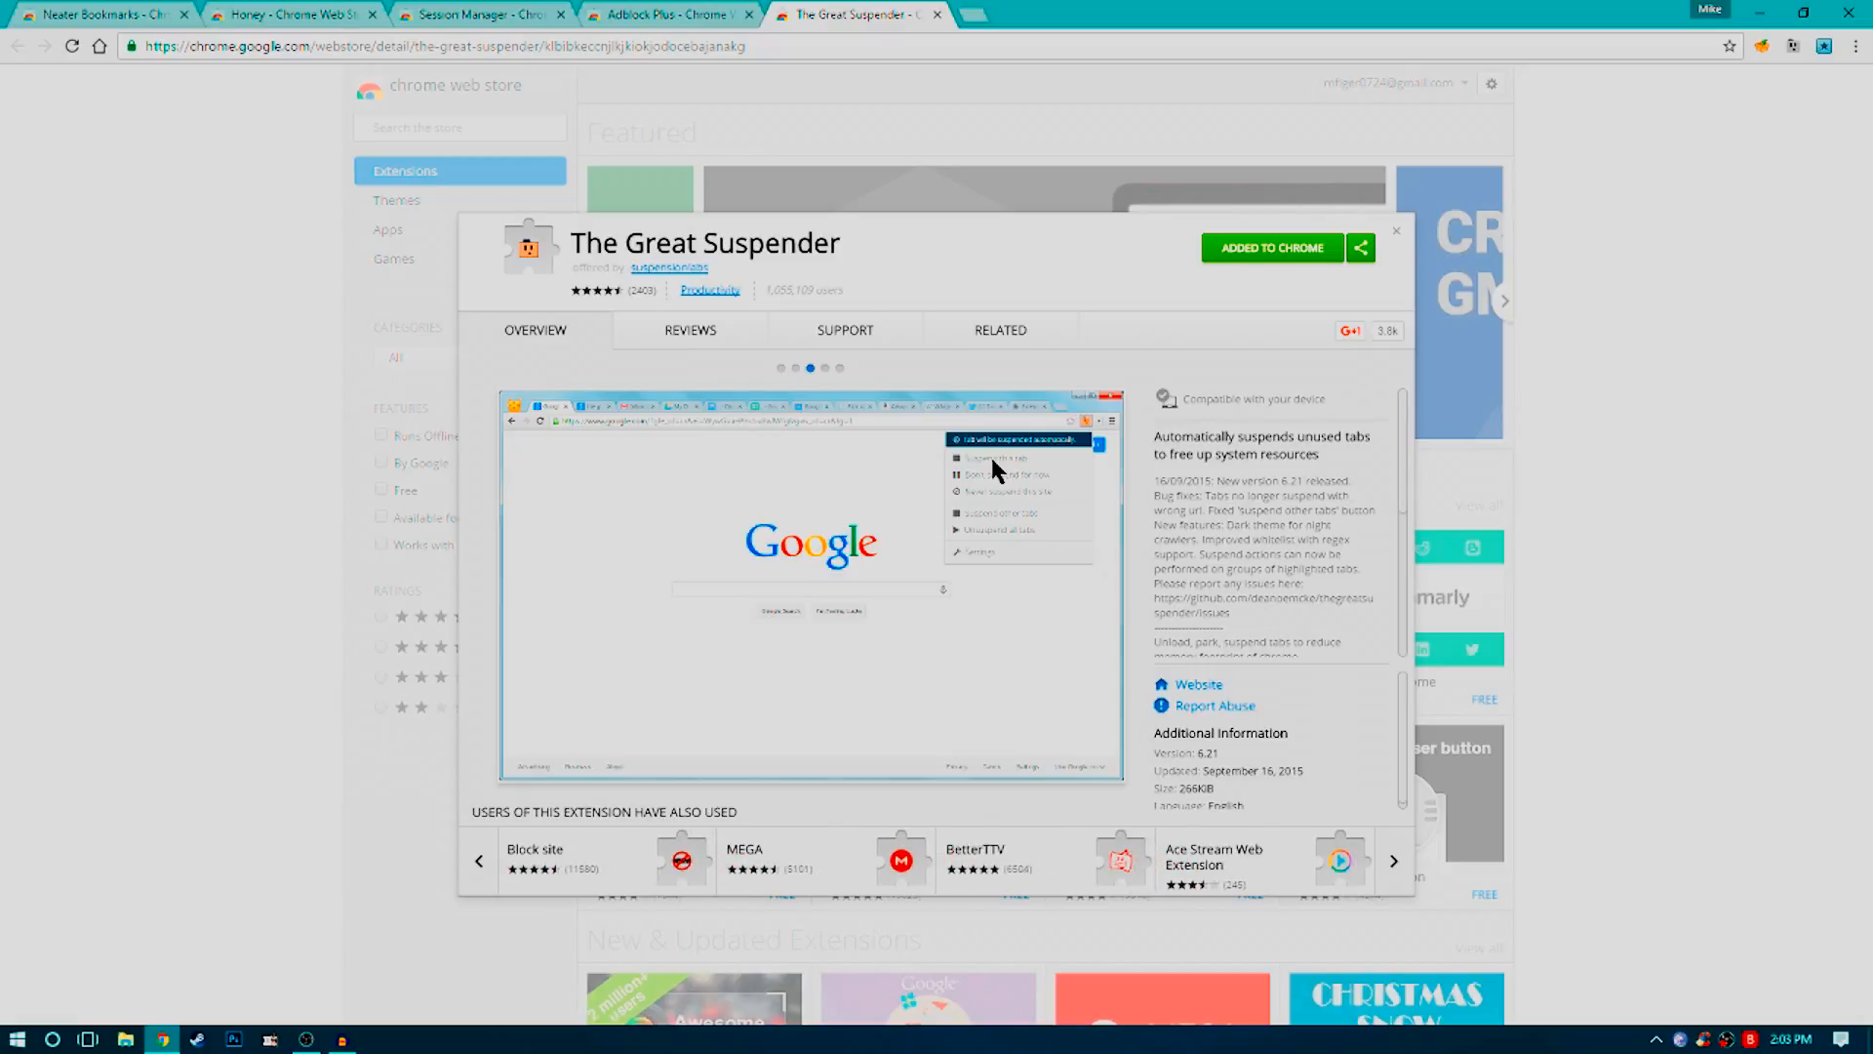
left_click(1393, 860)
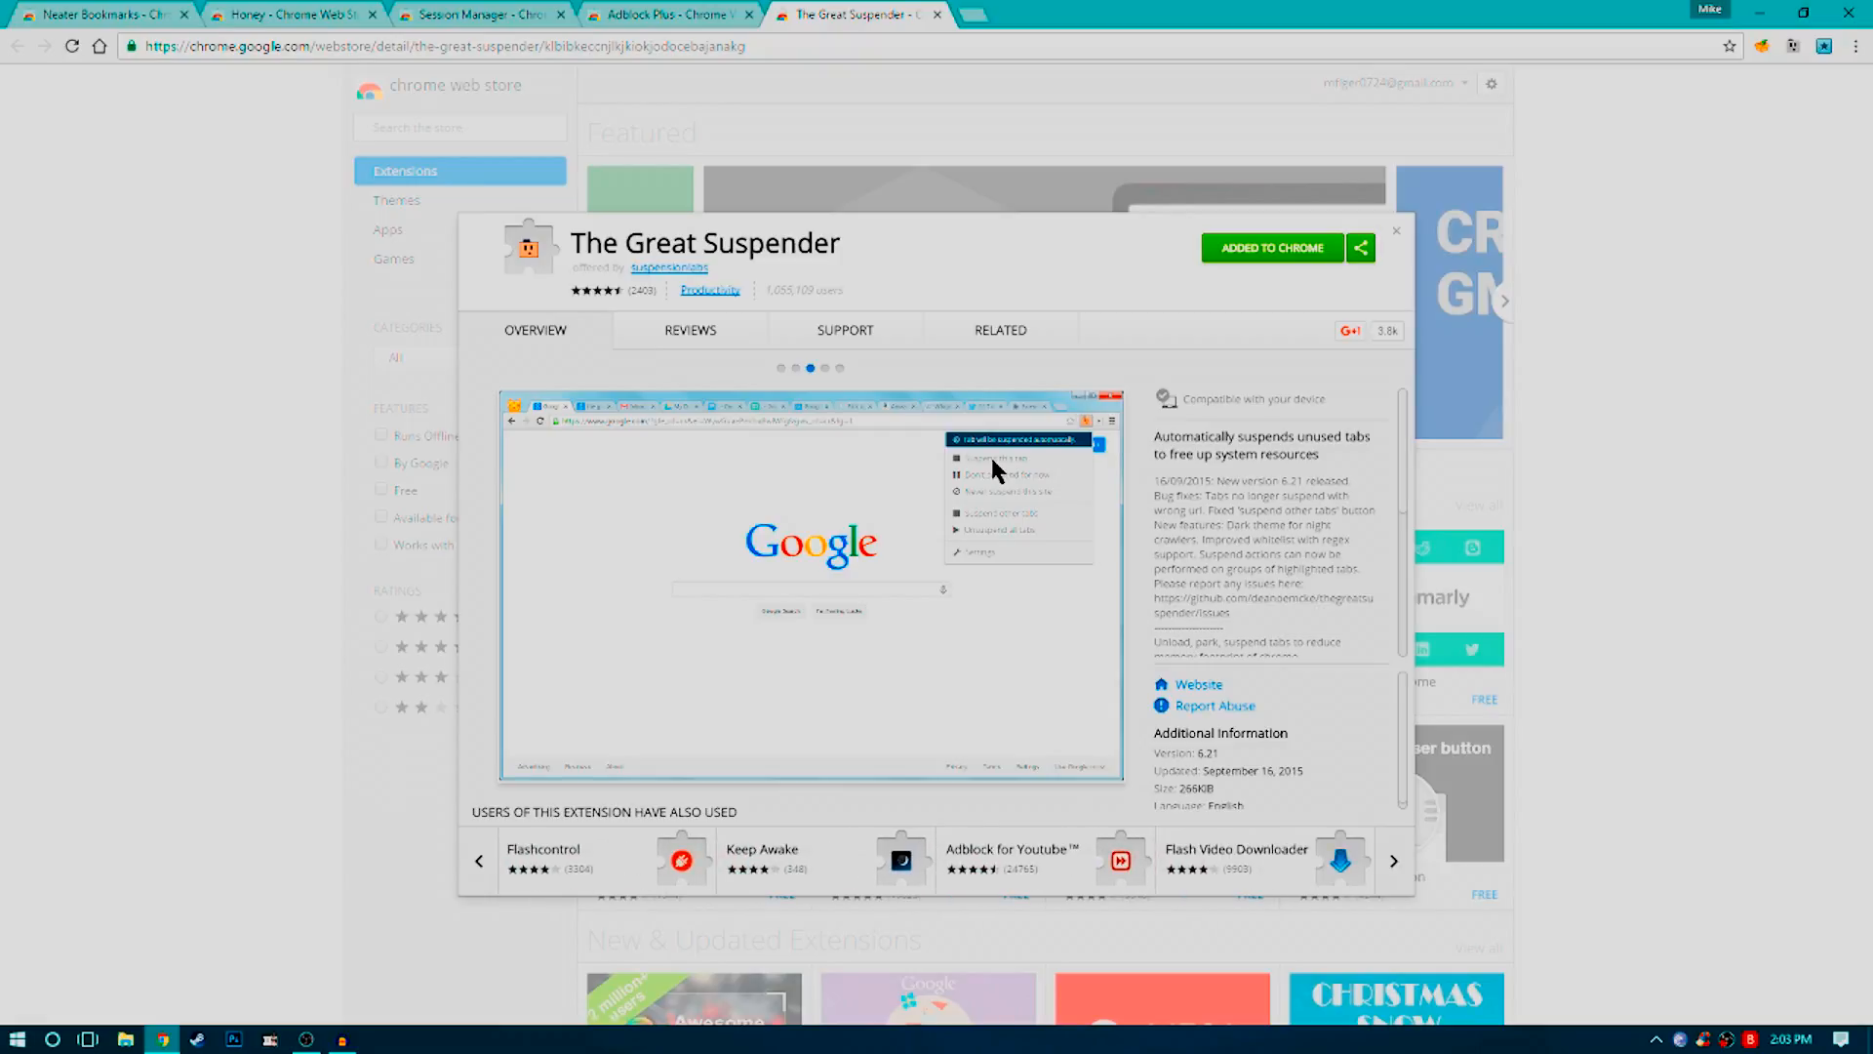
left_click(1392, 860)
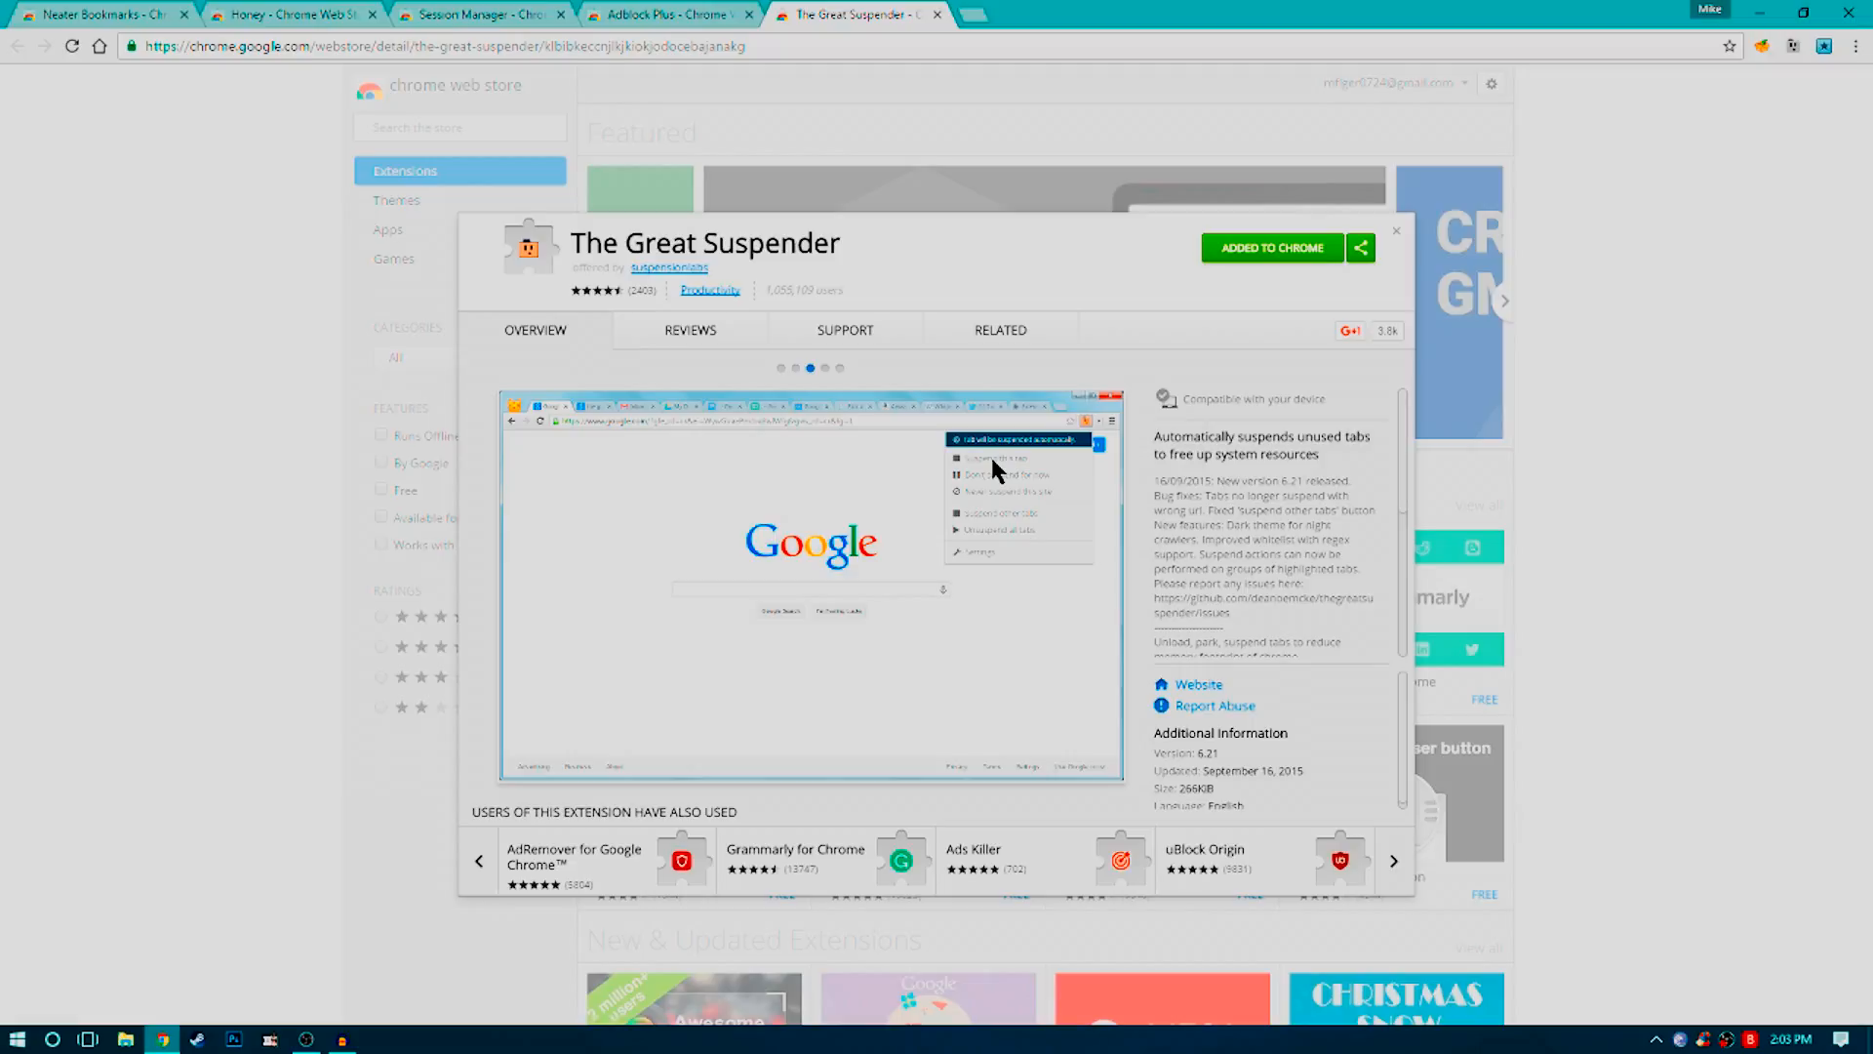
left_click(1393, 860)
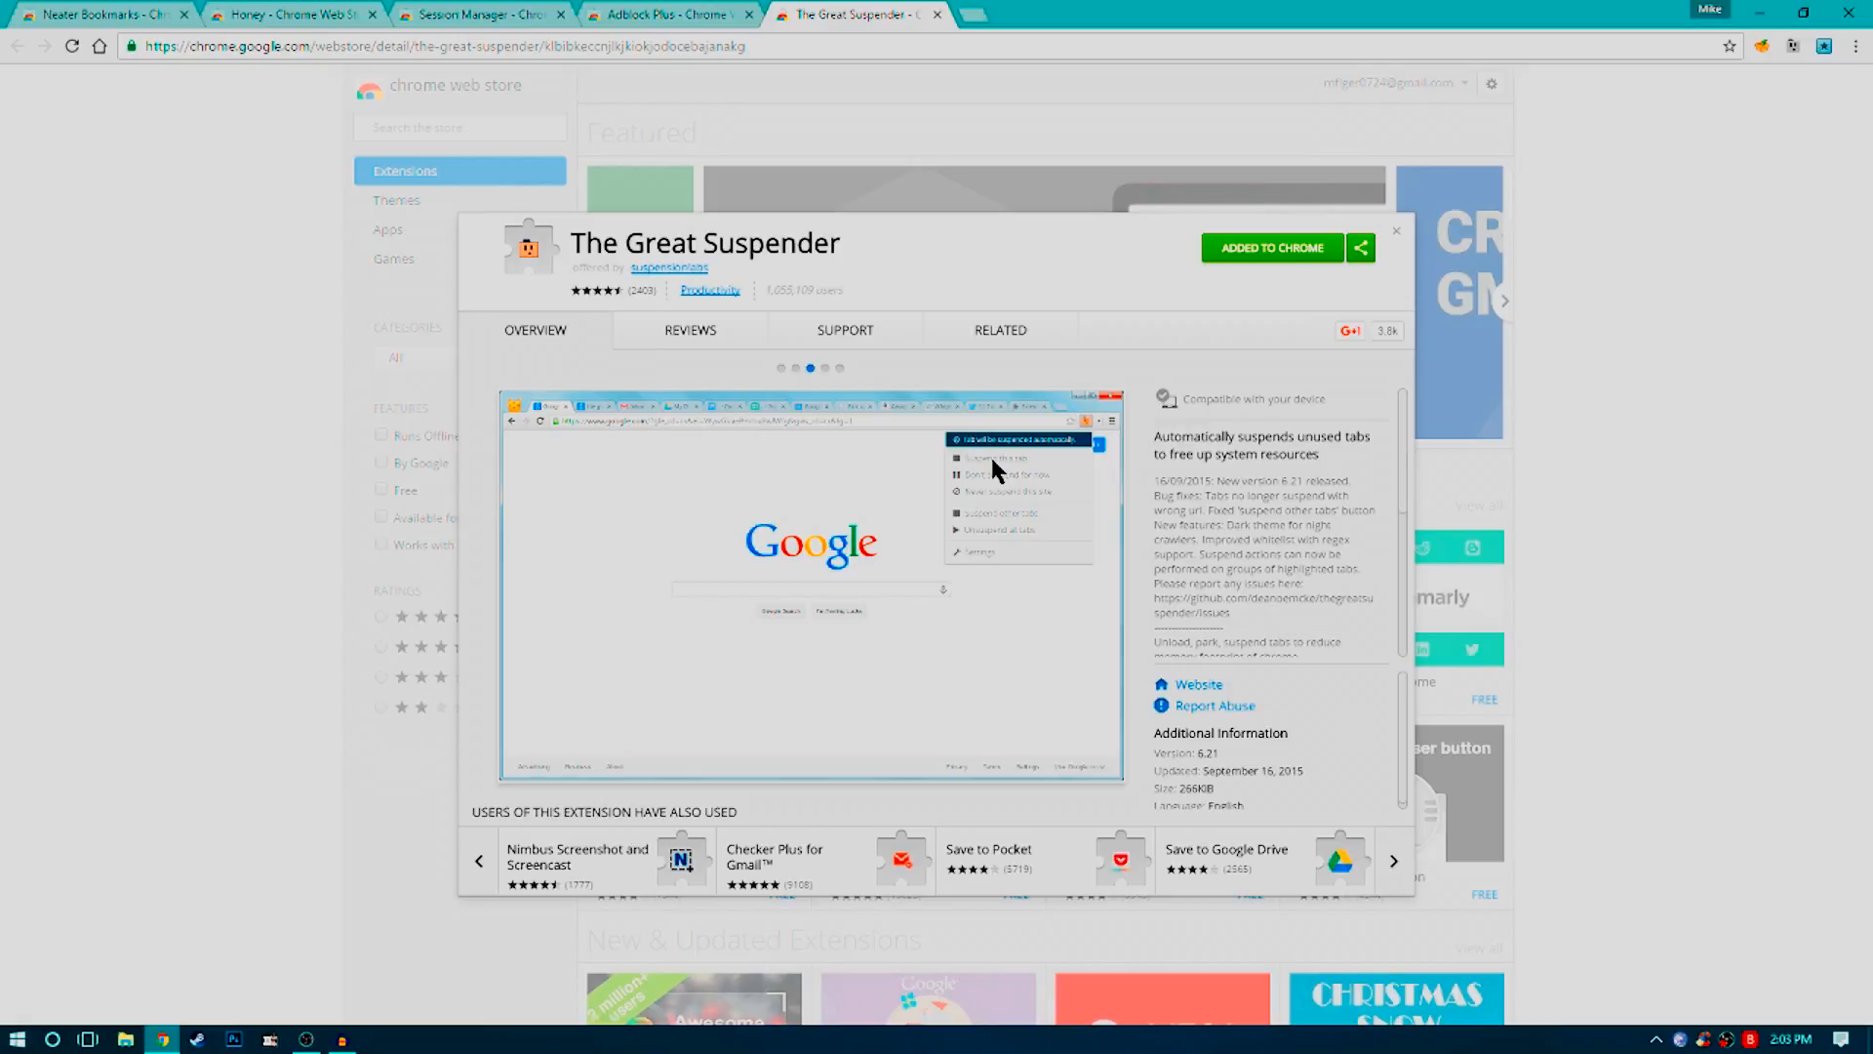
left_click(1393, 860)
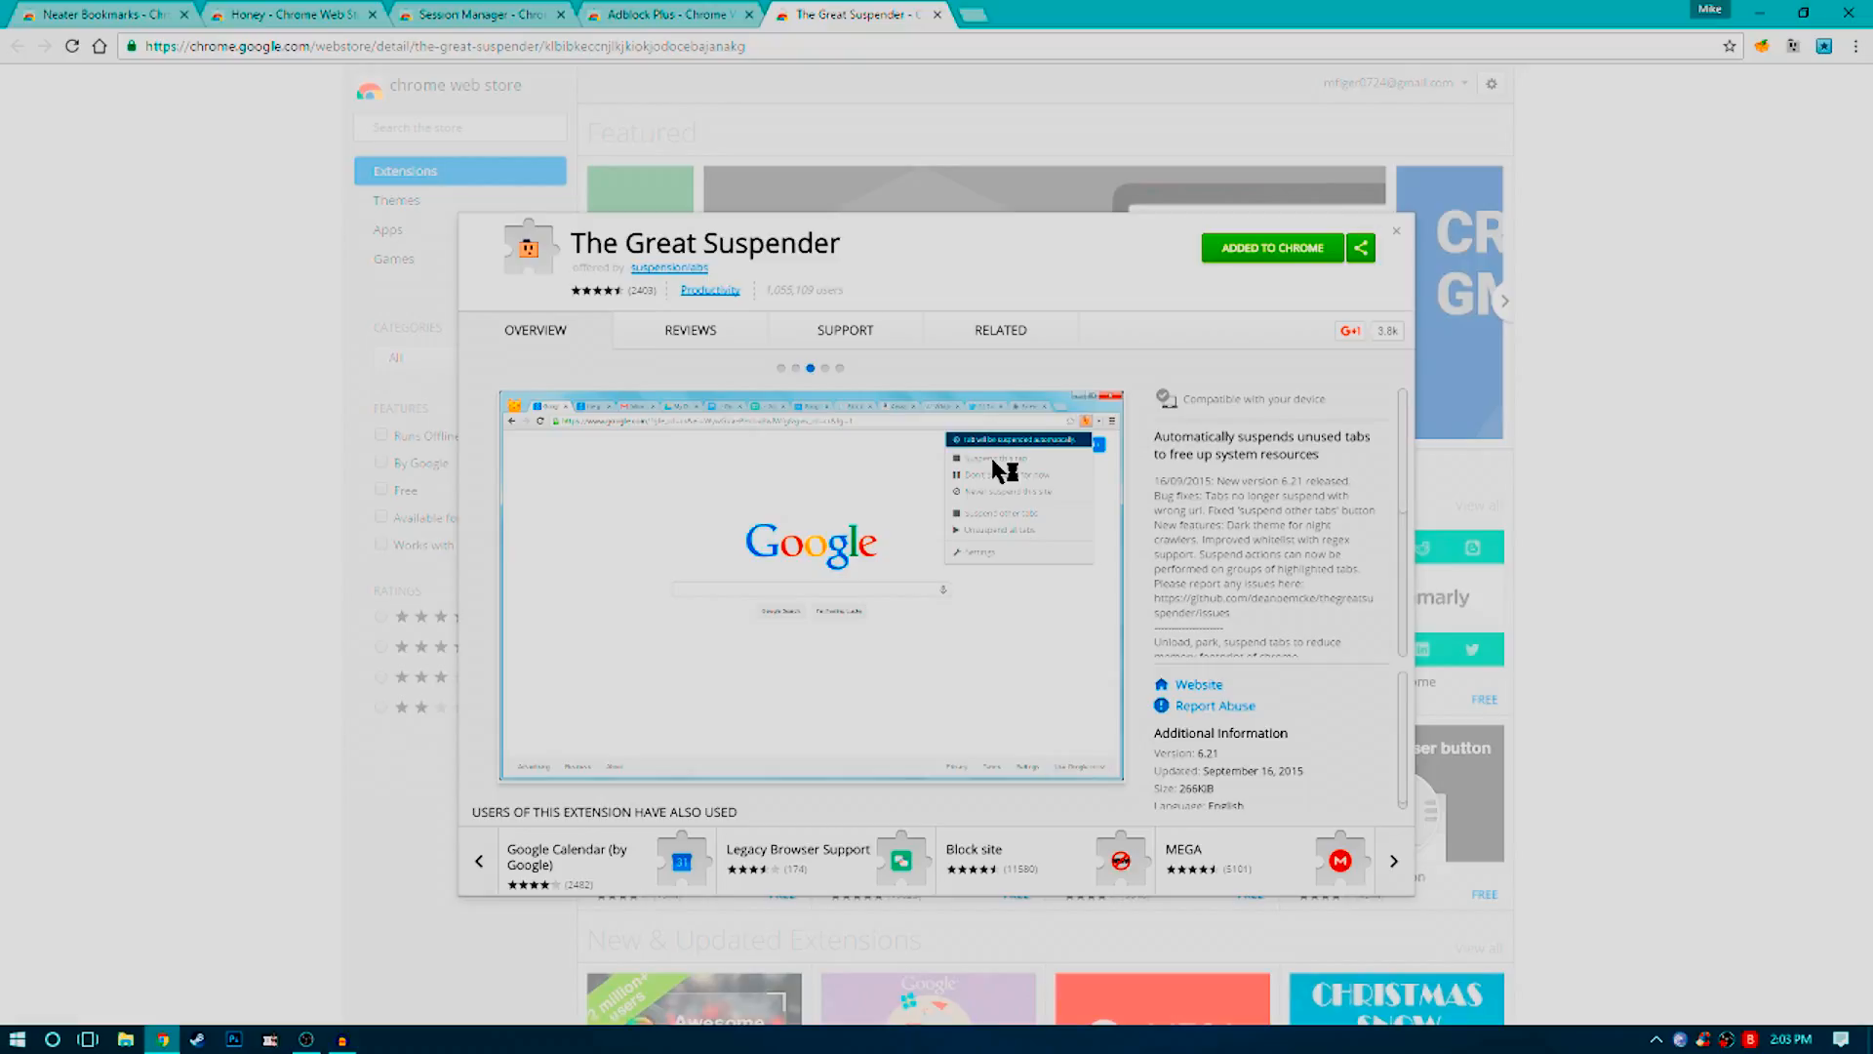
left_click(1393, 860)
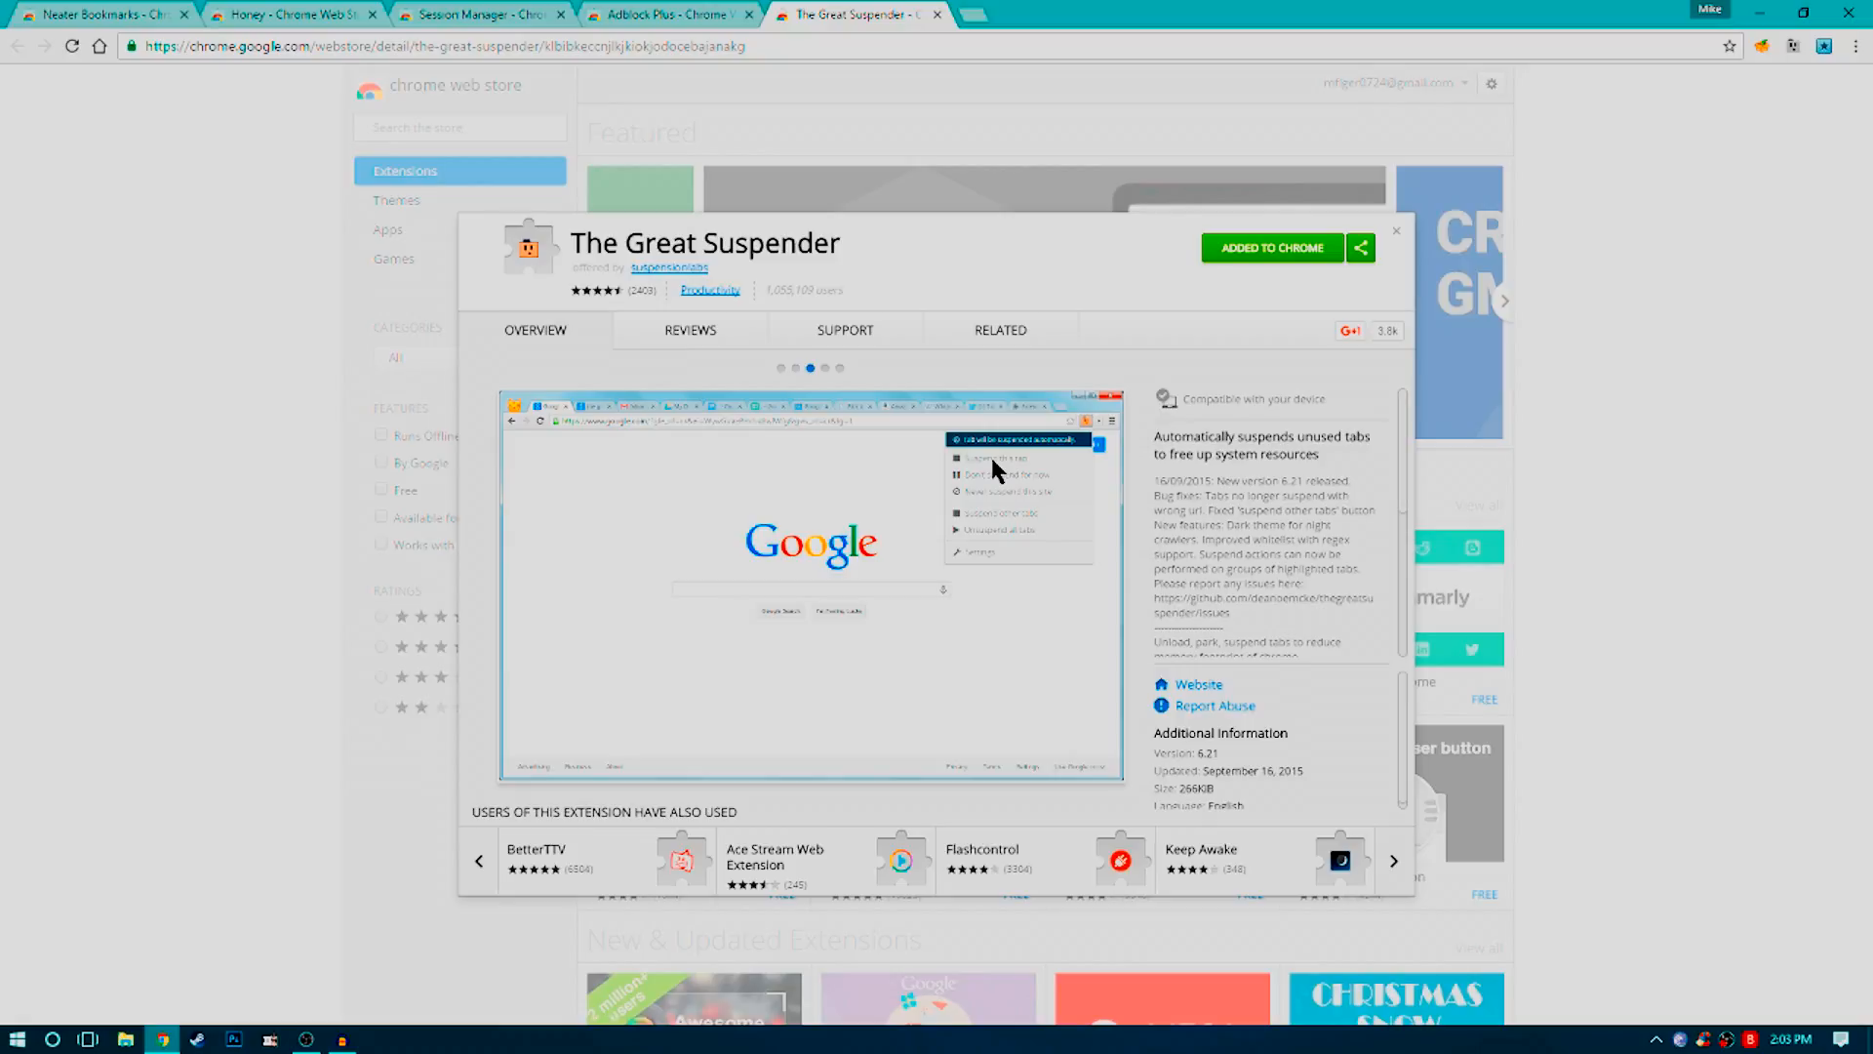
left_click(1393, 860)
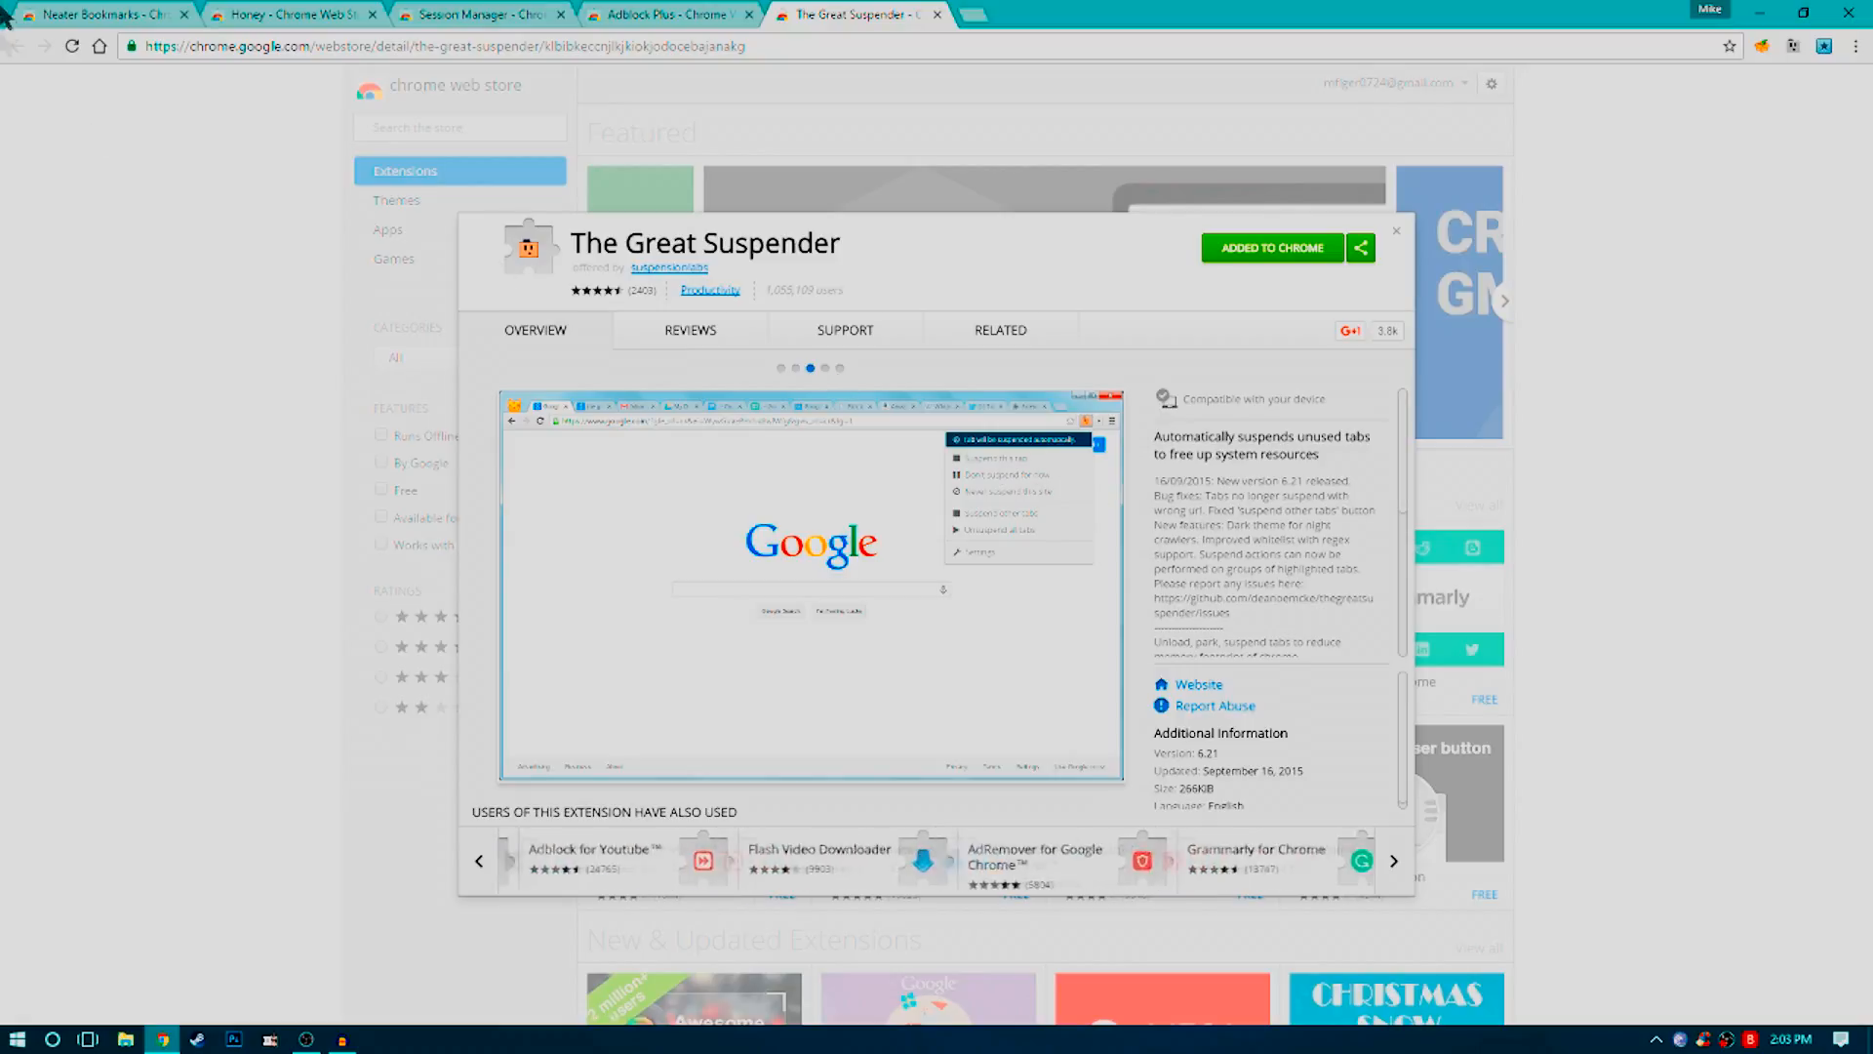
left_click(478, 13)
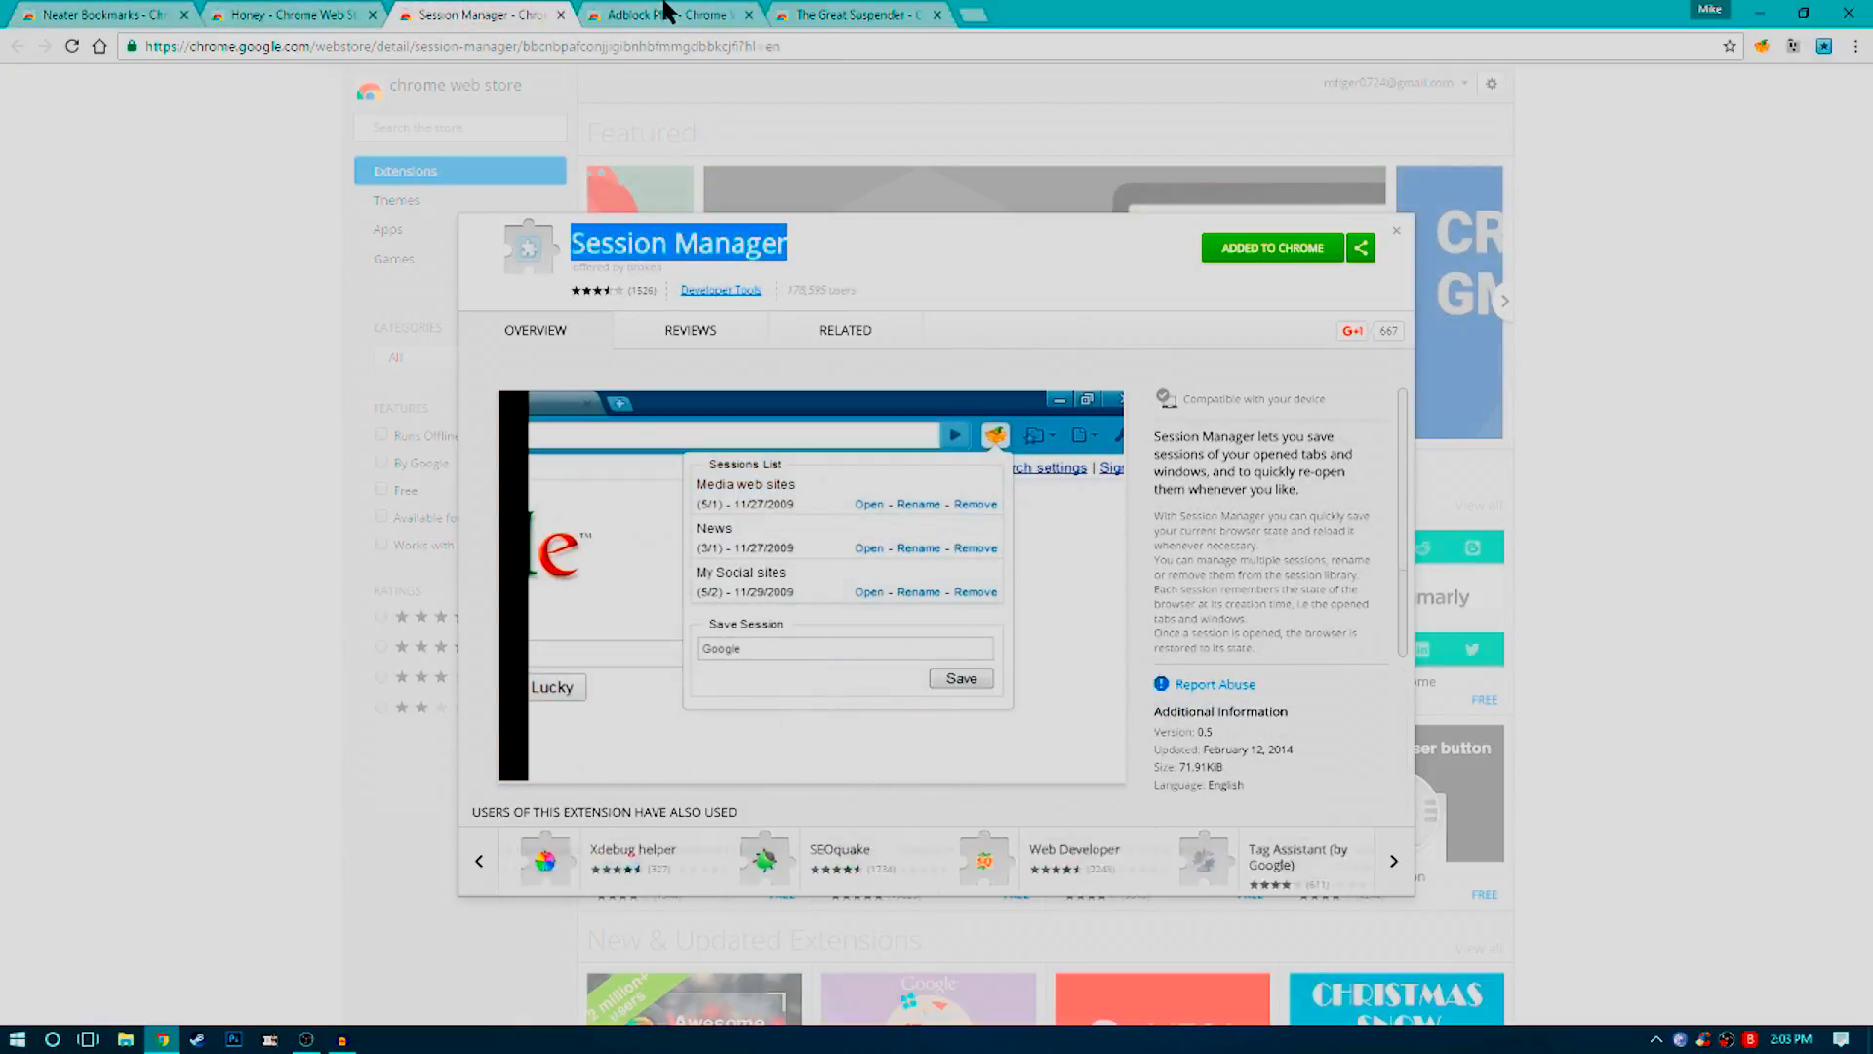
left_click(102, 12)
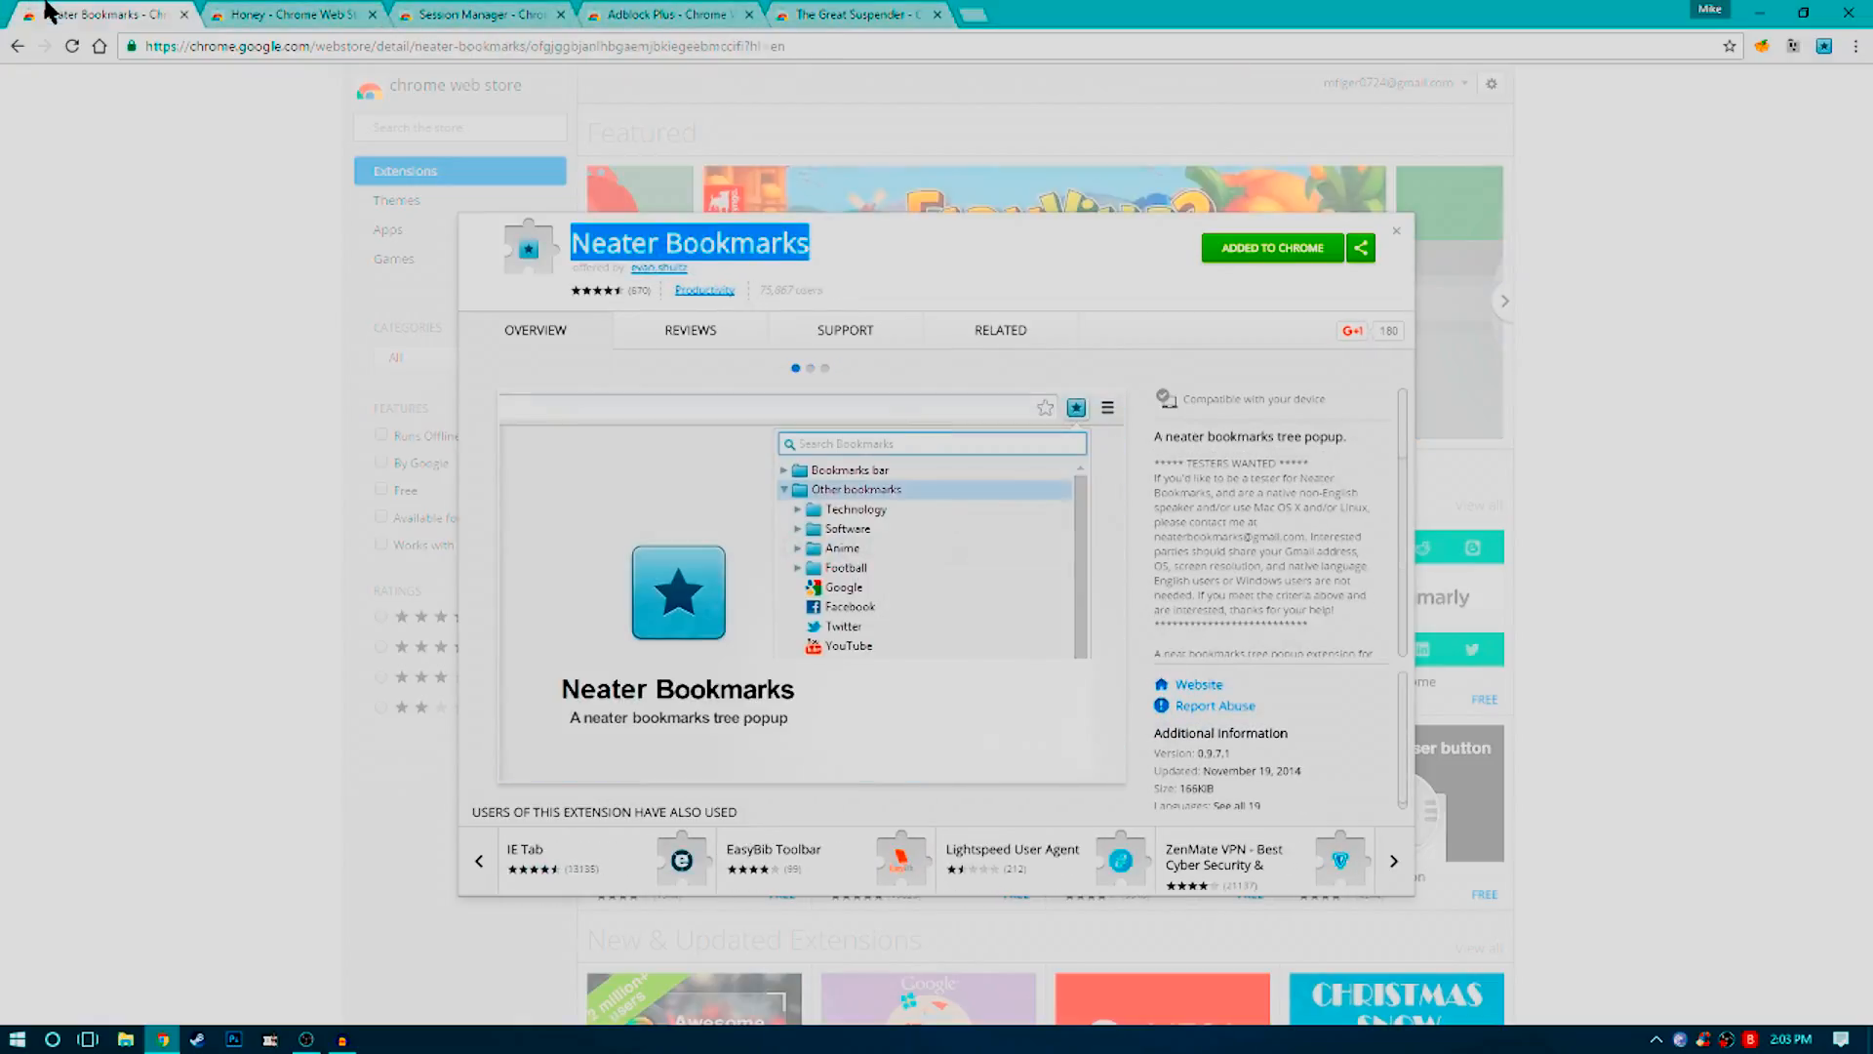
left_click(286, 13)
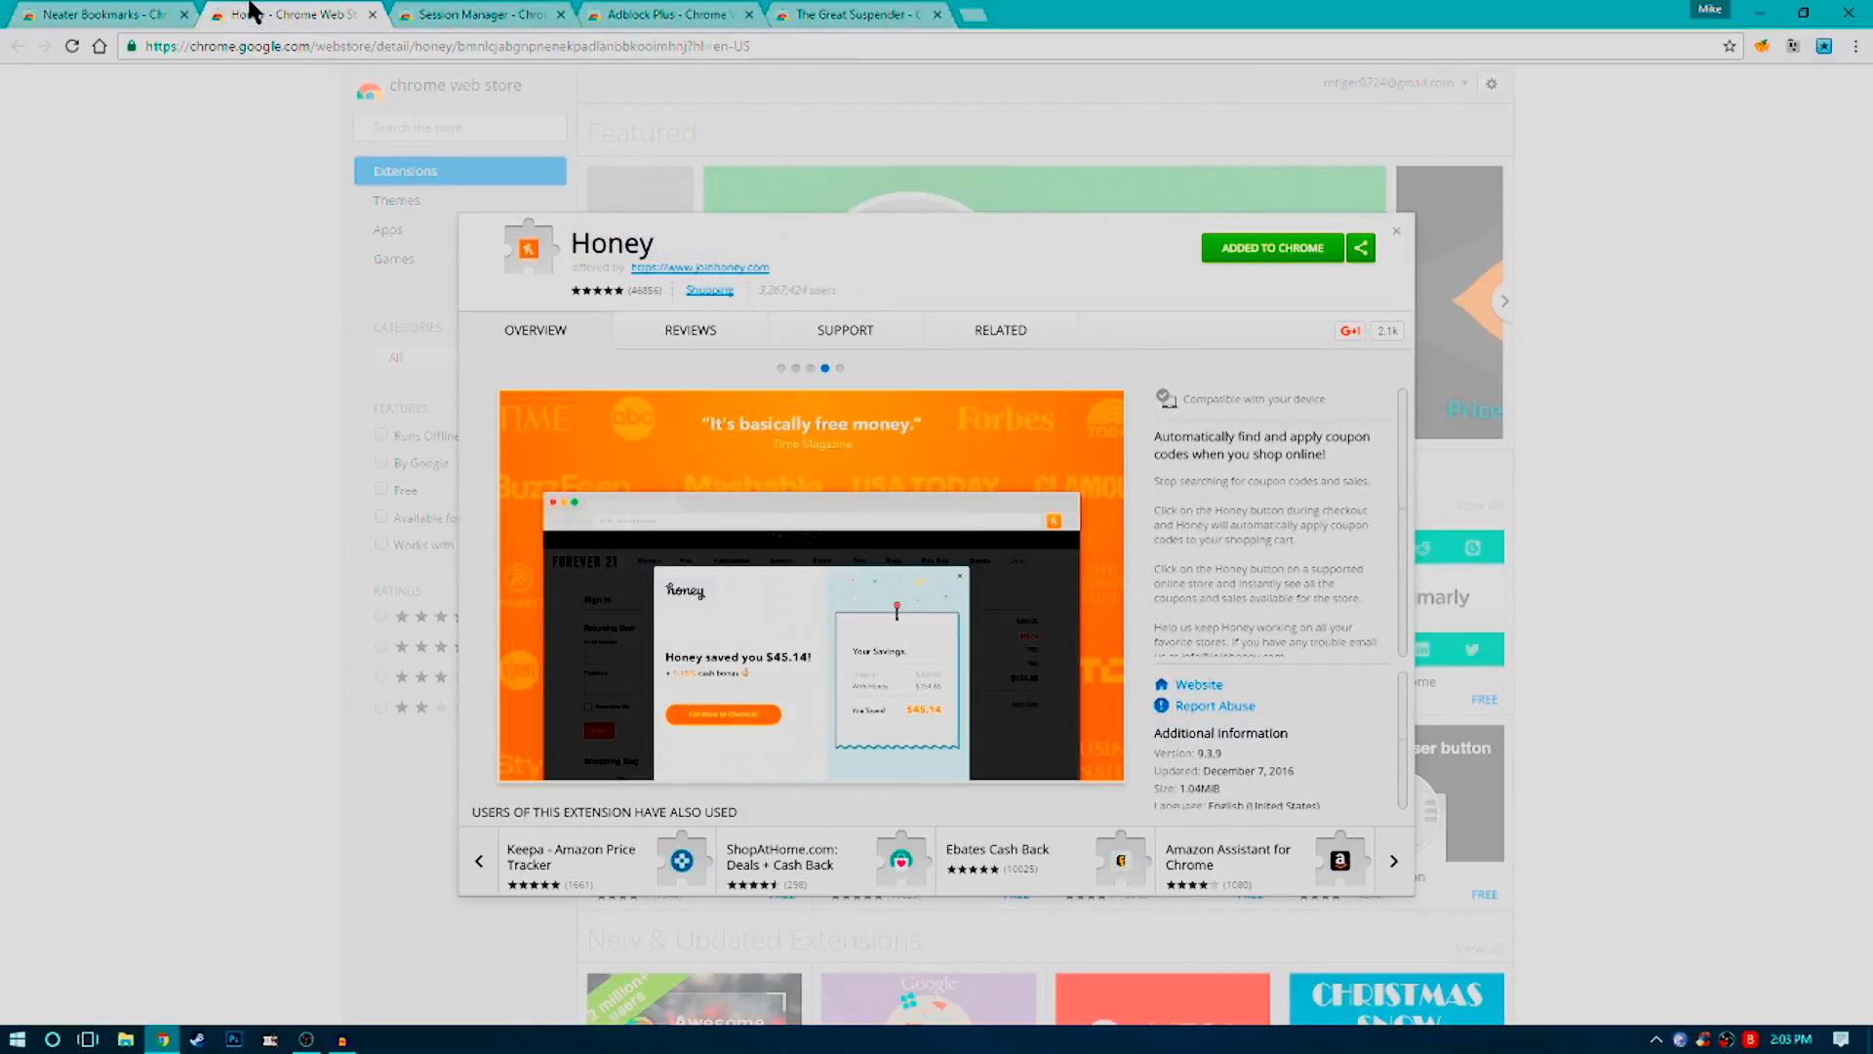
left_click(478, 13)
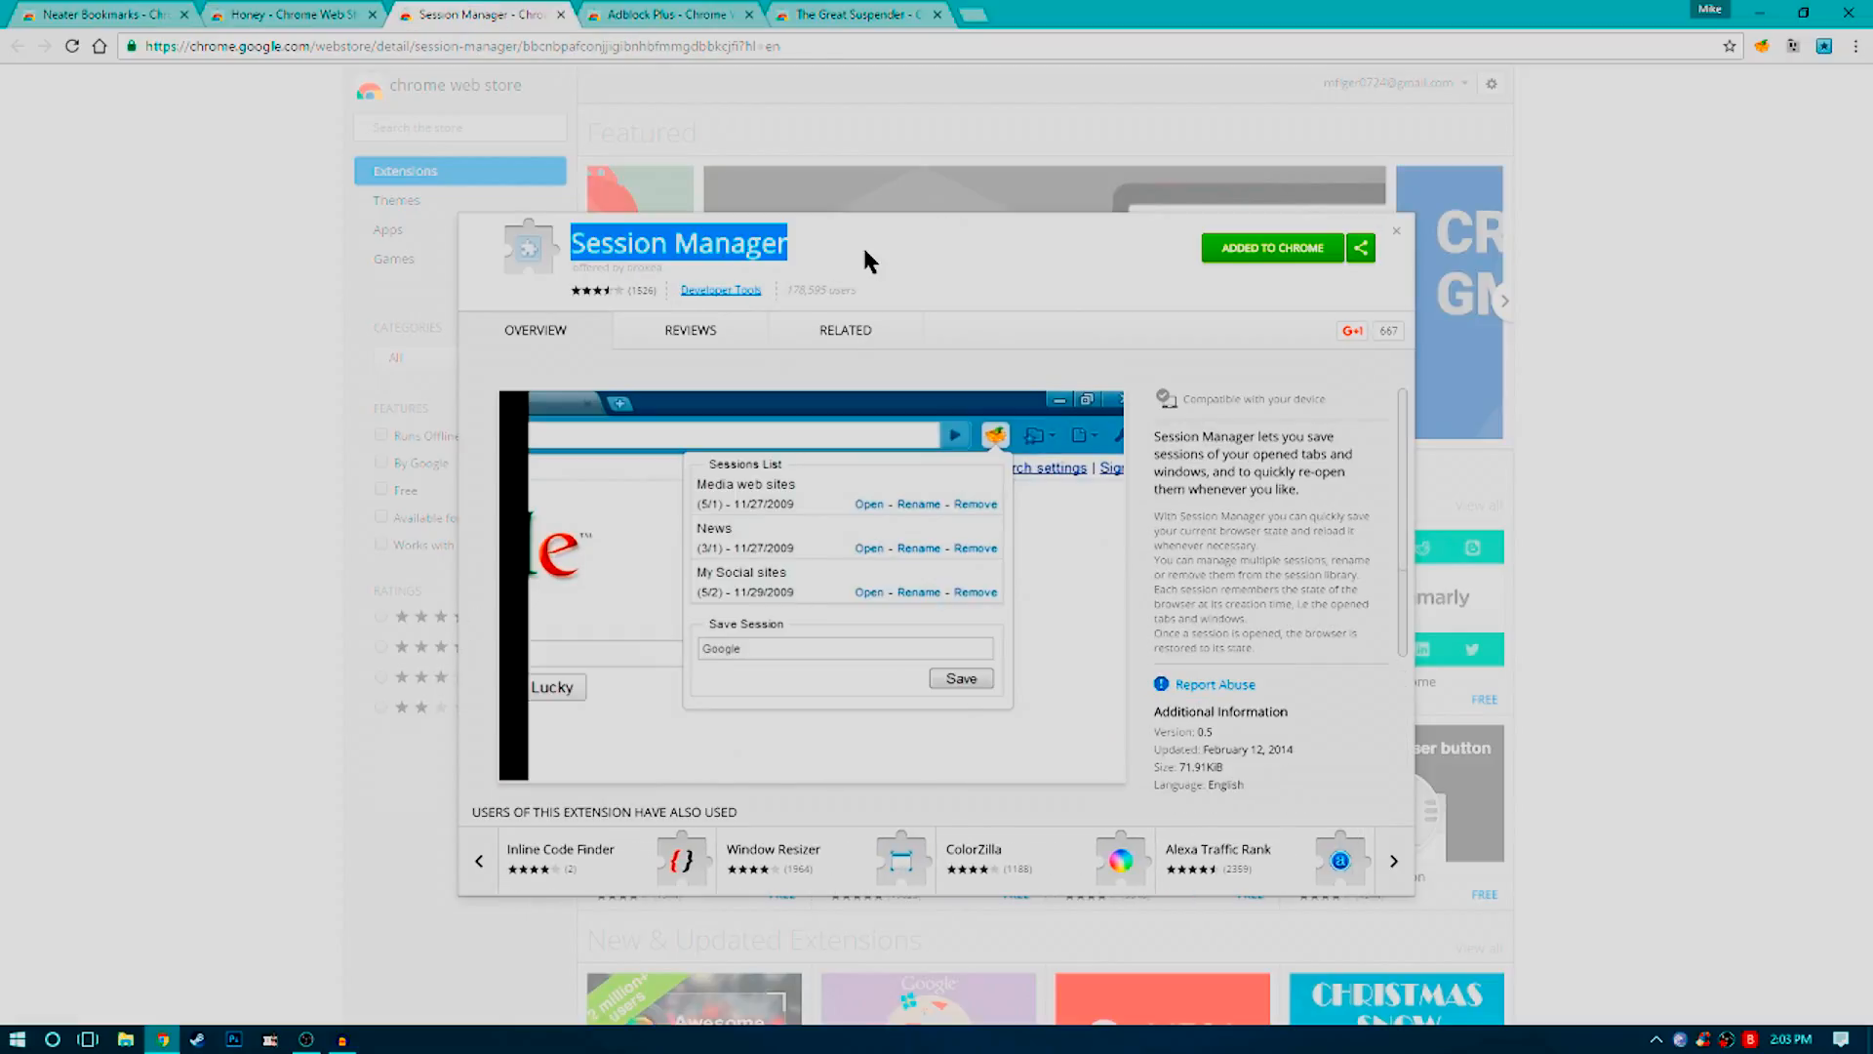
left_click(858, 13)
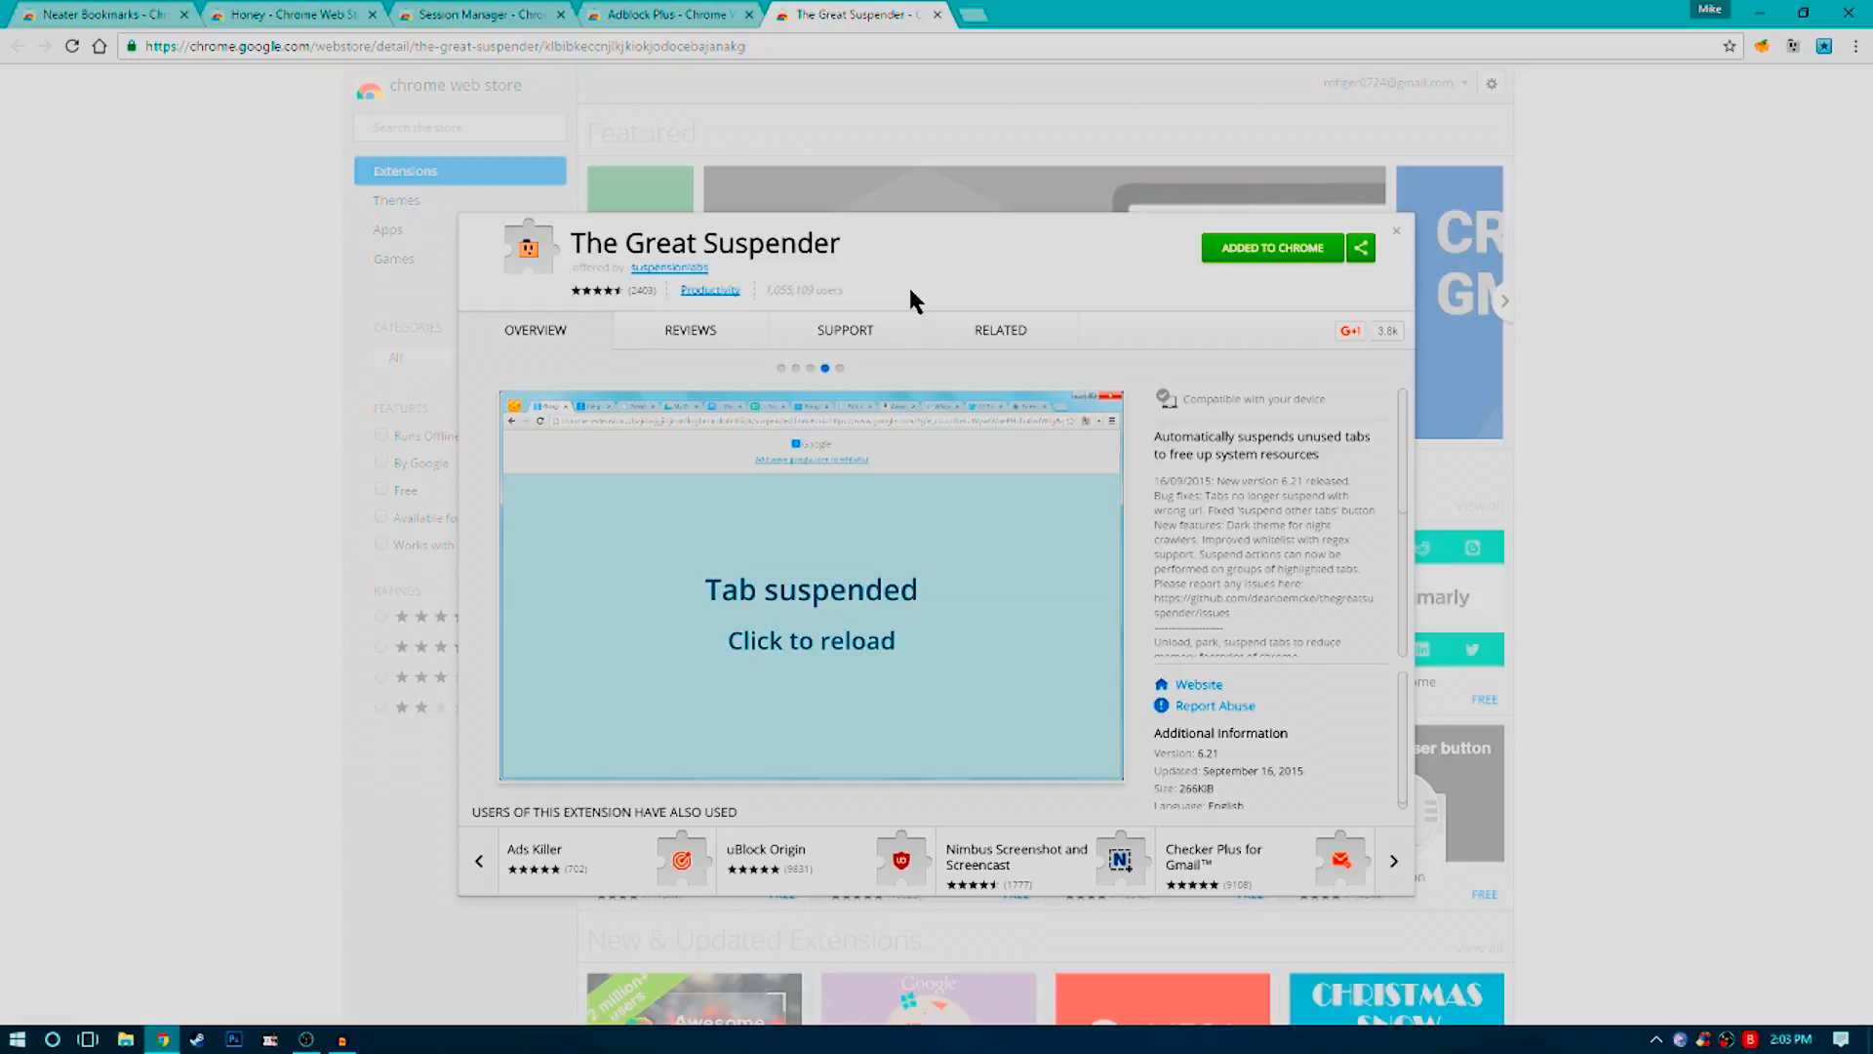
- Advance related extensions and screenshots until The Great Suspender's Before/After slide shows
left_click(1392, 860)
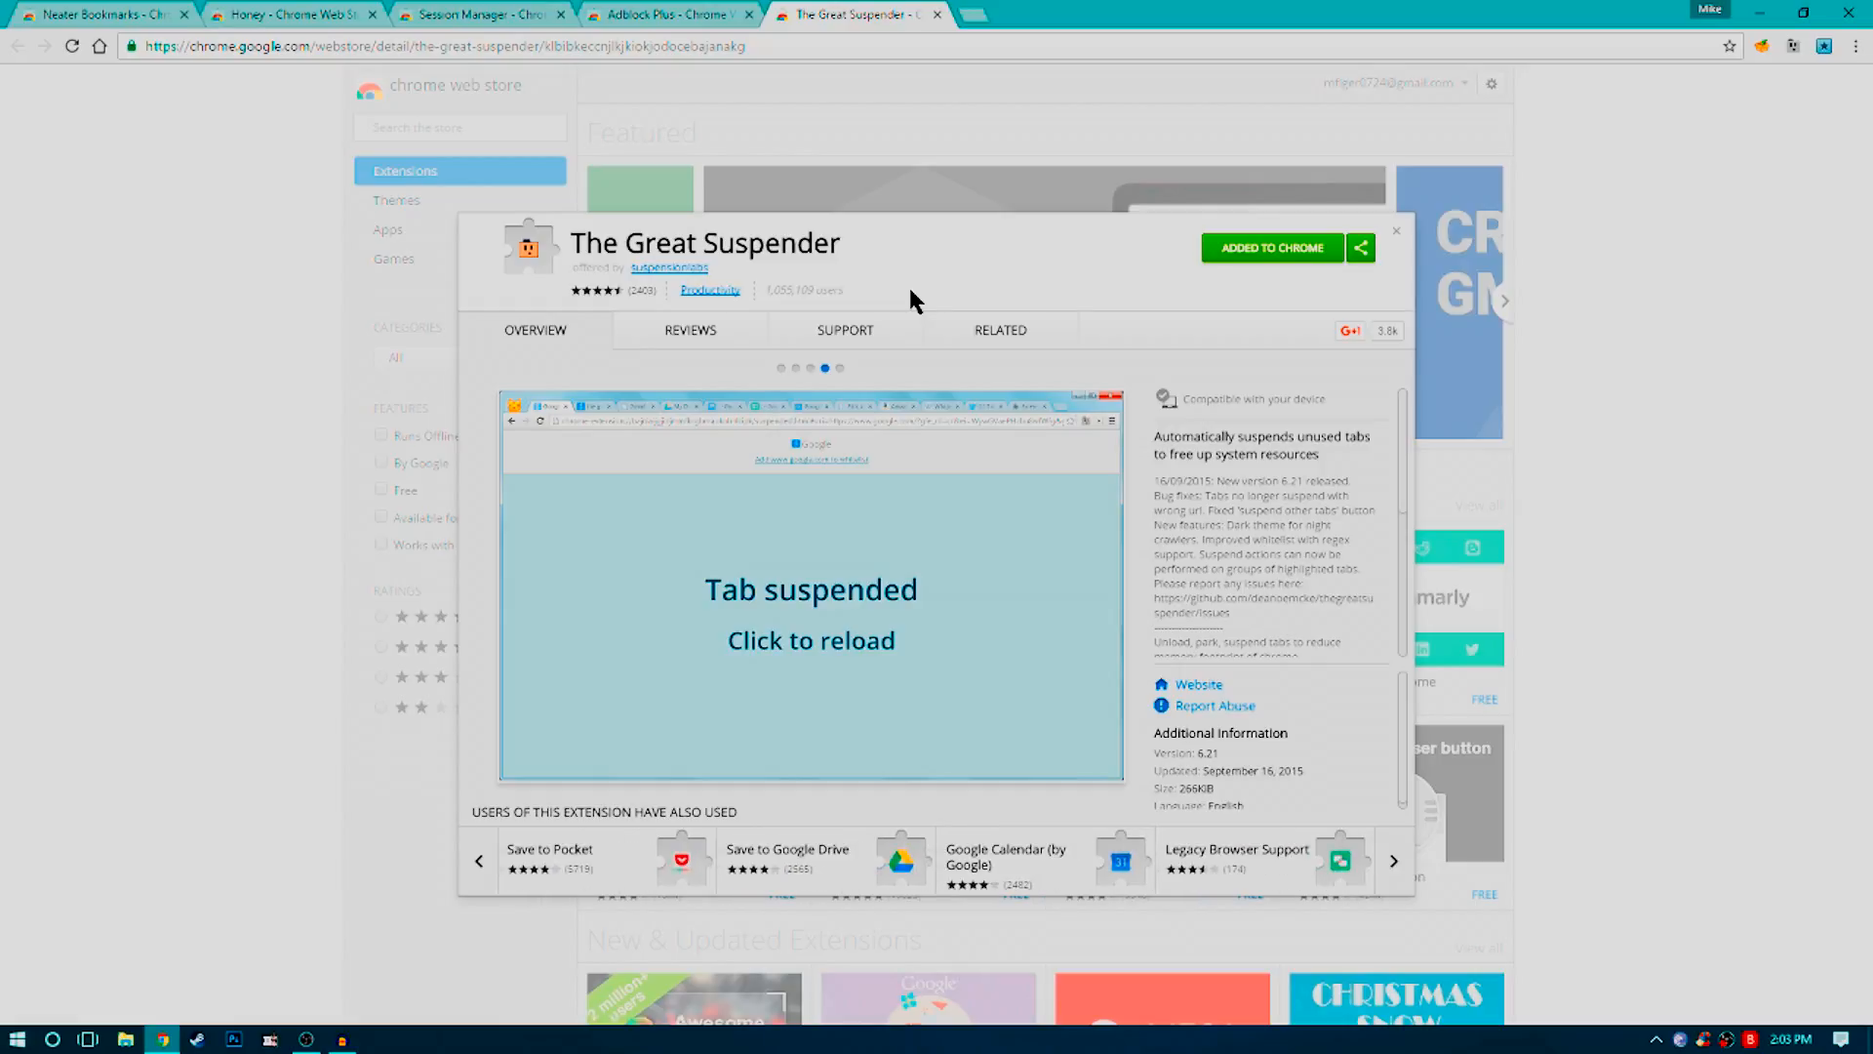
left_click(839, 366)
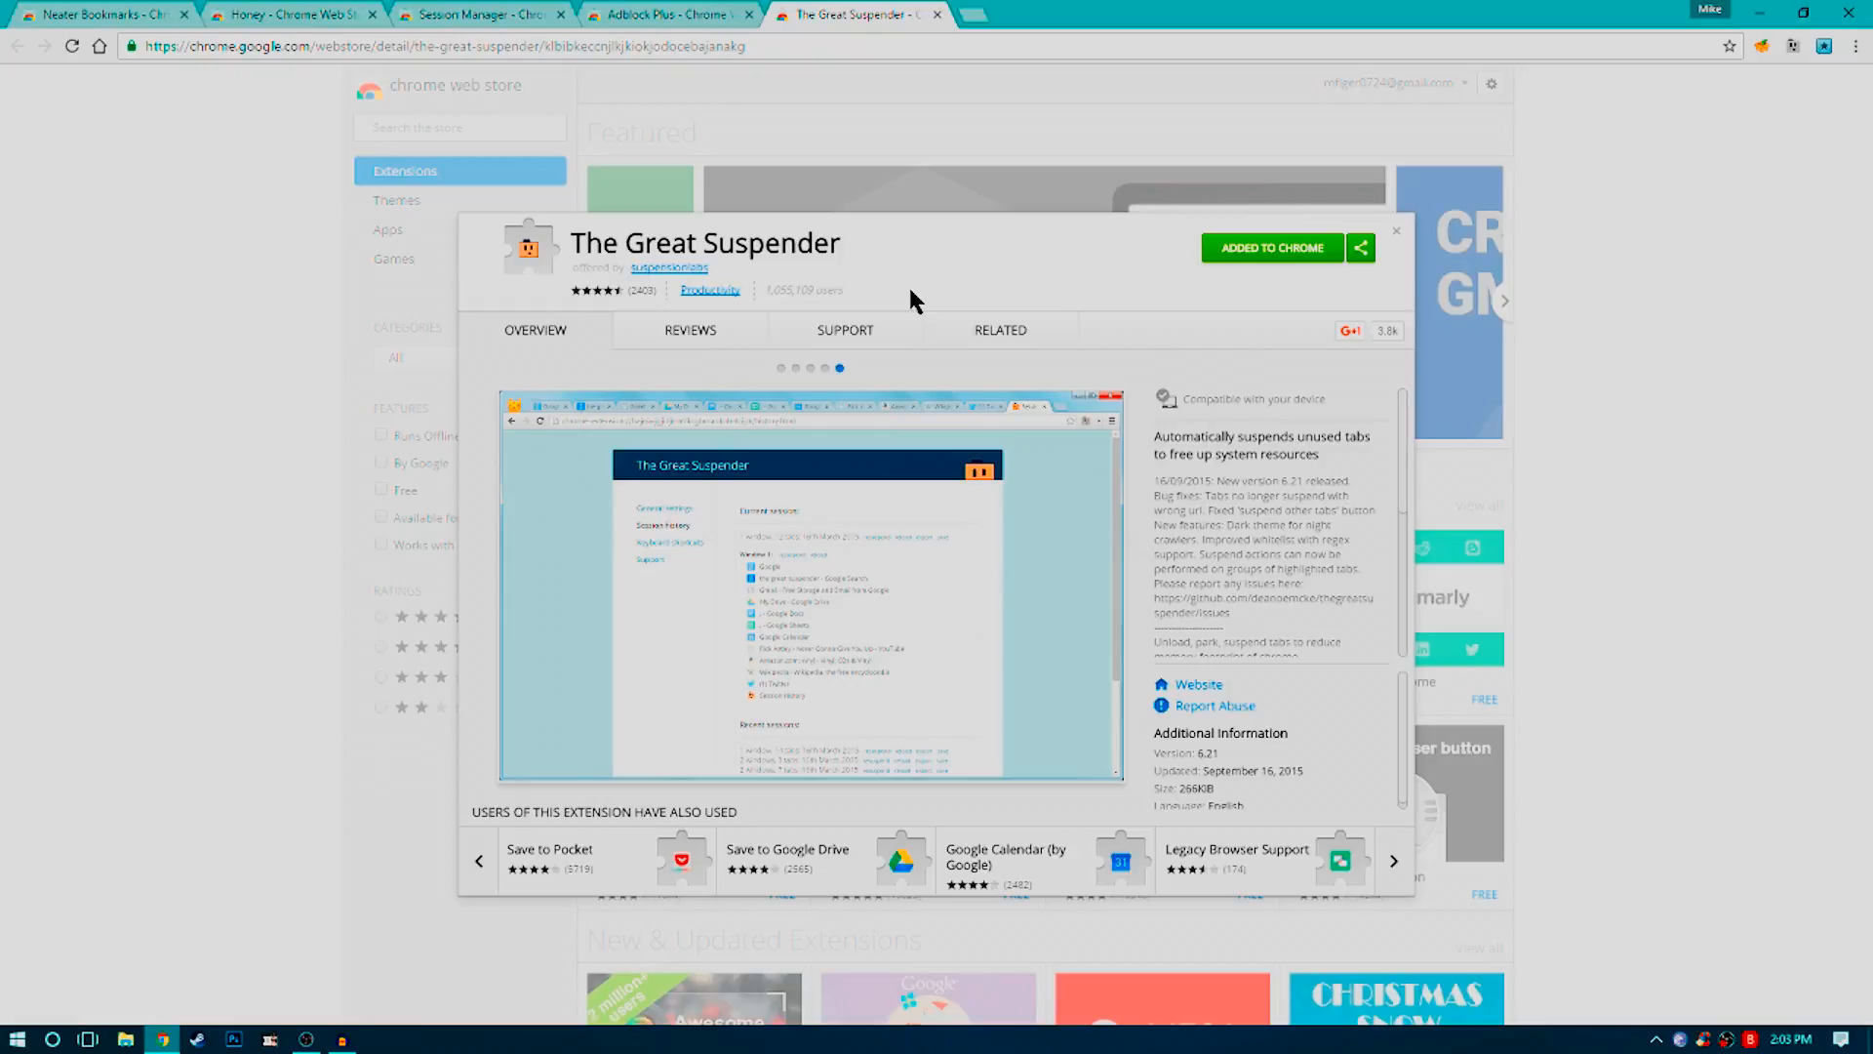
left_click(1392, 860)
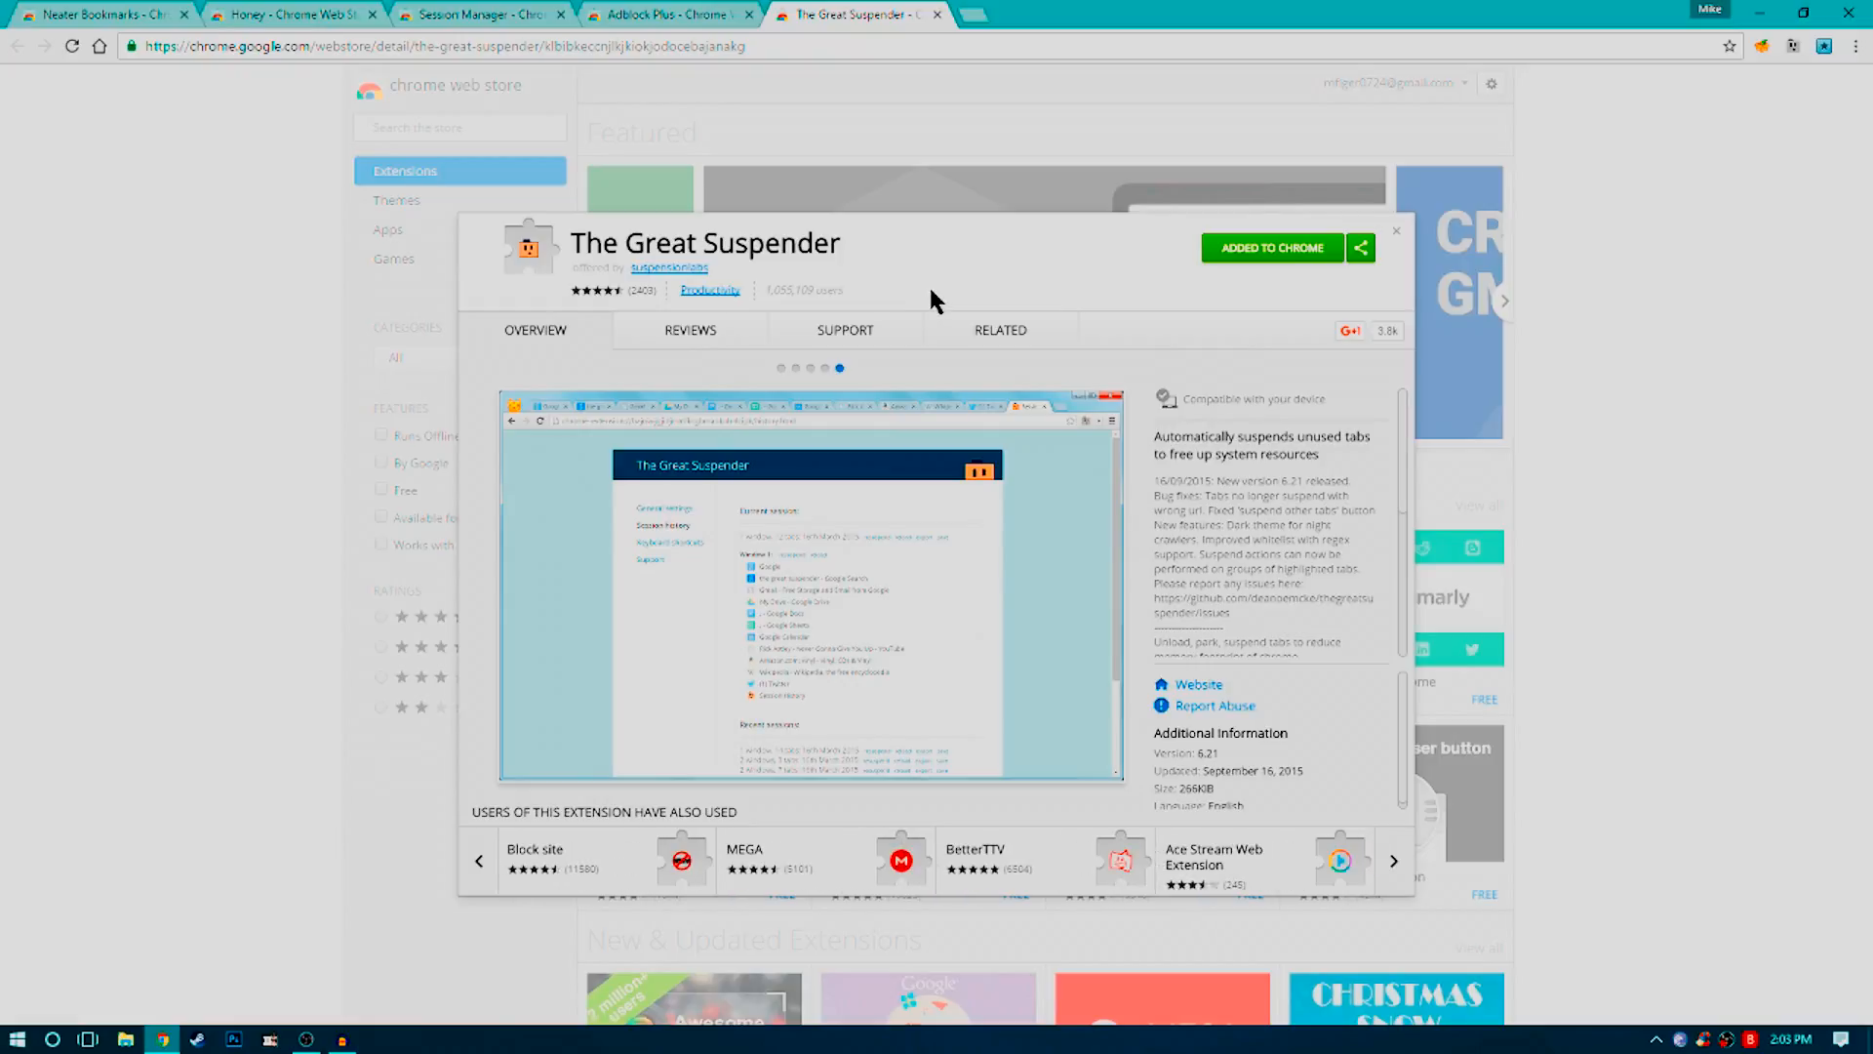
left_click(781, 368)
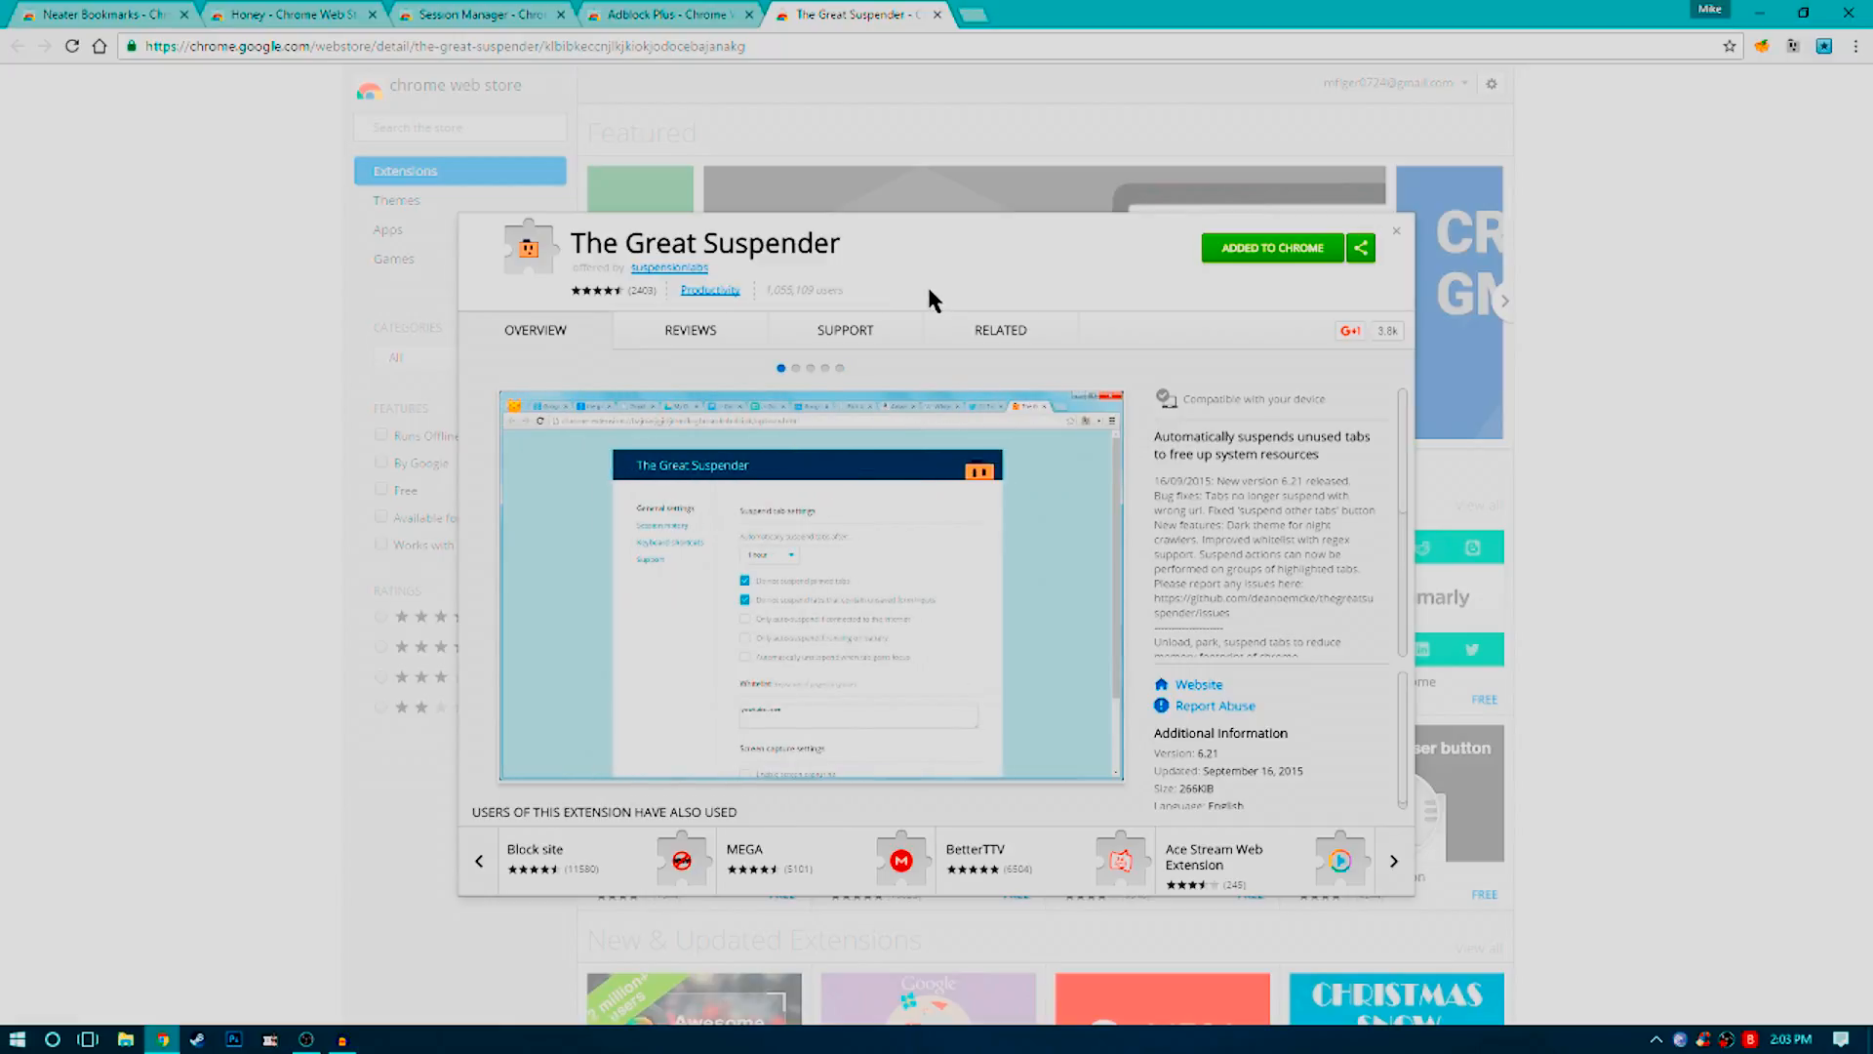
left_click(1393, 860)
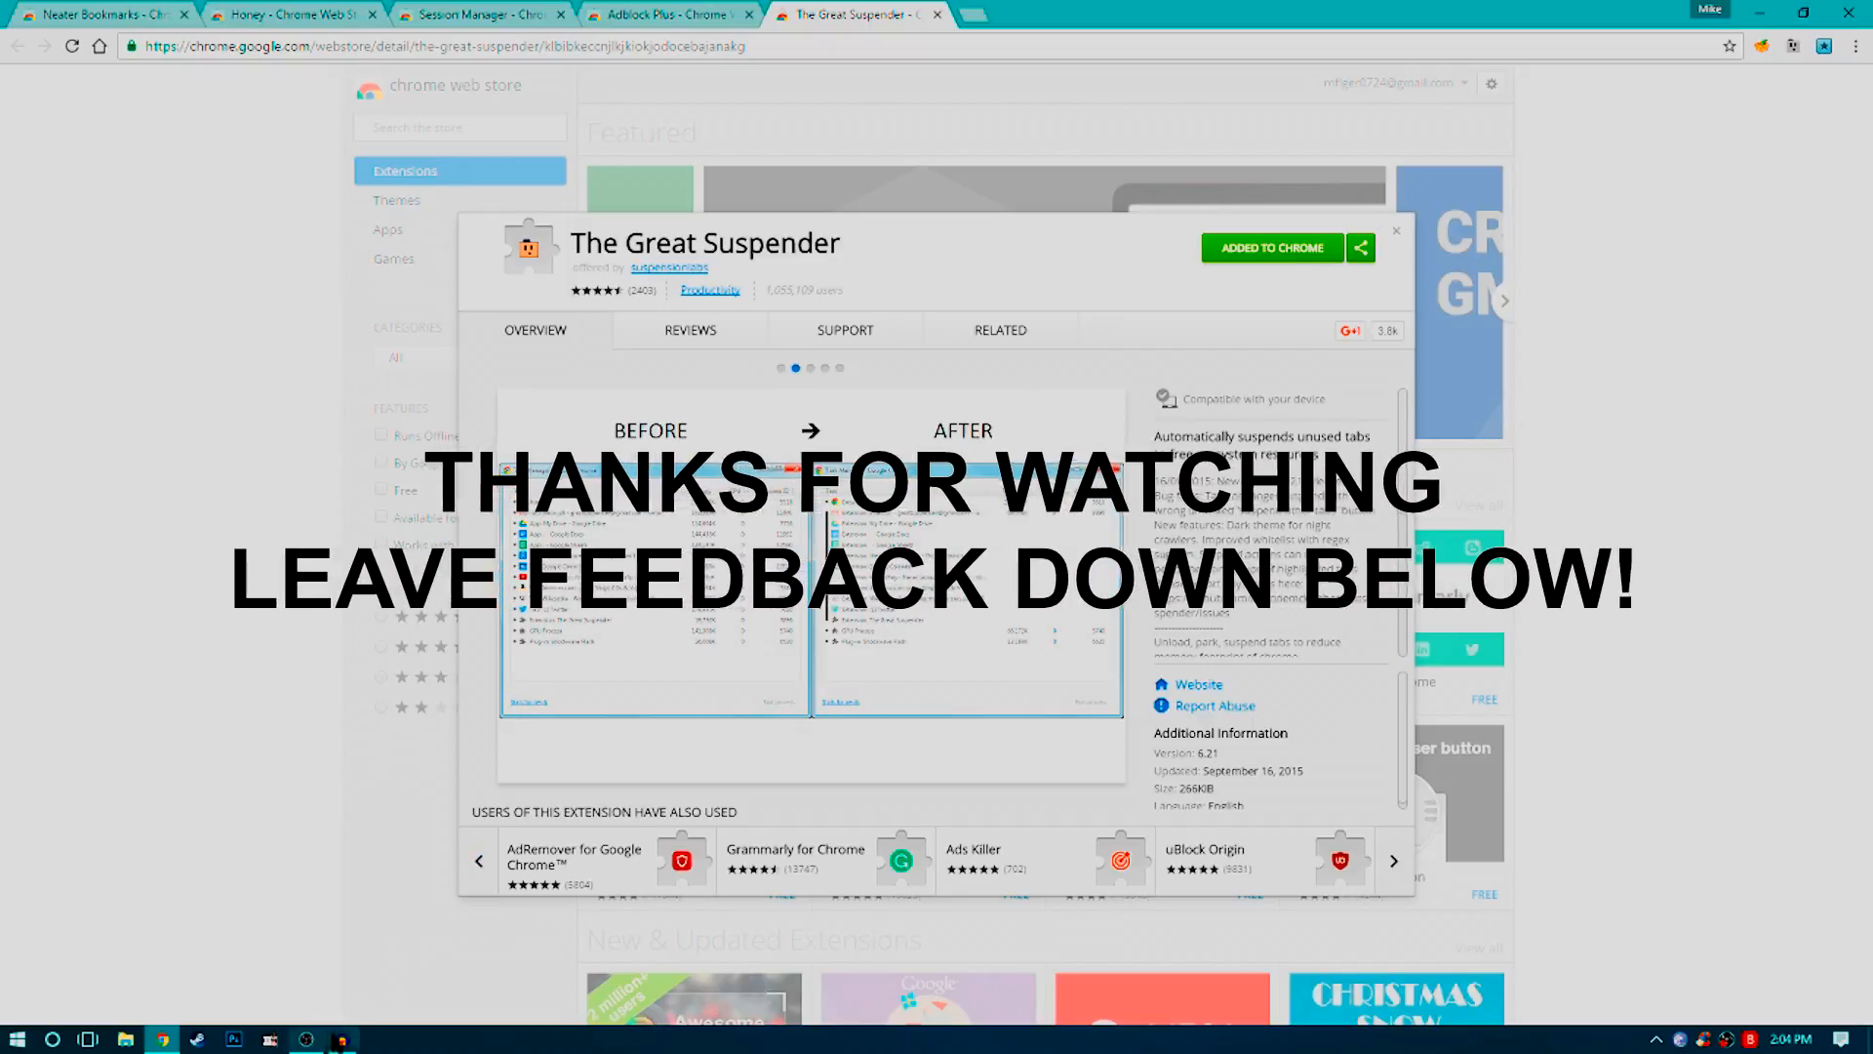
mouse_move(342, 1038)
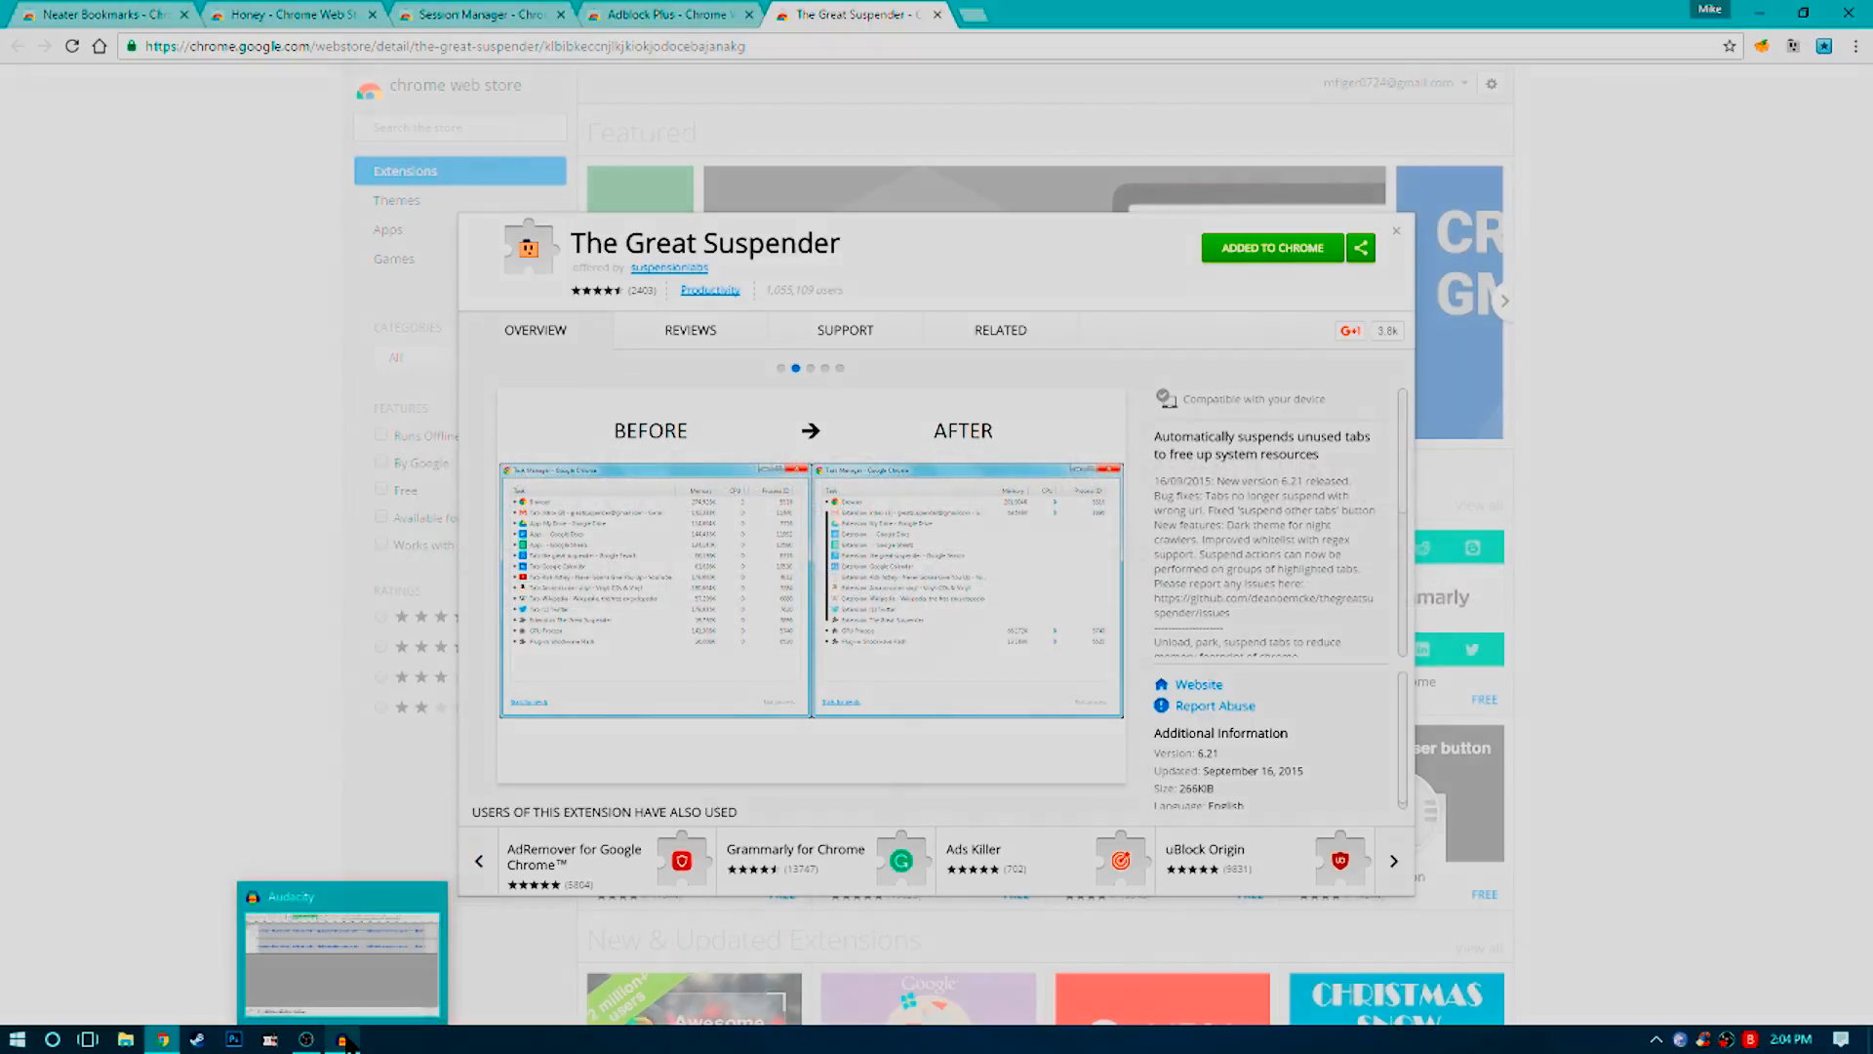